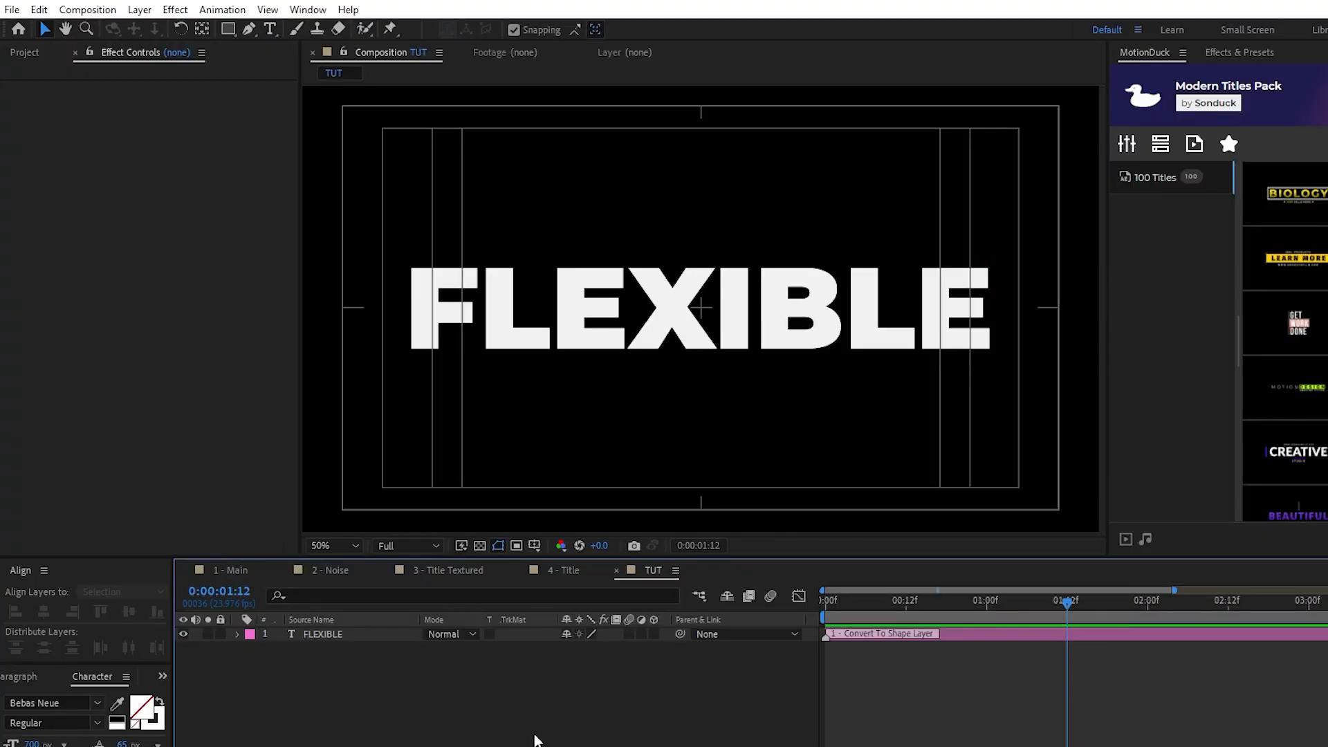
Create a 'FLEXIBLE Outlines' shape layer from the FLEXIBLE text layer with Create Shapes from Text
left_click(323, 634)
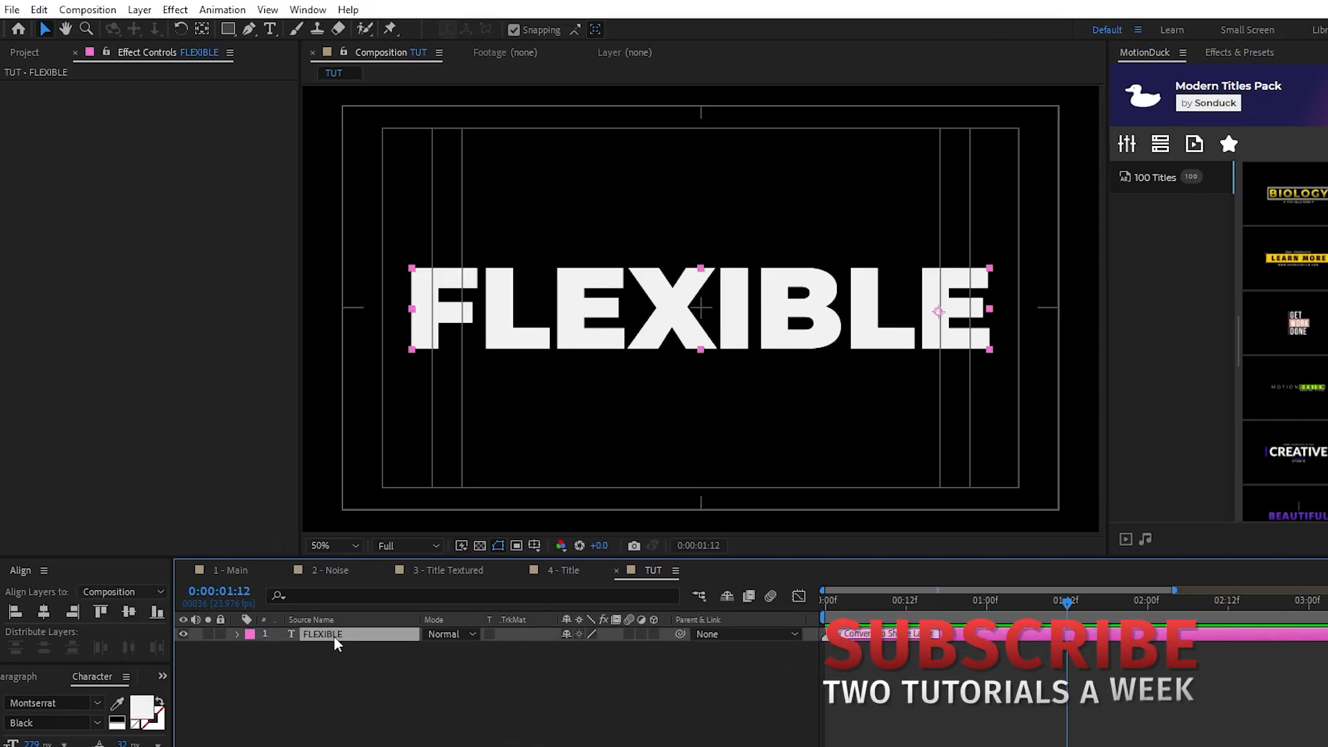
right_click(322, 634)
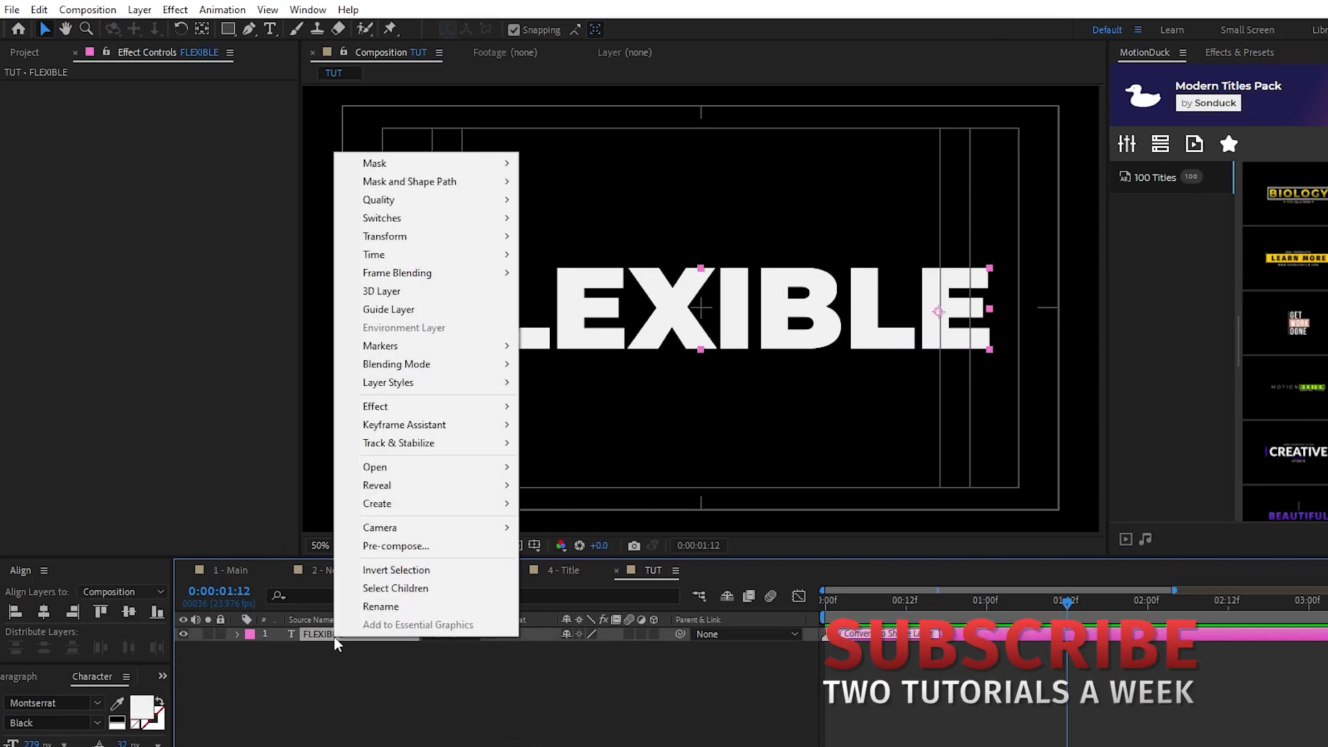
left_click(377, 503)
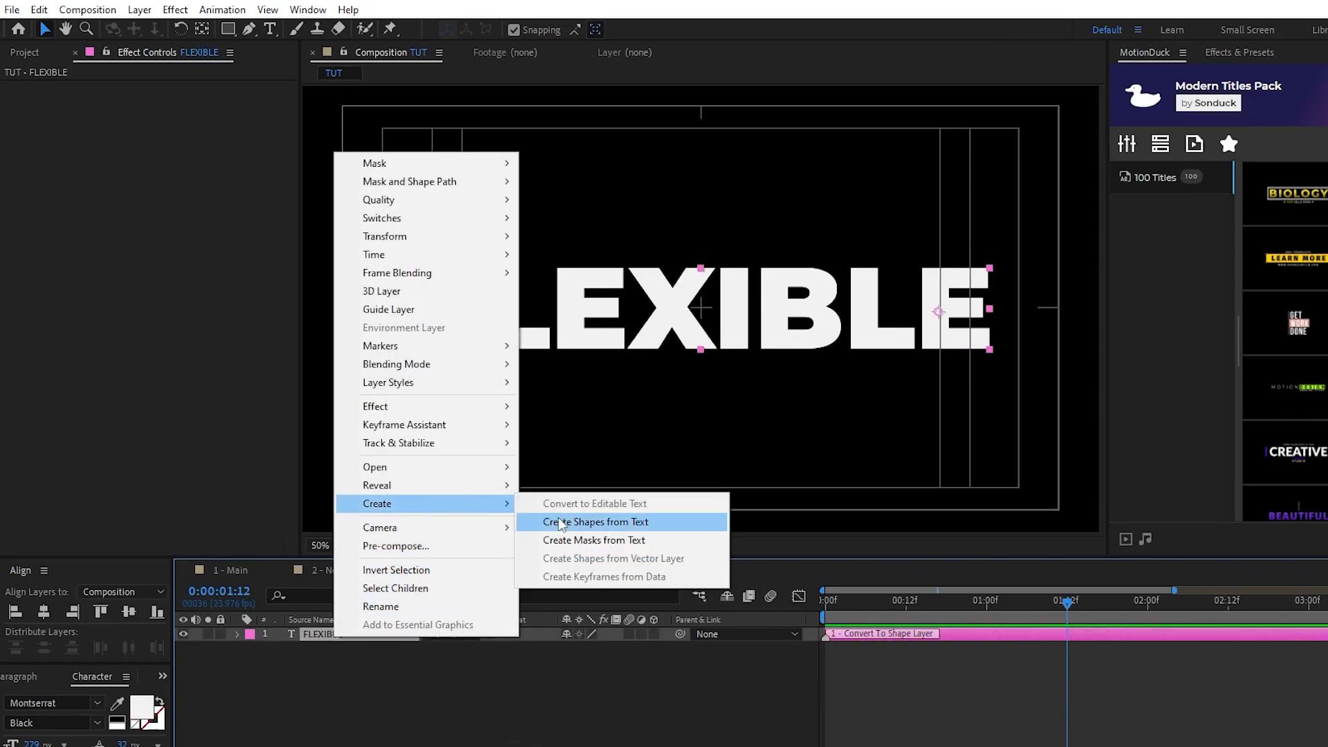
left_click(595, 521)
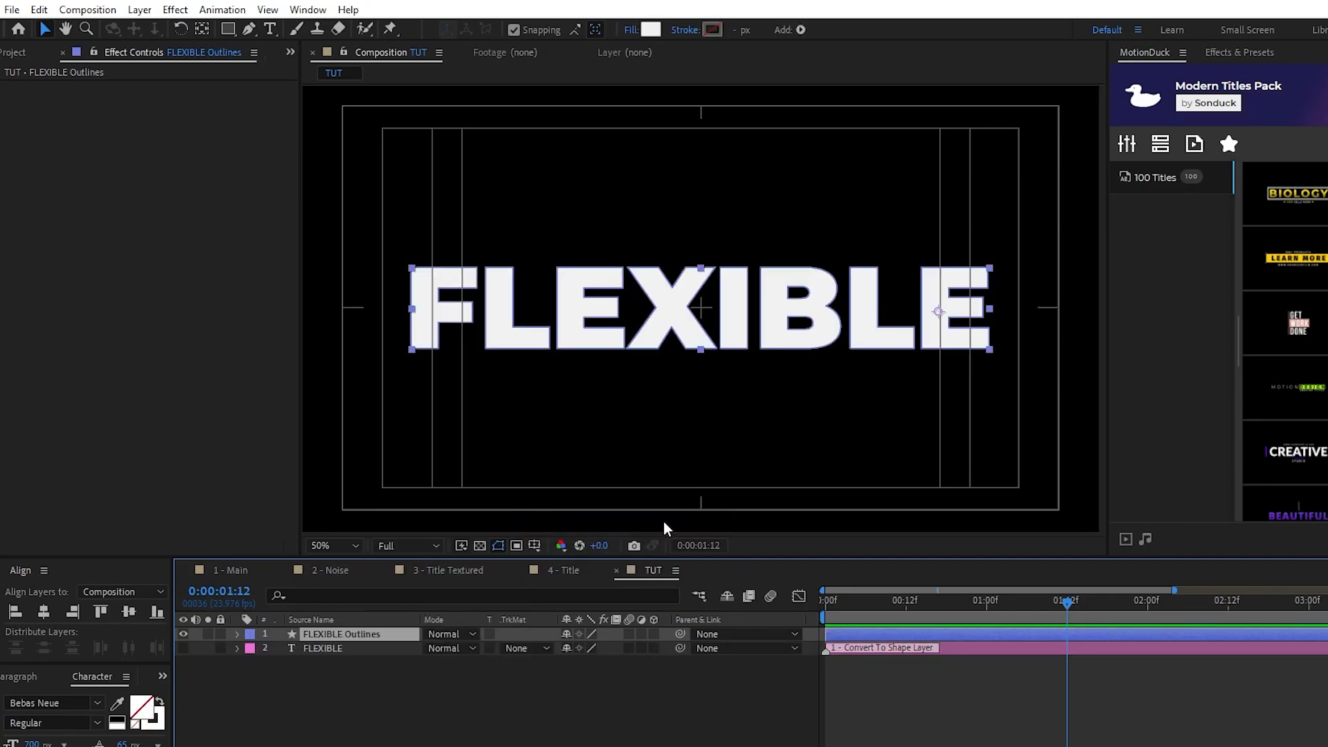
Keyframe the FLEXIBLE Outlines letter paths and stretch the F outline at 1:00
left_click(237, 633)
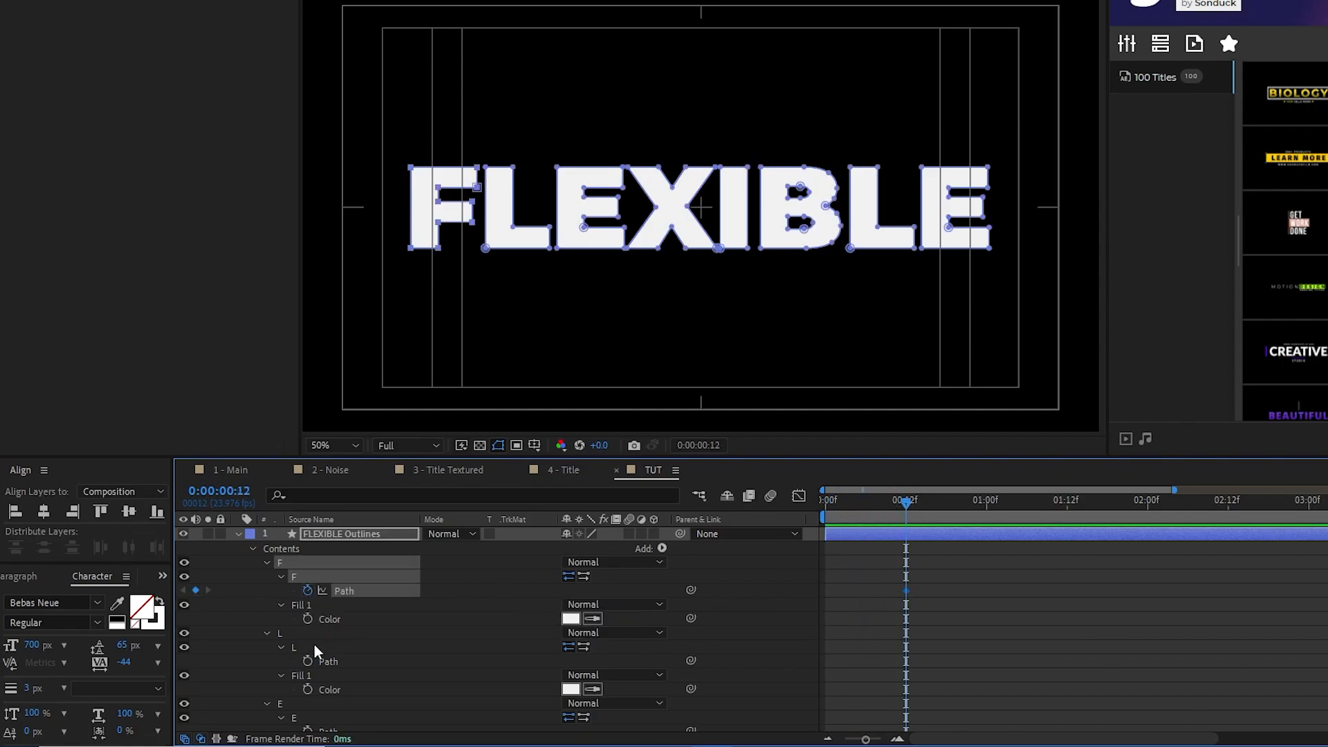
scroll("down", 3)
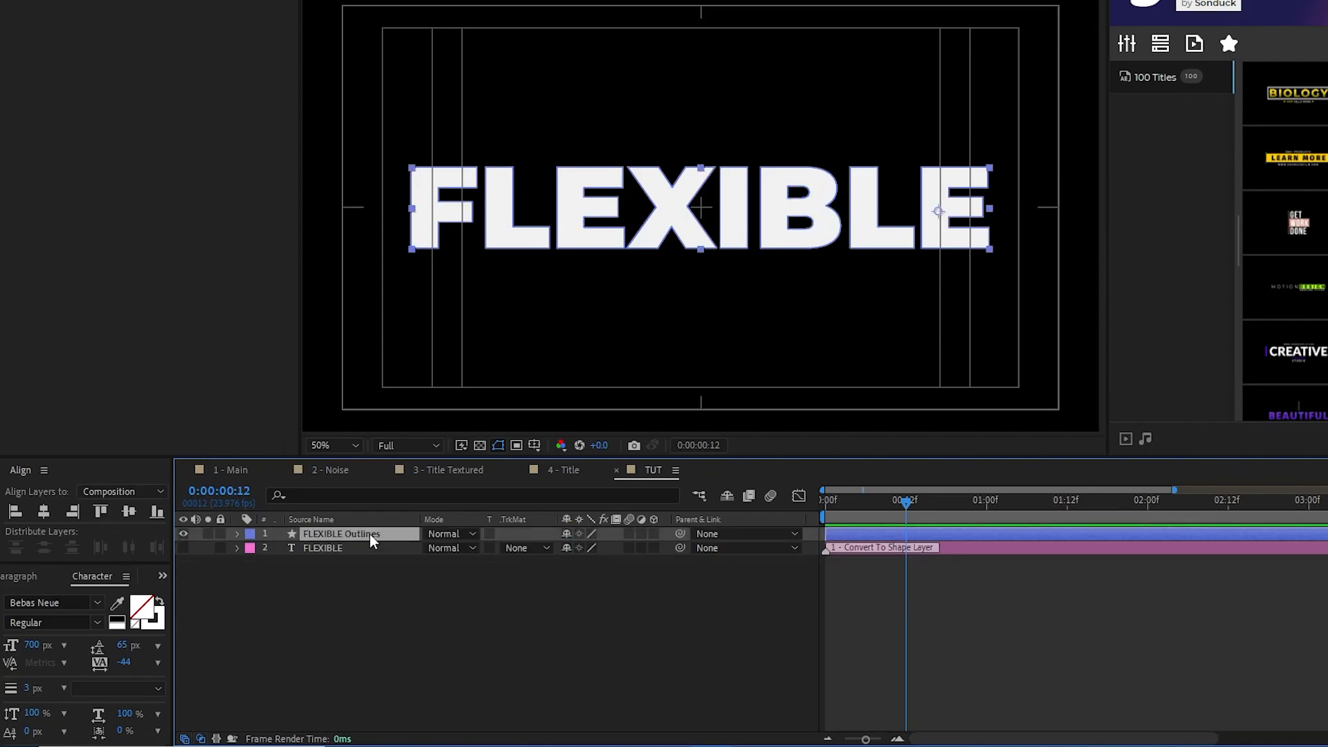
left_click(237, 533)
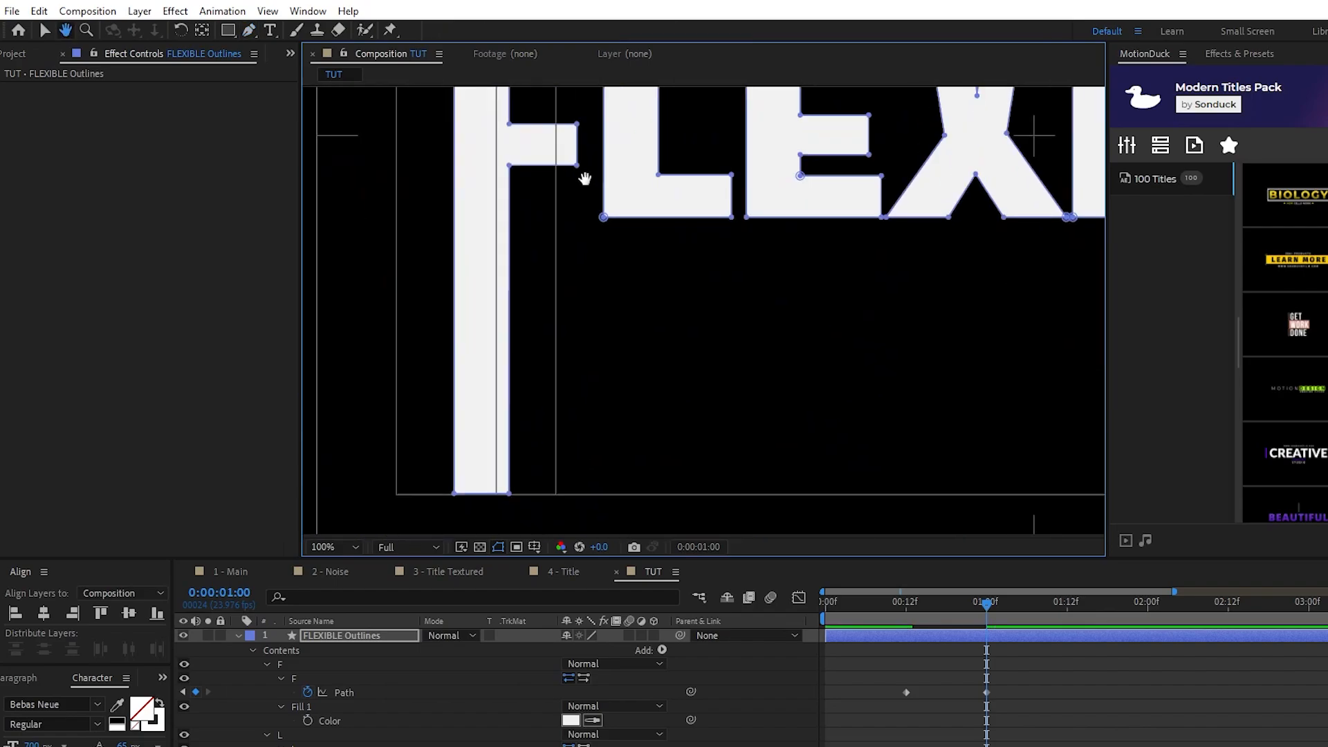
left_click(248, 31)
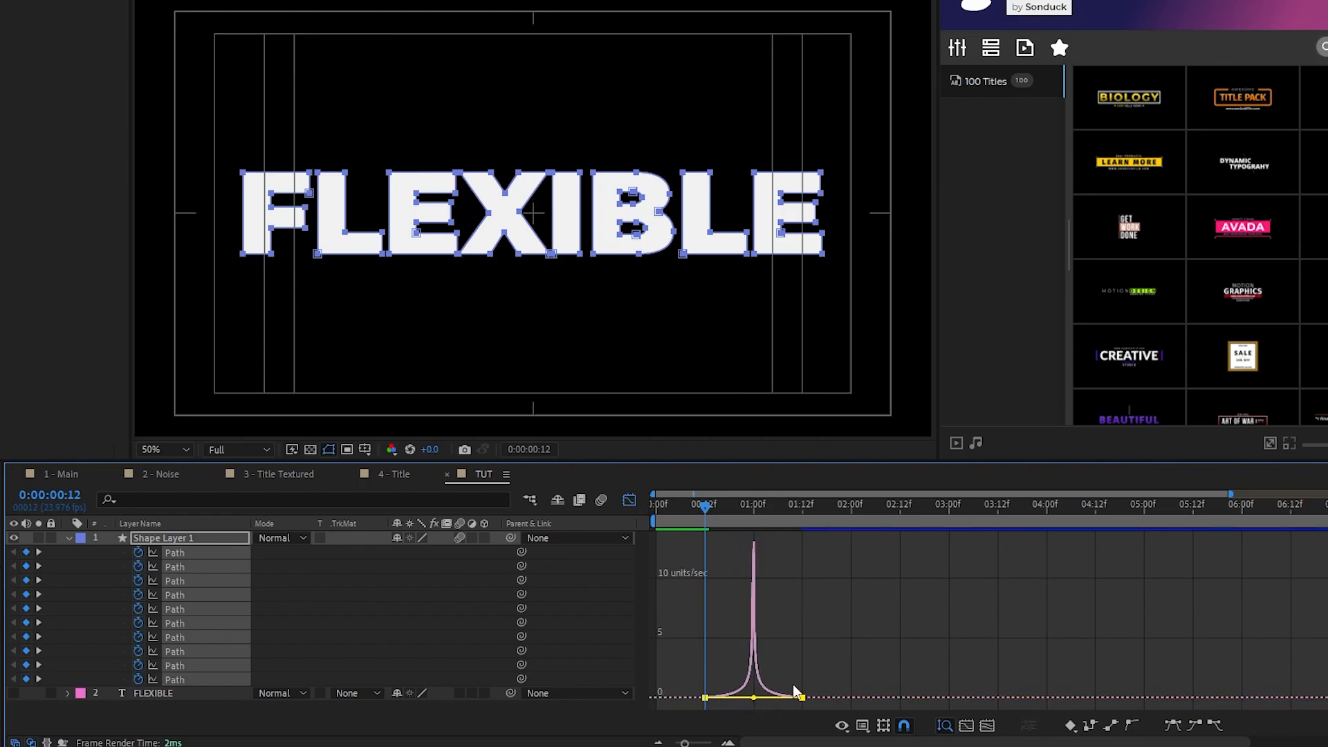
Reshape the Path keyframes' speed curve in the Graph Editor for a quick ease in and out
left_click(943, 726)
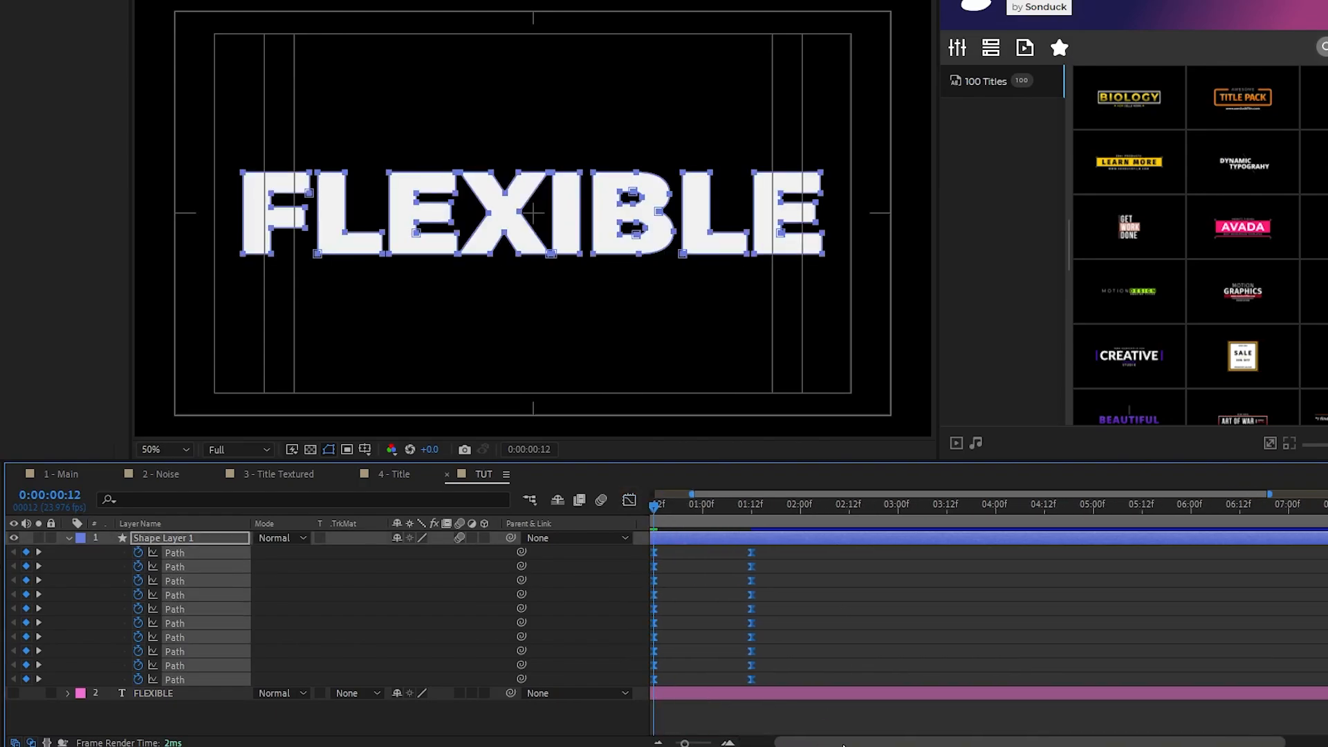
left_click(771, 504)
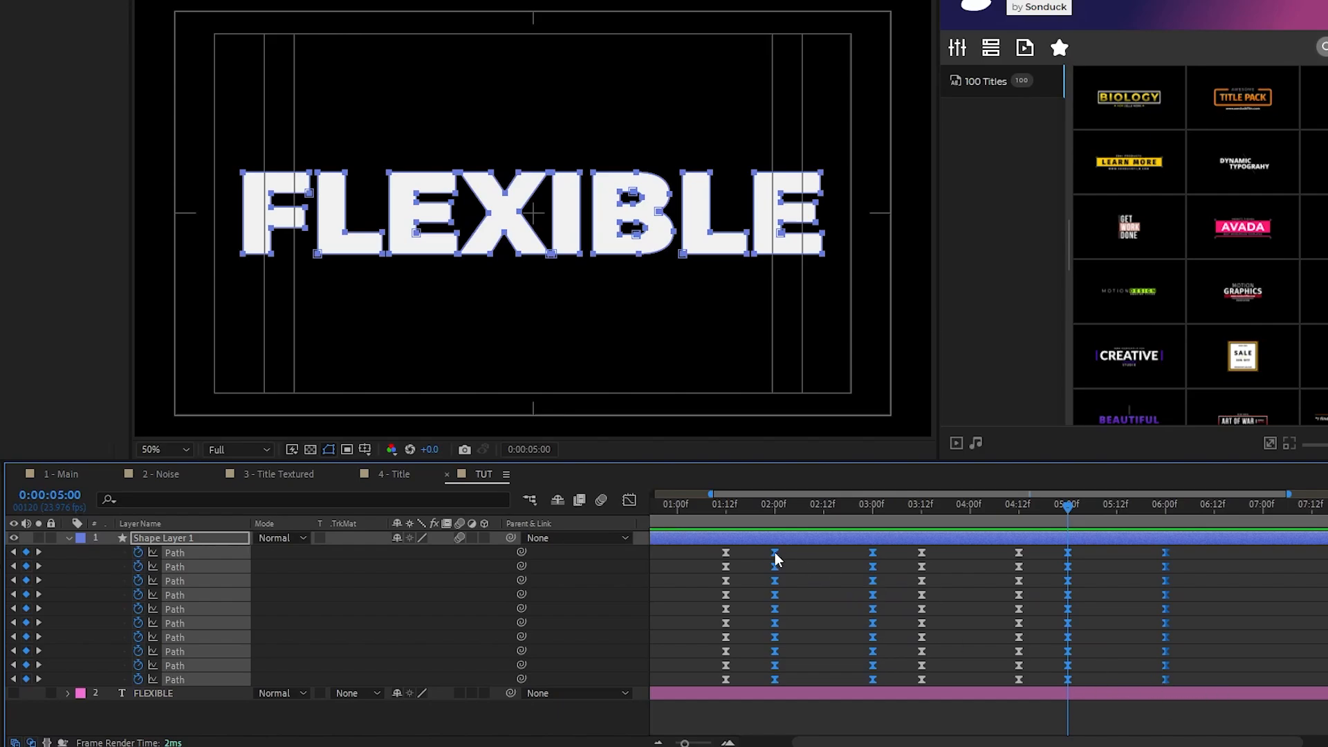
Easy Ease the repeated path keyframes and pre-compose the shape layer as 'Title'
right_click(775, 559)
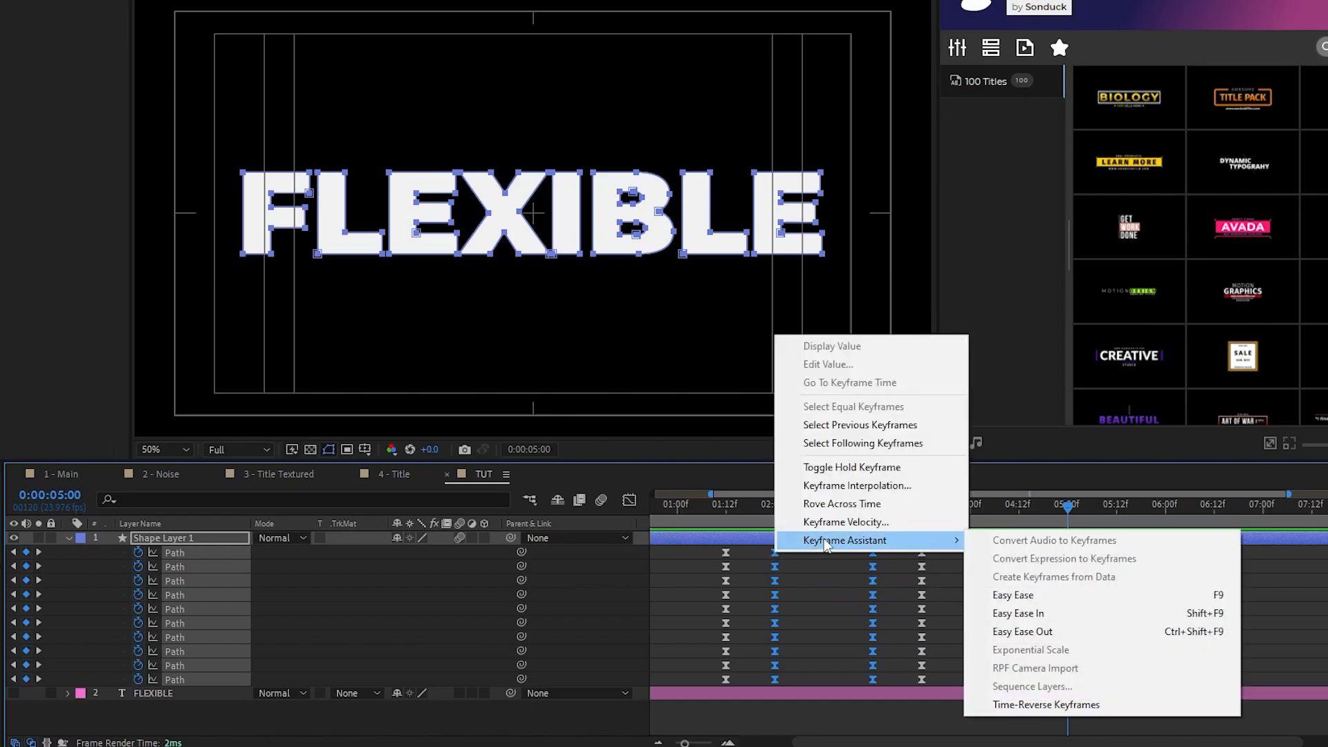
left_click(1012, 595)
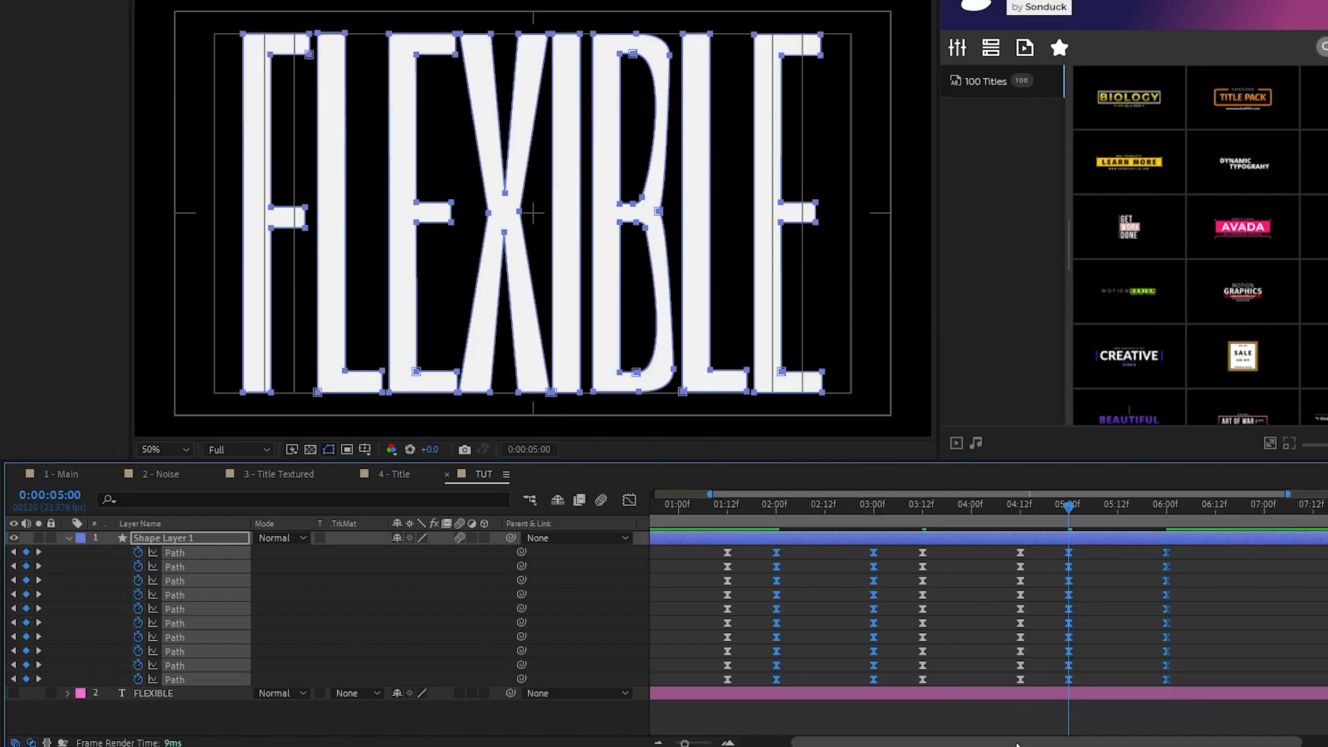
left_click(654, 505)
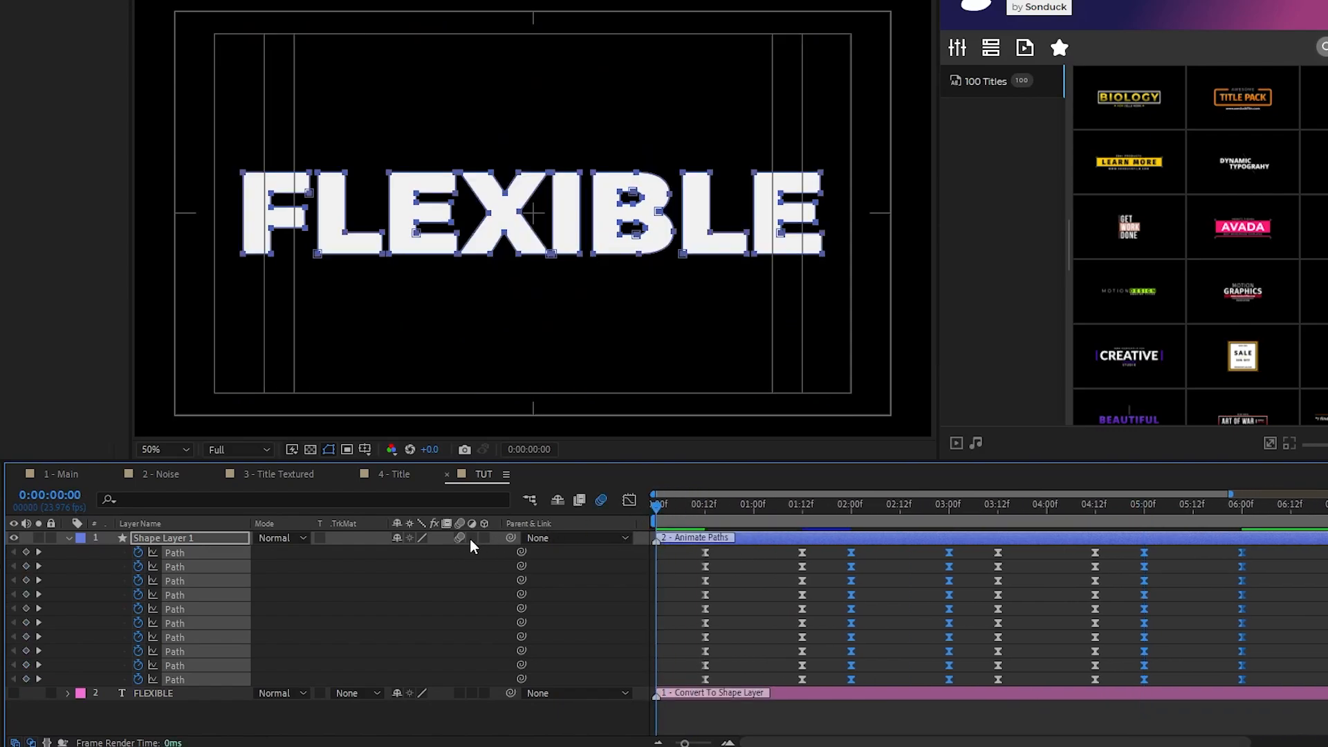
left_click(67, 538)
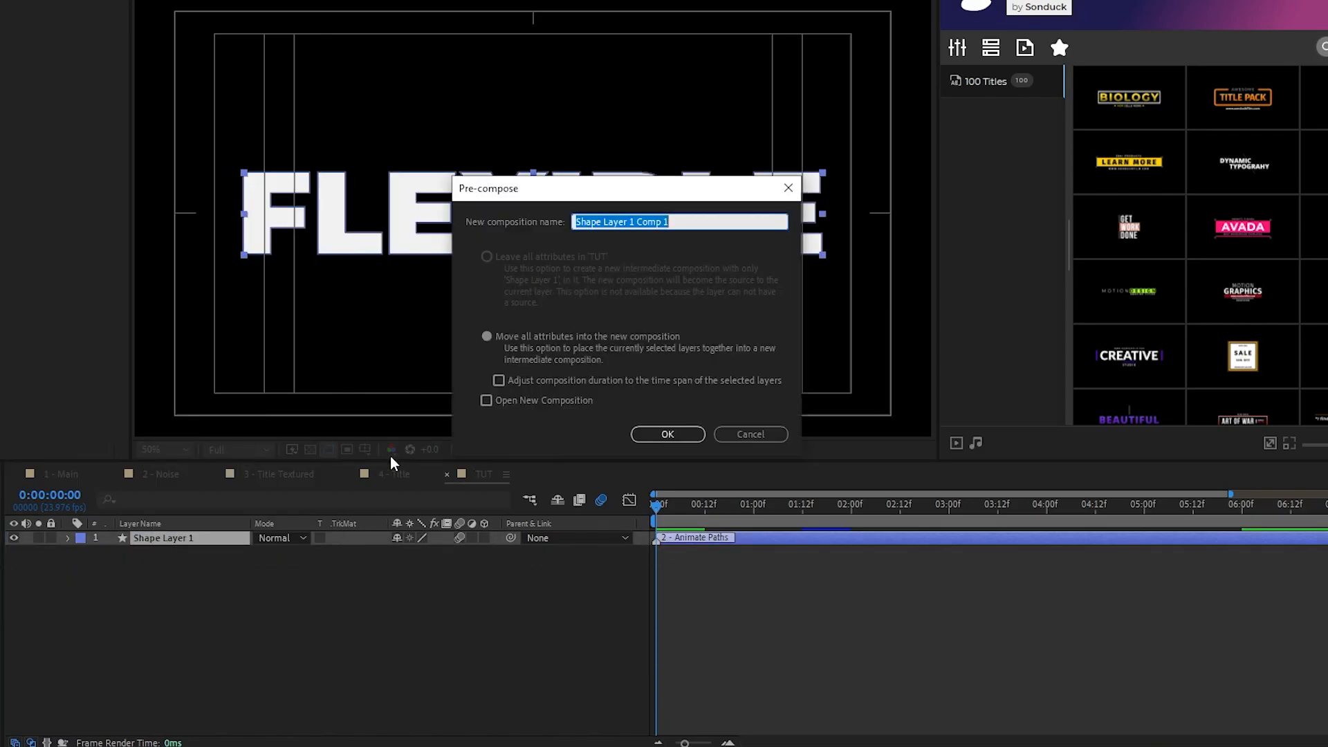
type("Title")
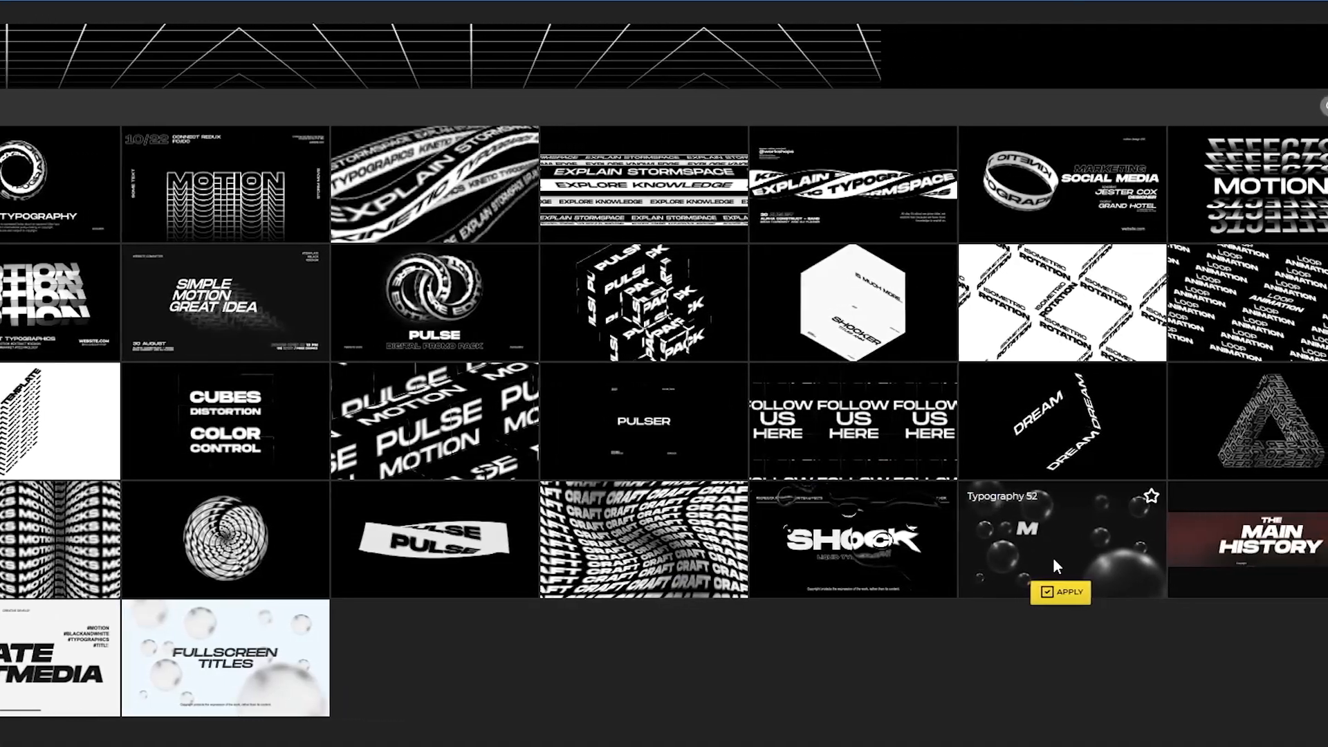
Apply the Typography 52 template from the MotionDuck Pulse pack
left_click(1069, 592)
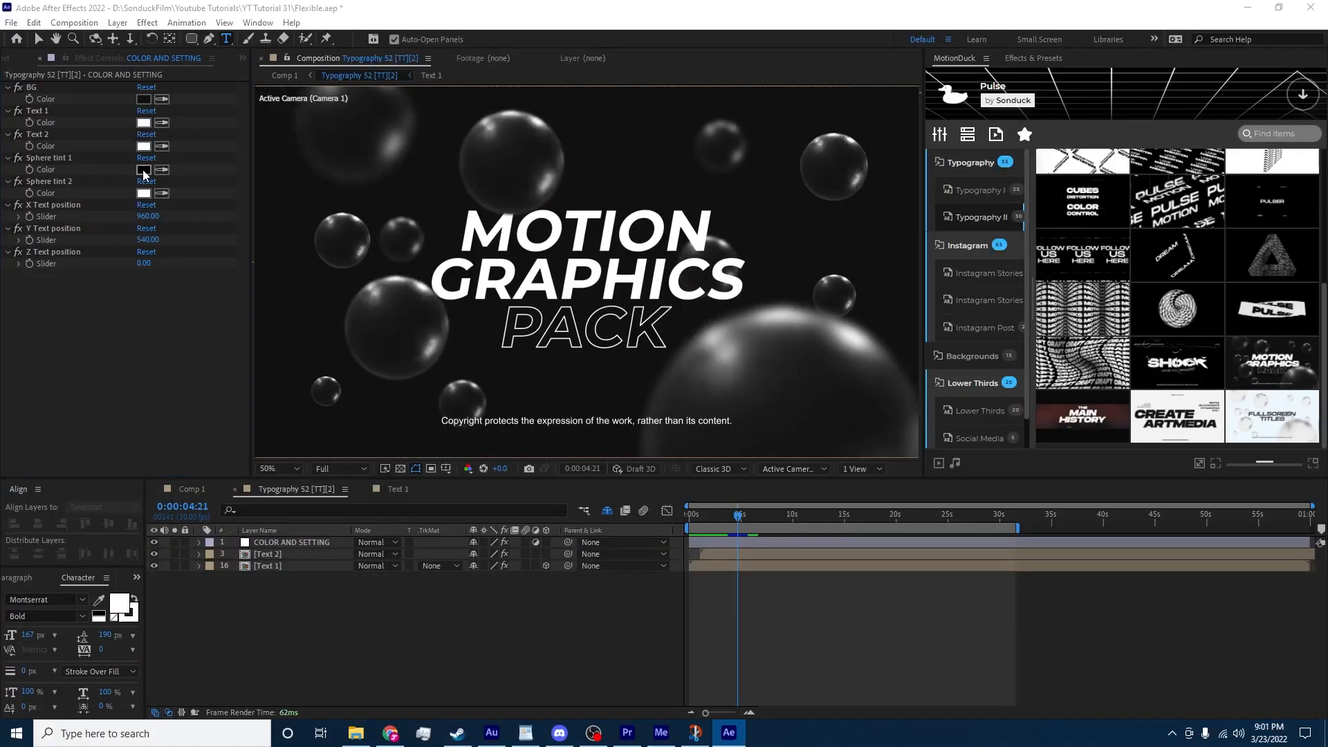
left_click(144, 170)
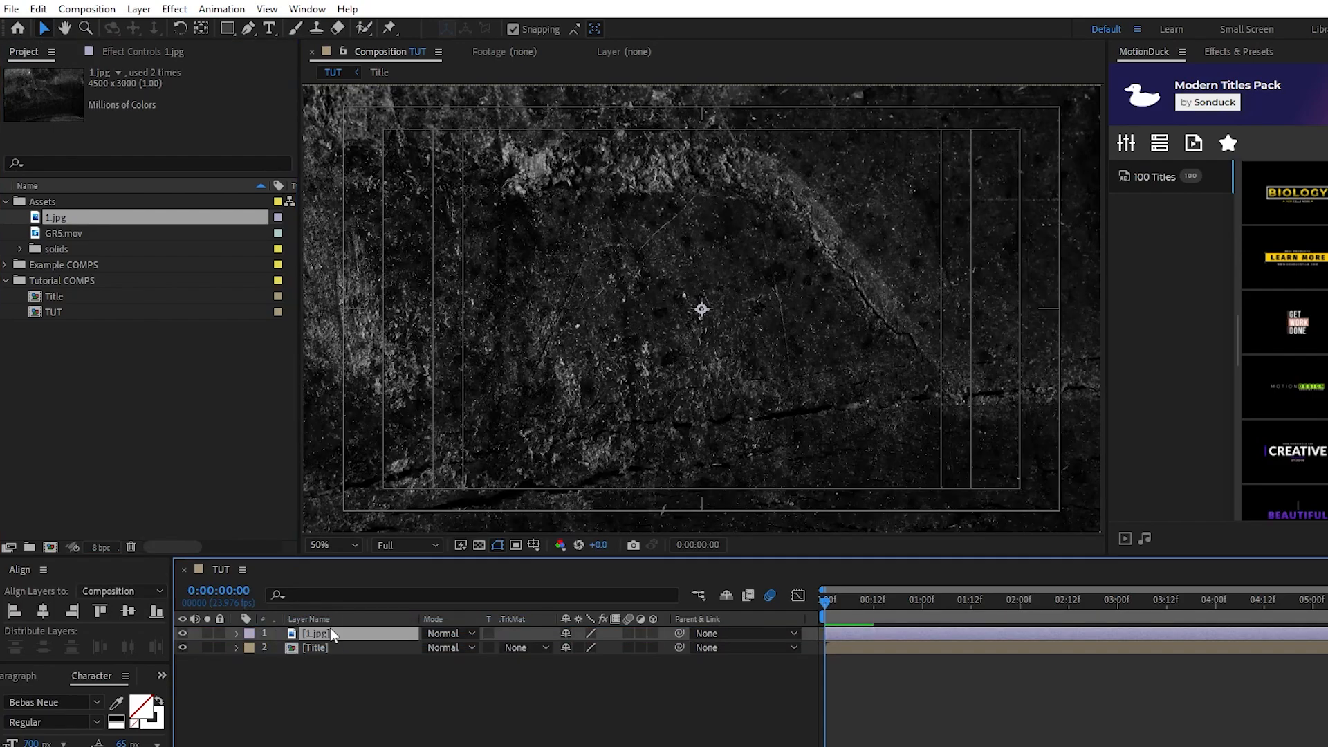
Set the Title layer's Track Matte to Luma Inverted Matte using the 1.jpg rock texture
left_click(315, 647)
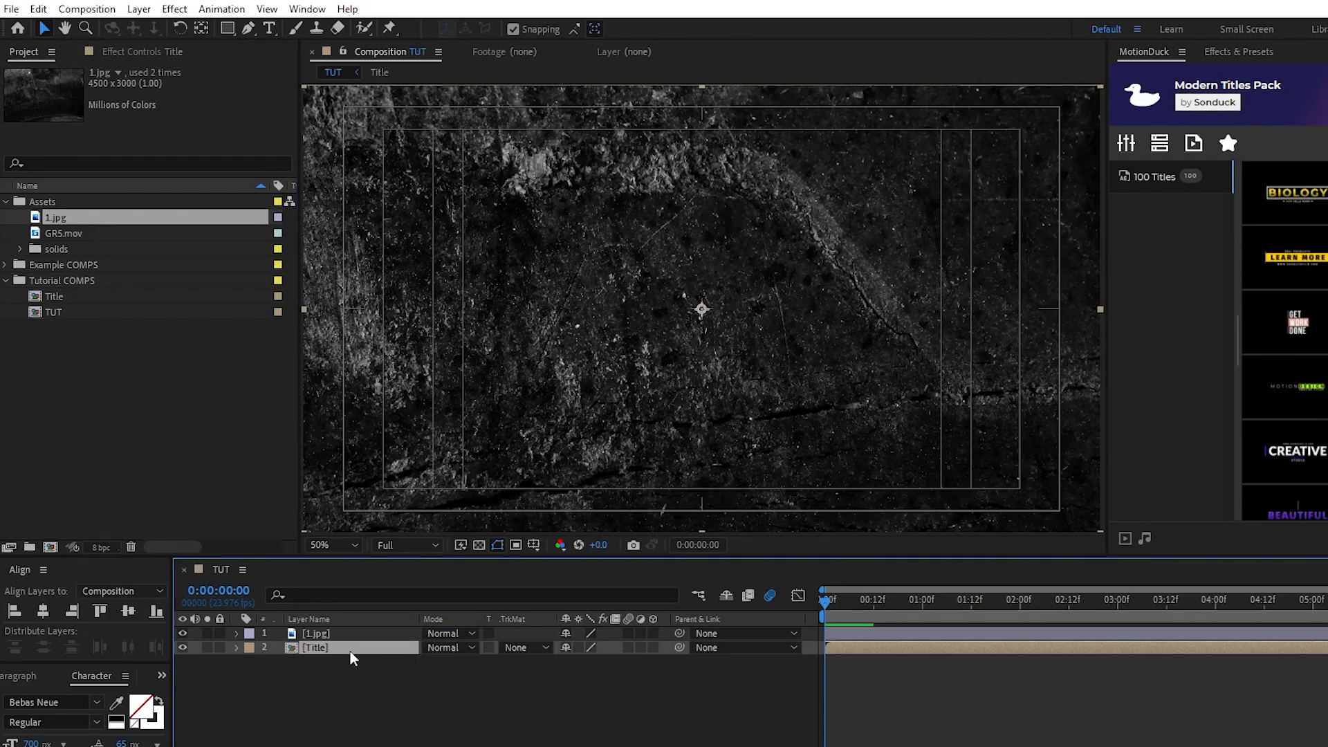
left_click(526, 648)
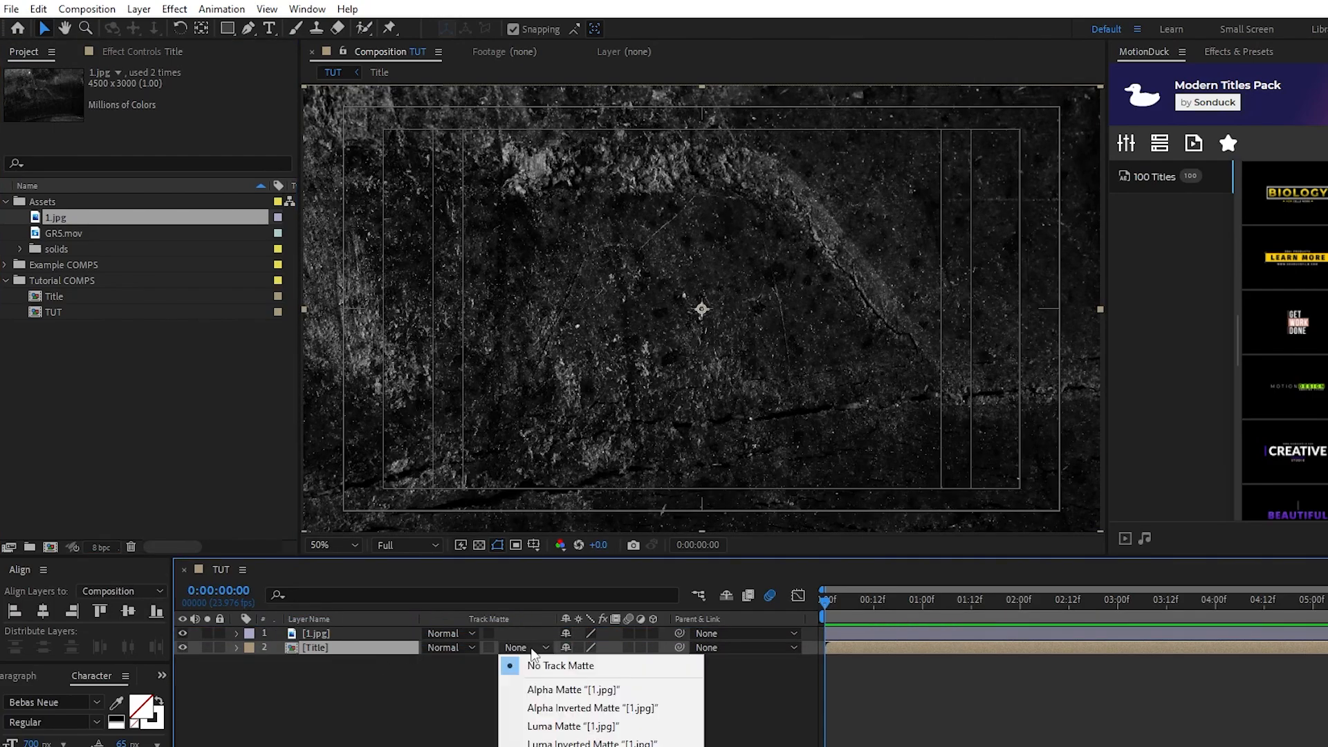
mouse_move(590, 743)
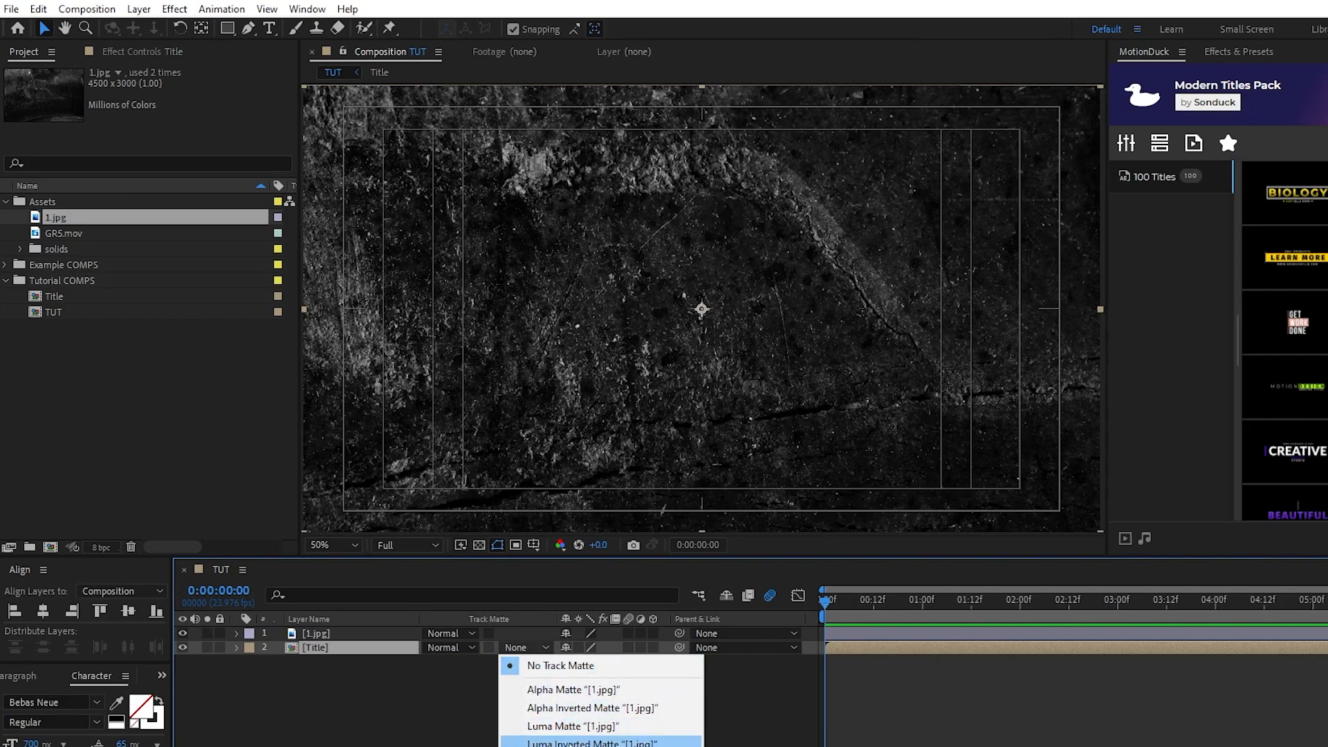
left_click(590, 743)
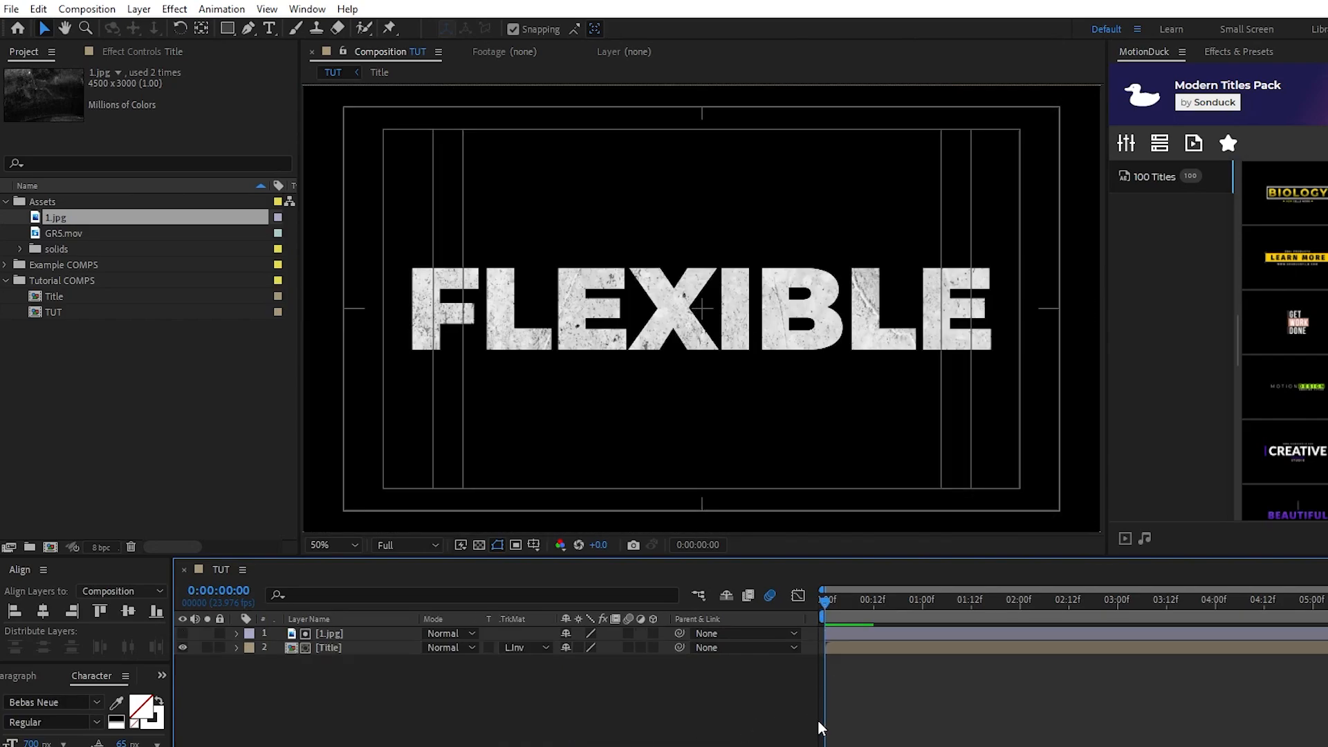
left_click(546, 689)
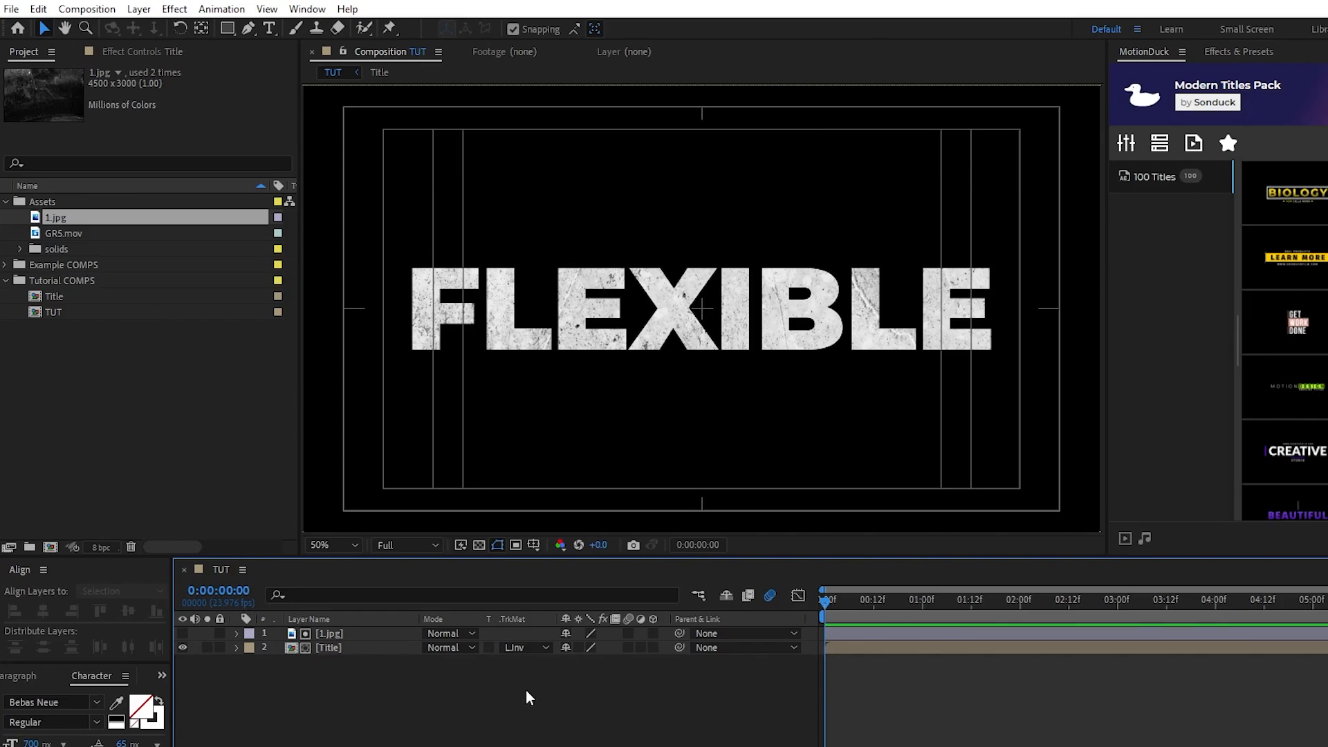
Pre-compose the Title and 1.jpg texture layers into 'Title Textured'
left_click(174, 9)
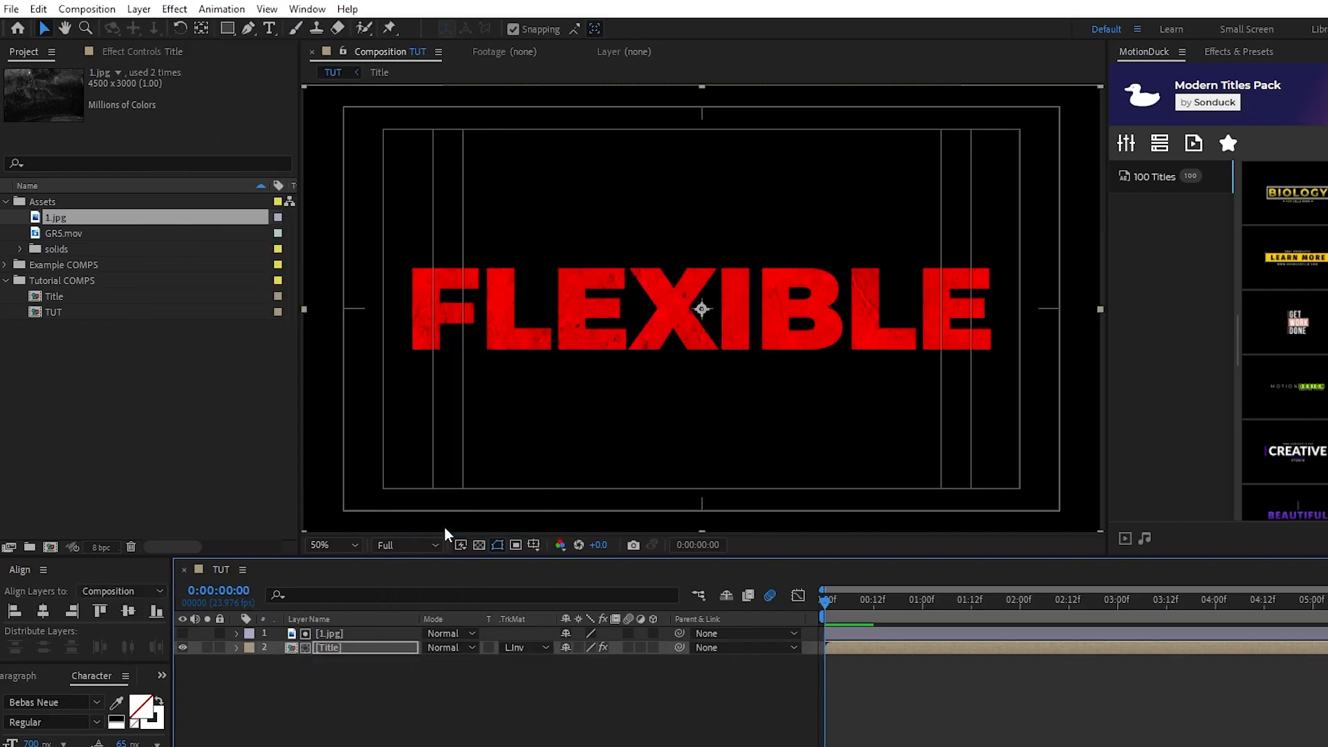
left_click(144, 52)
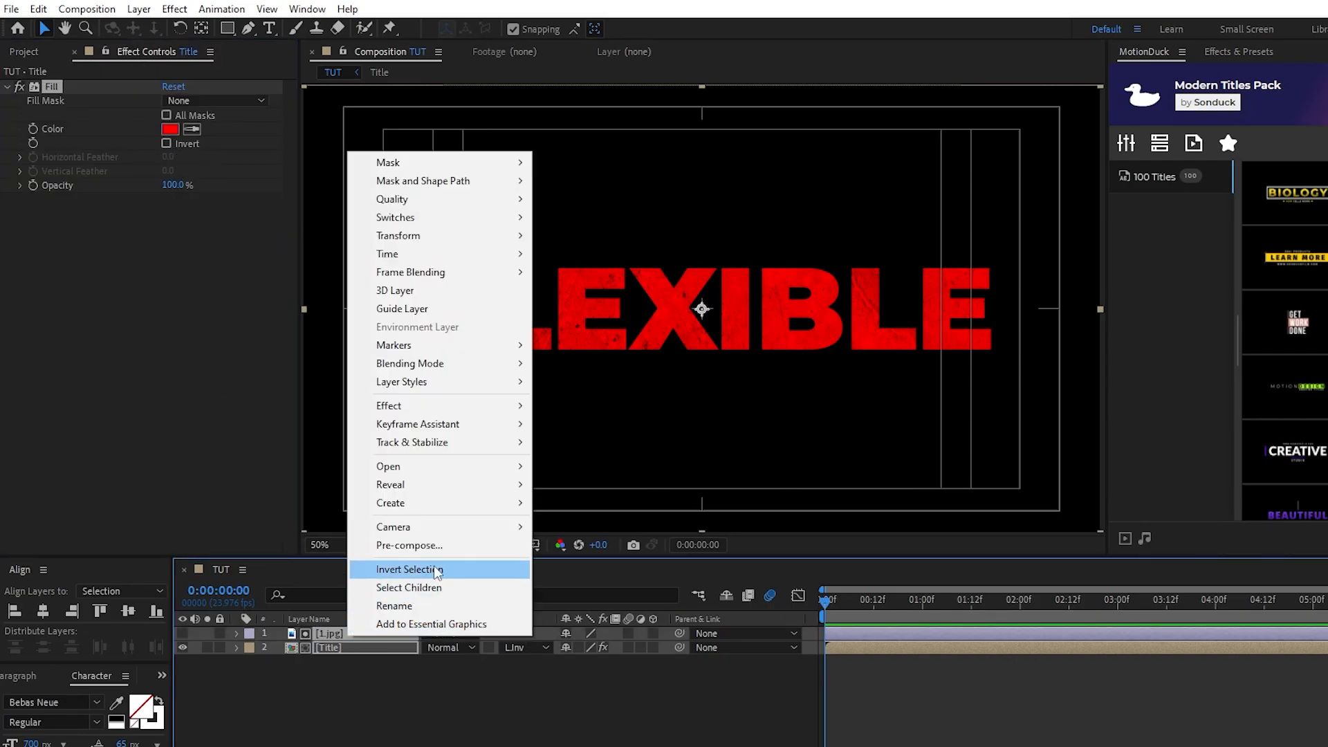
left_click(409, 545)
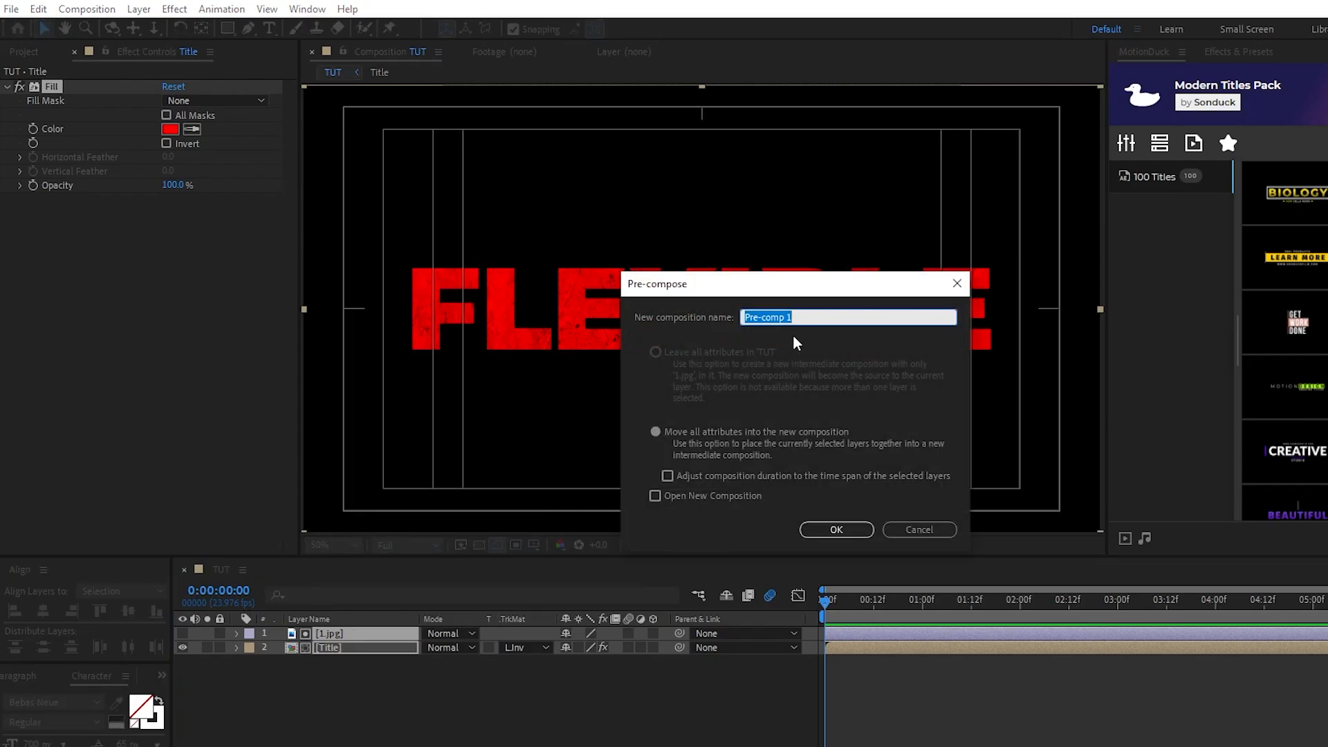
type("Title T")
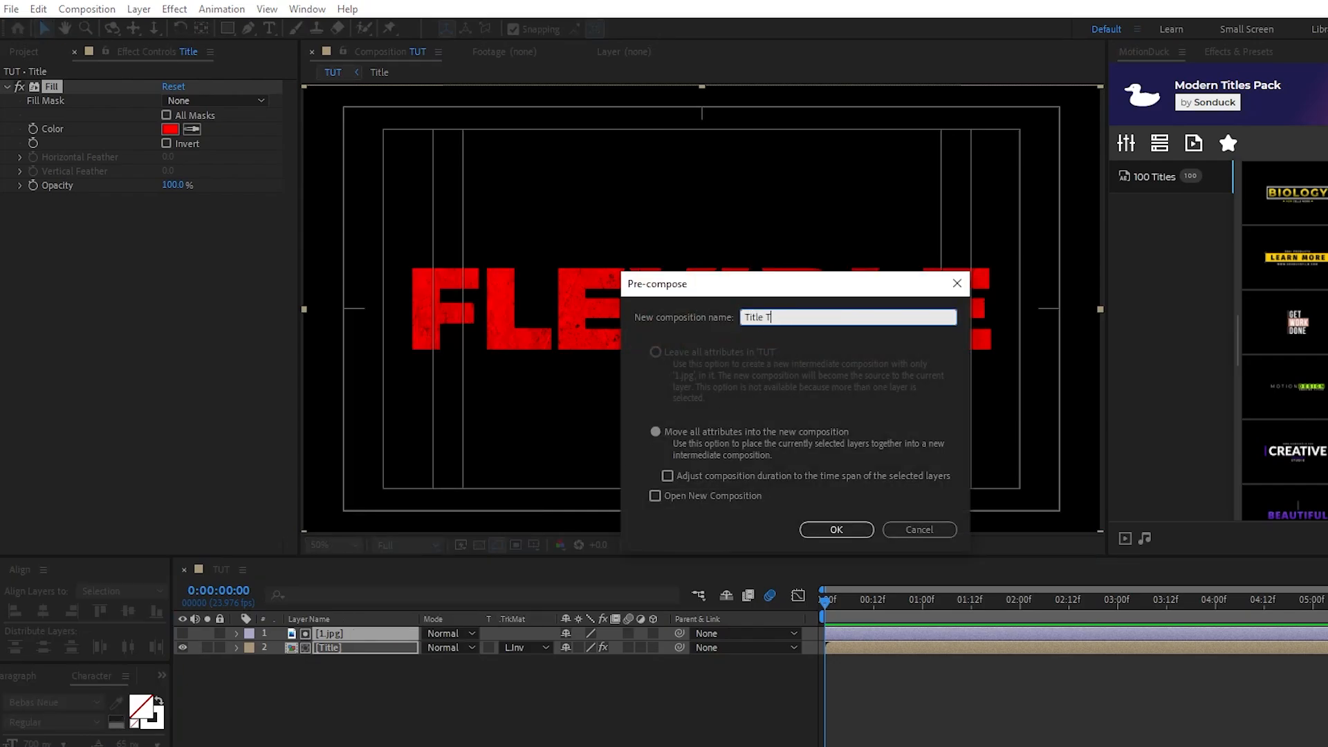
left_click(835, 530)
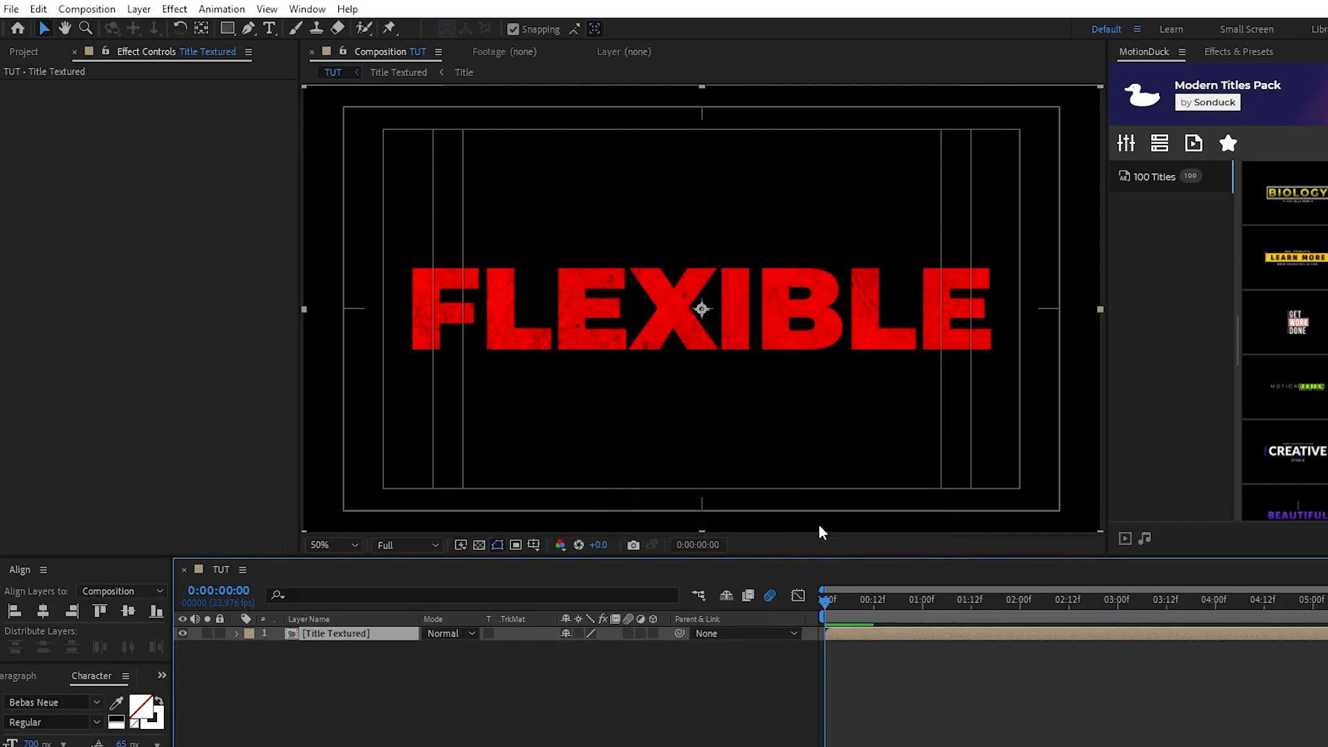
left_click(364, 448)
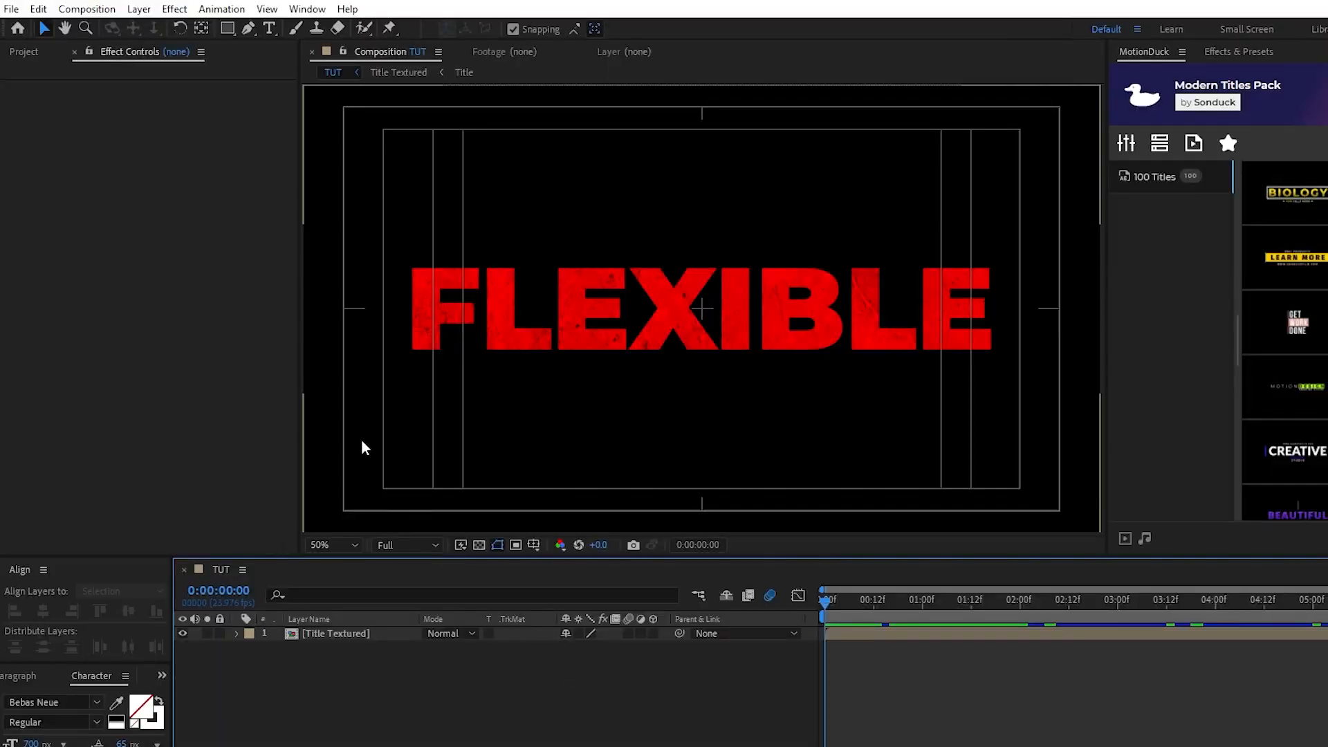
Add a black solid with Fractal Noise and Posterize Time effects
left_click(424, 46)
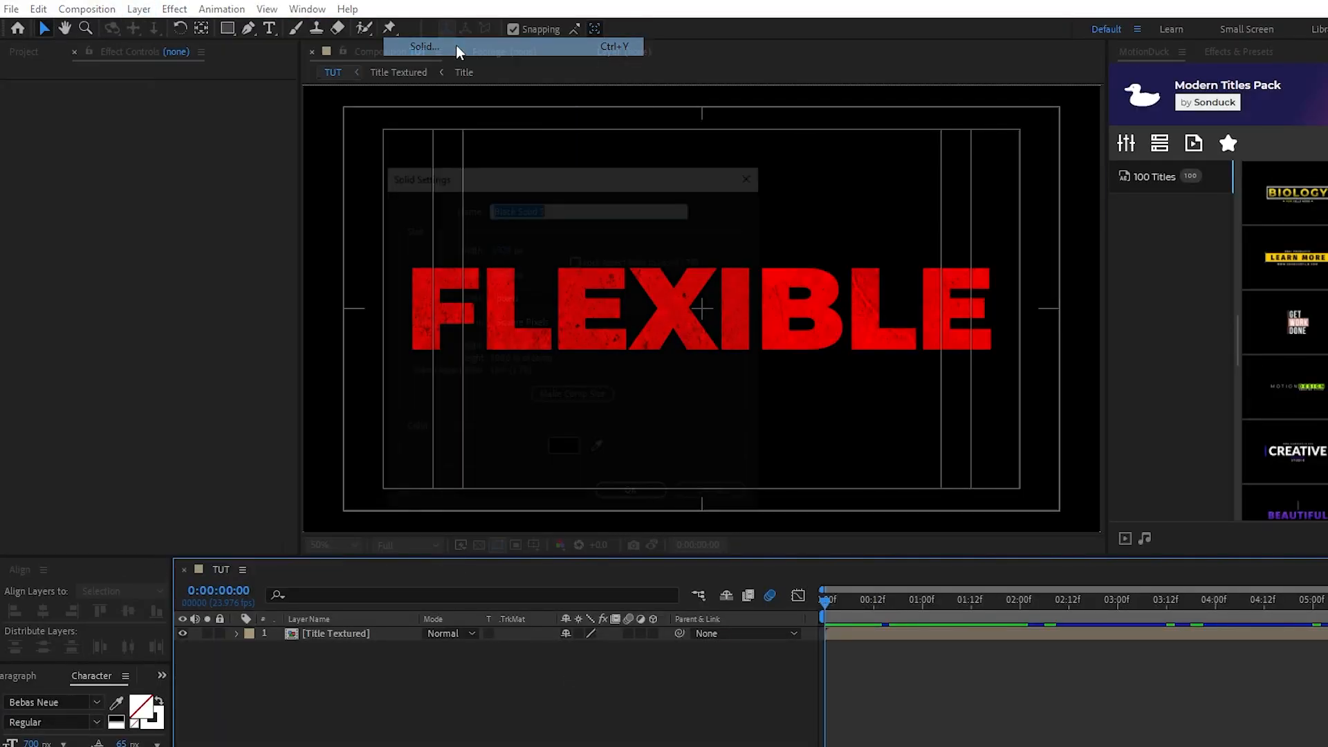
left_click(423, 46)
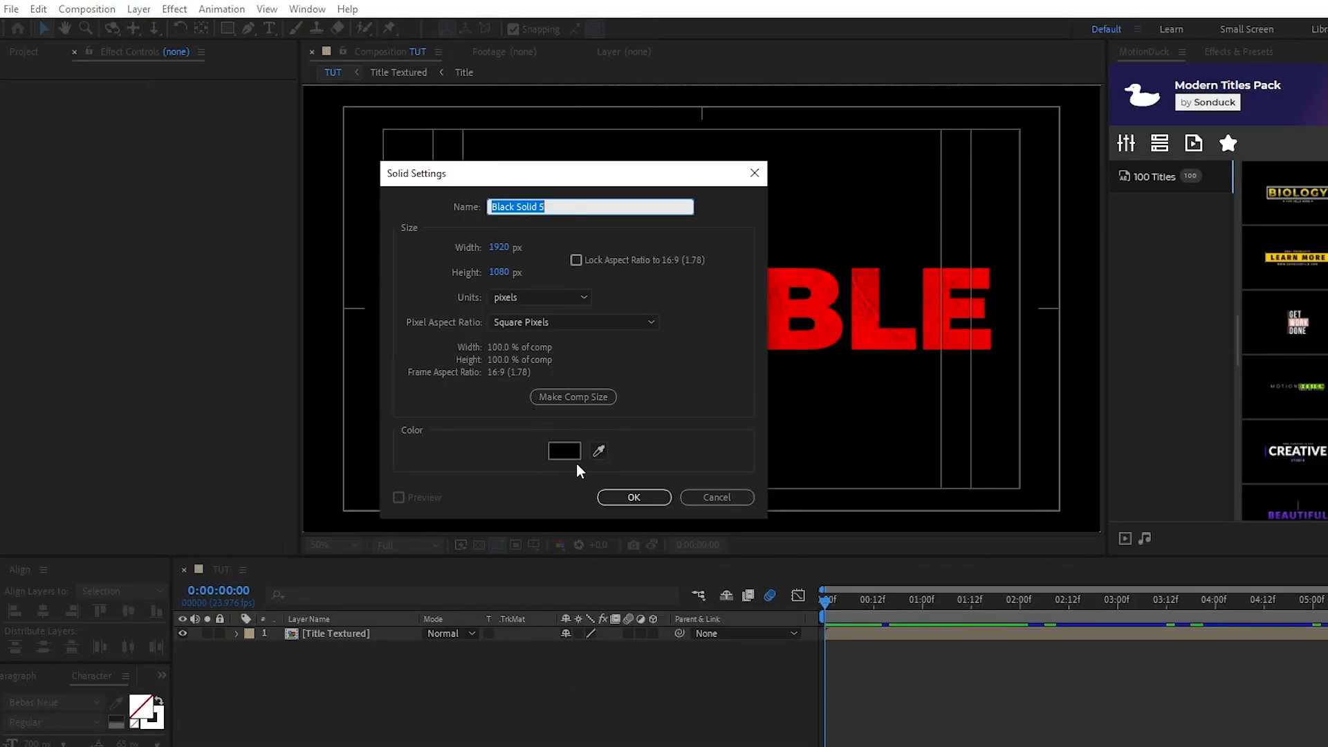
left_click(633, 497)
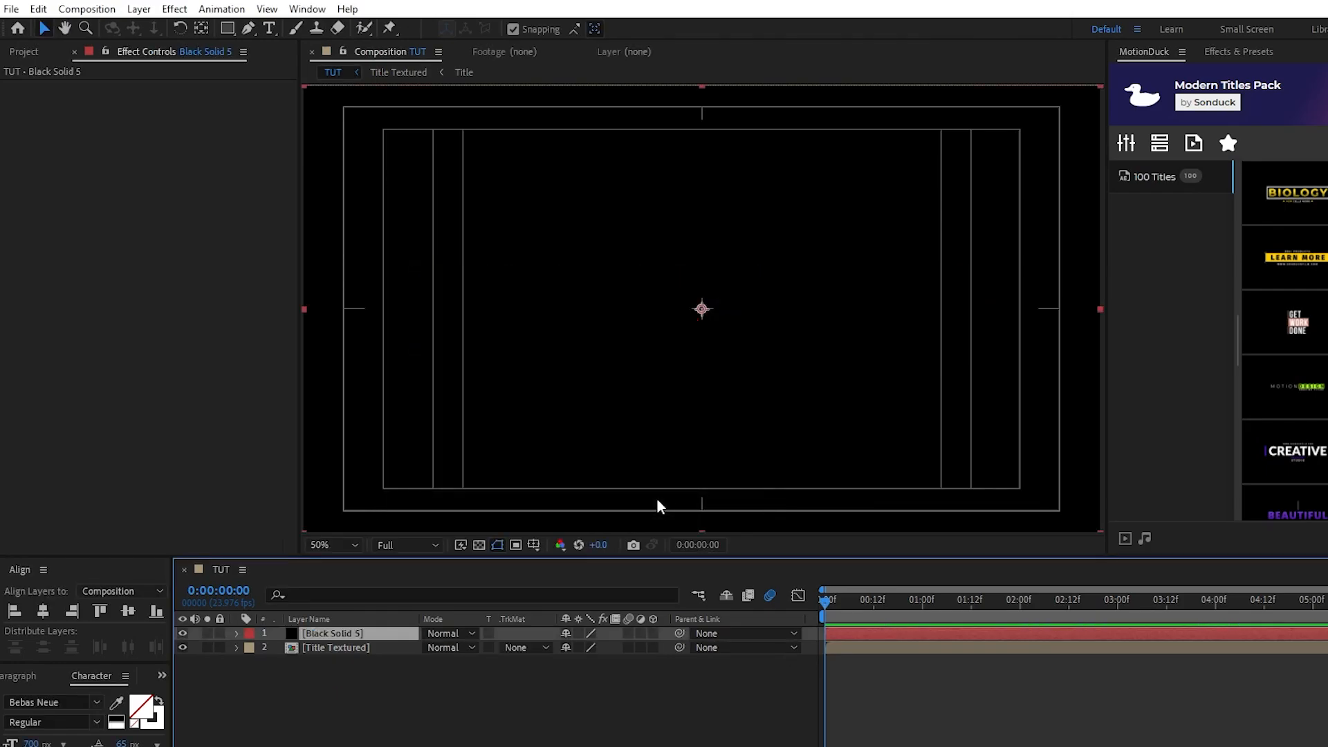
left_click(174, 9)
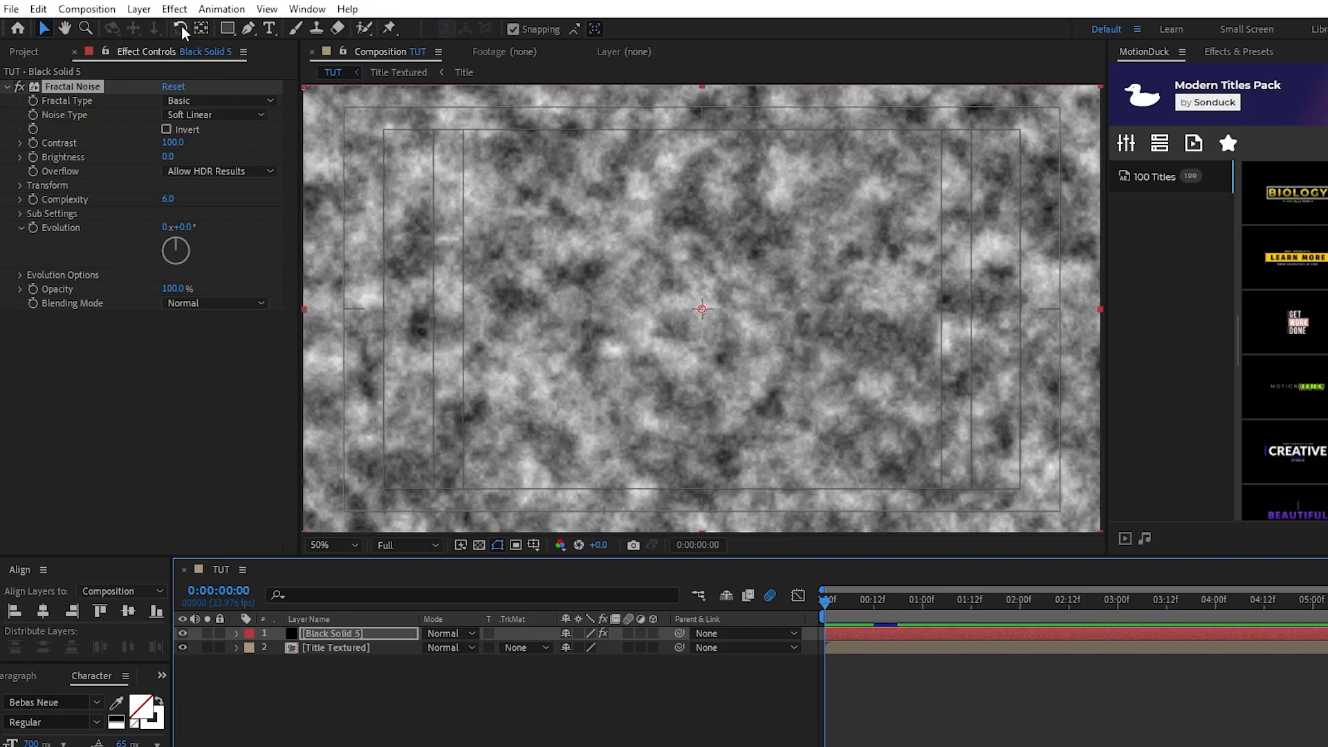
left_click(175, 8)
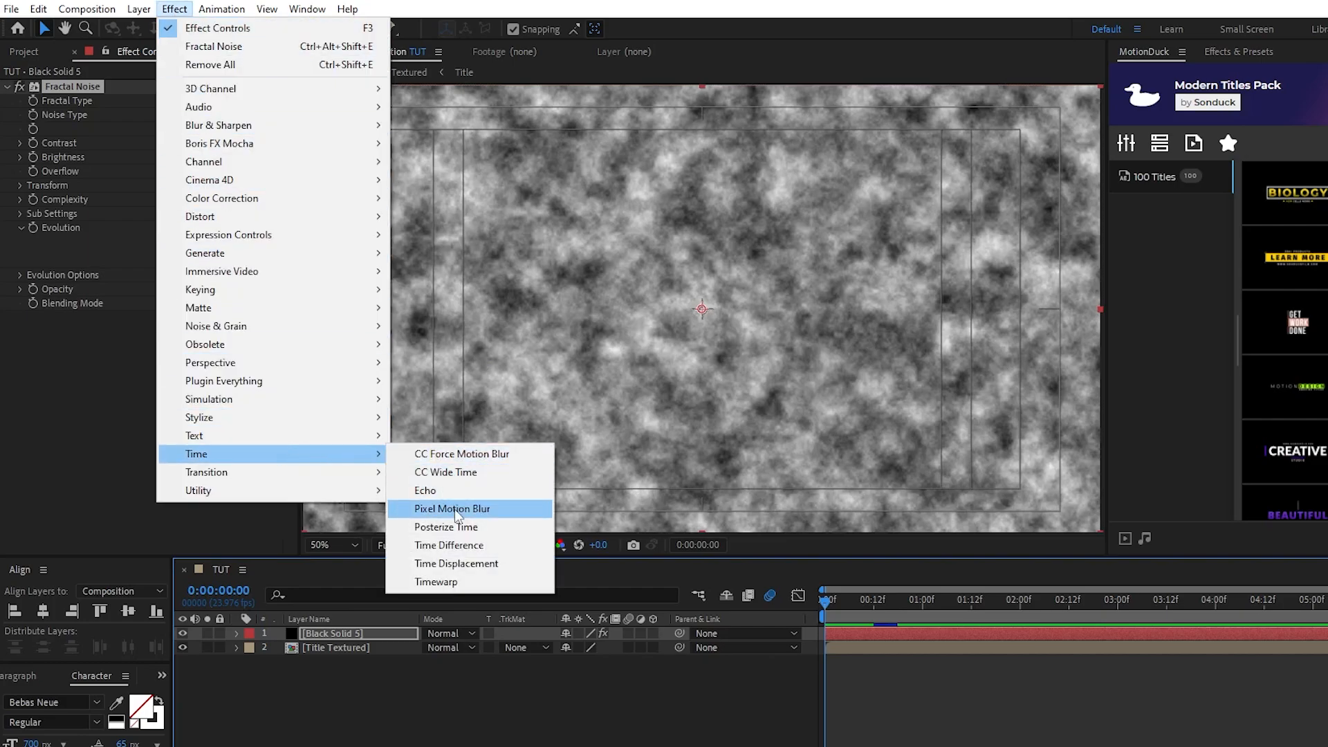
left_click(446, 526)
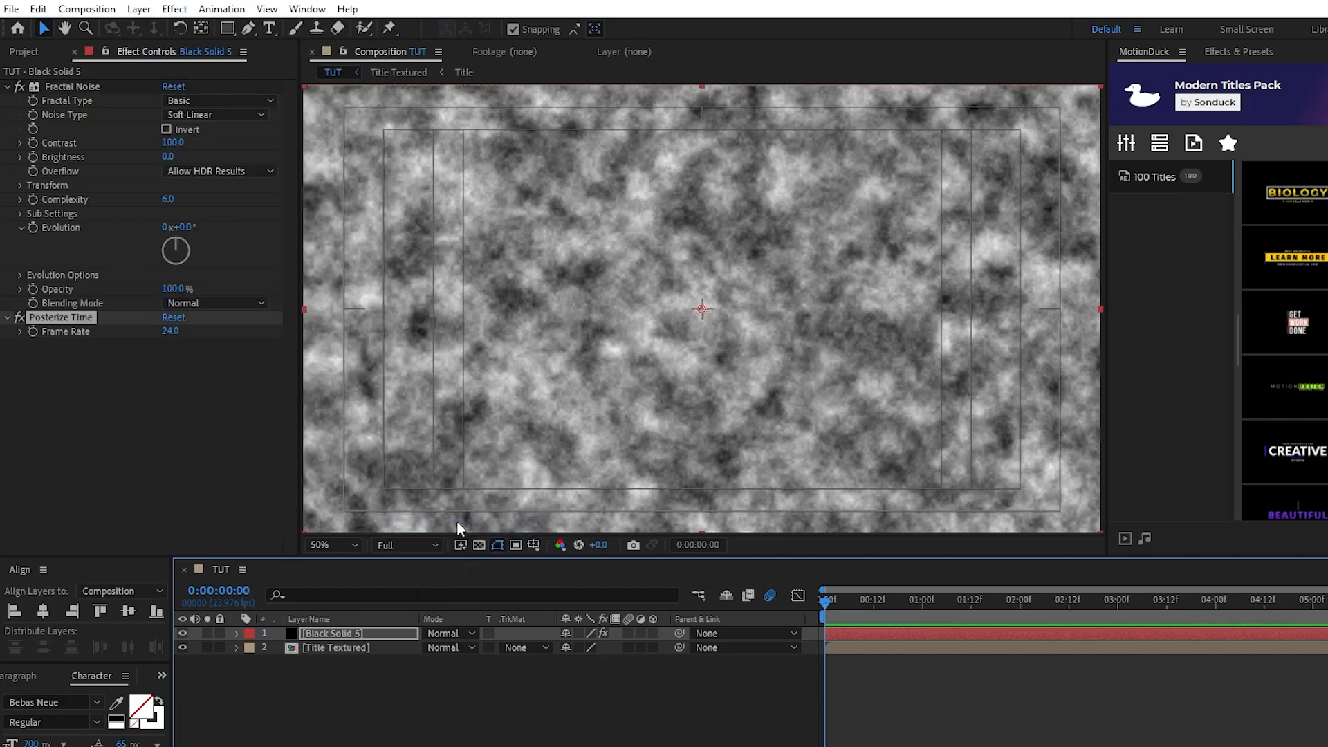
Set the noise to Rocky, enlarge its Scale, and drive Evolution with a time expression
left_click(216, 101)
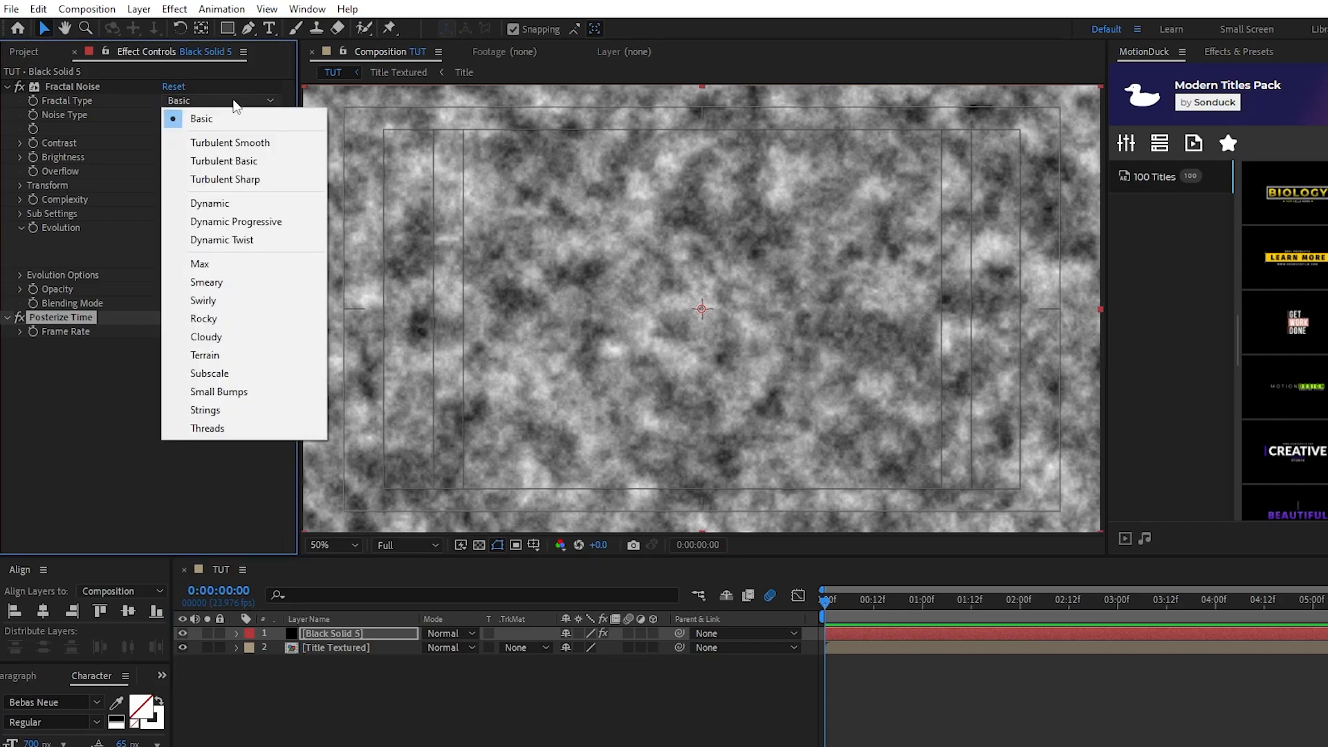
left_click(203, 318)
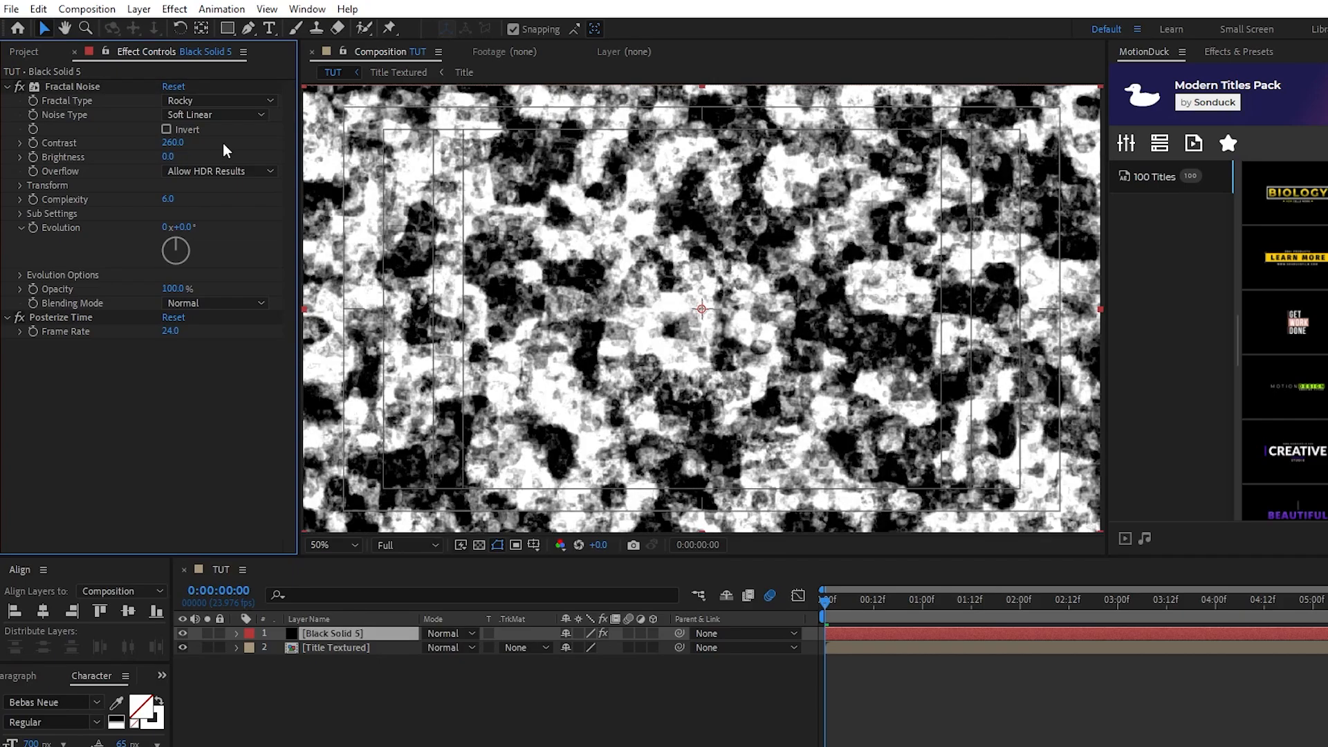
left_click(20, 185)
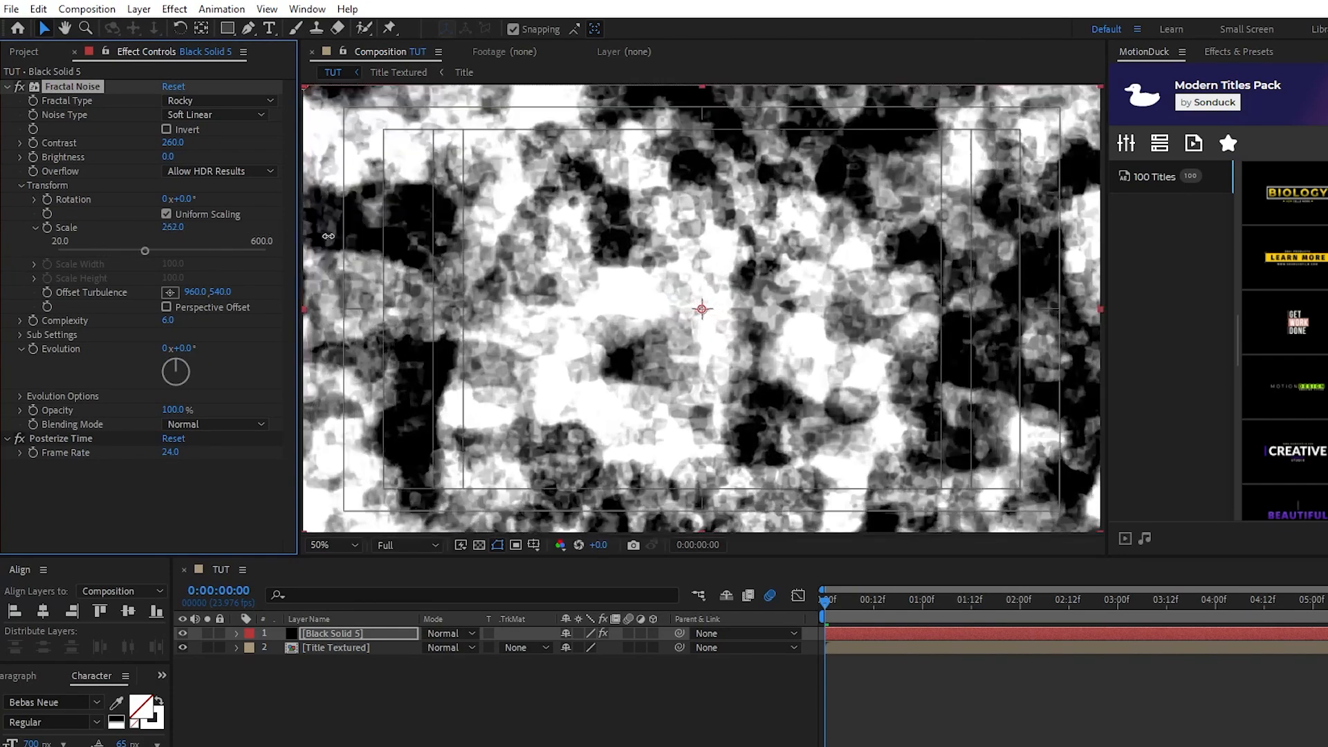
left_click_drag(145, 250, 249, 249)
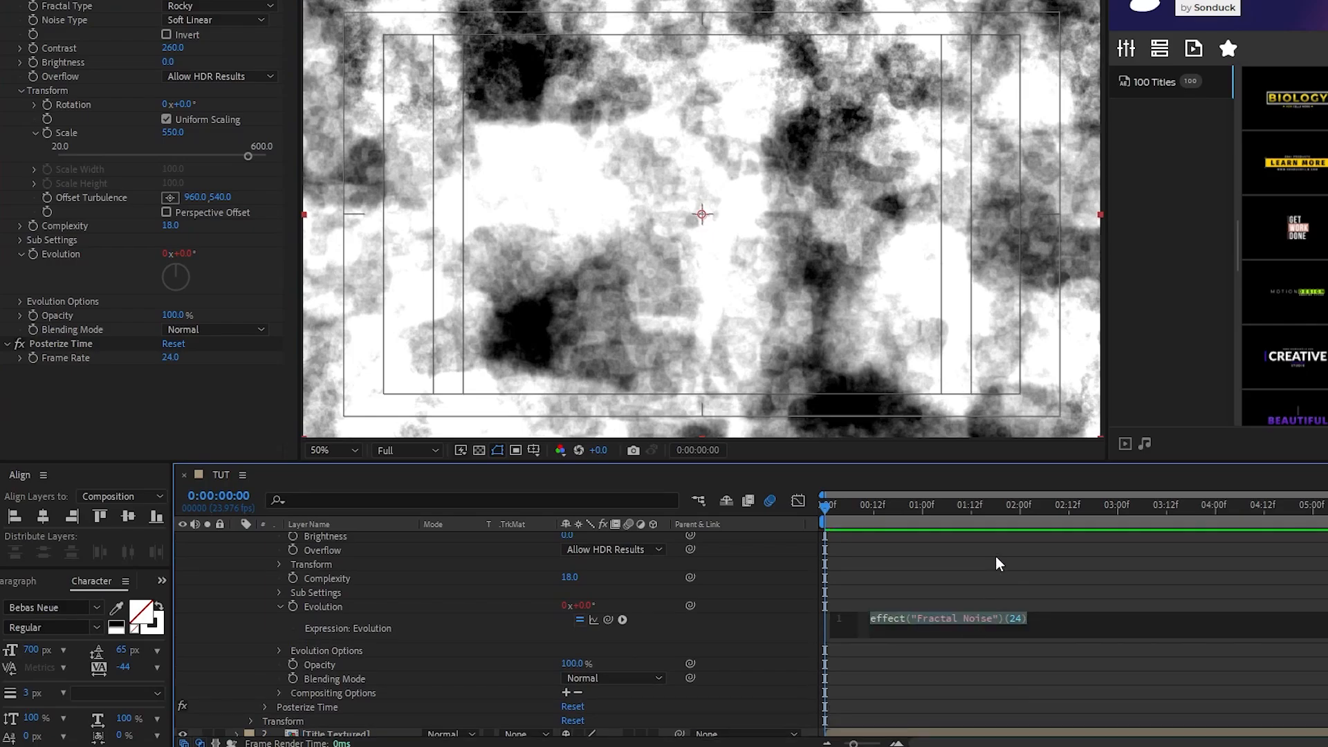
type("time*200")
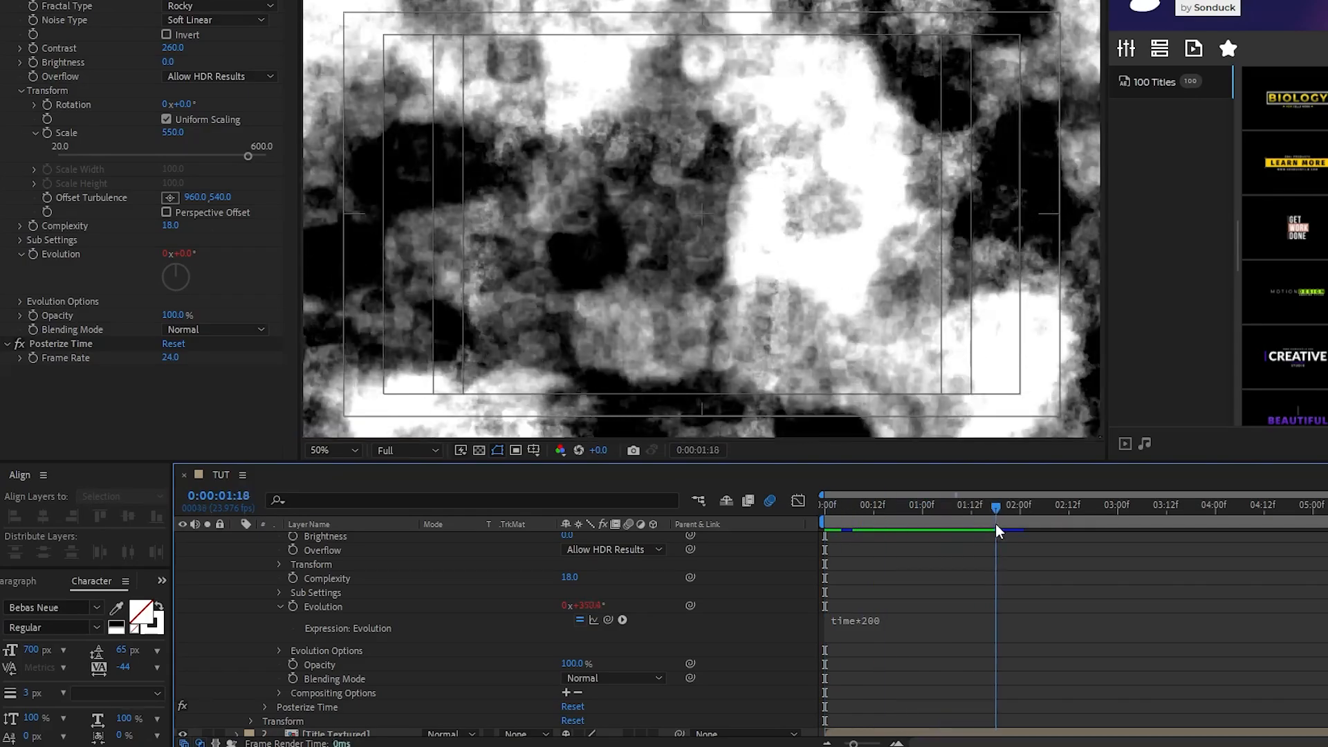
left_click(424, 474)
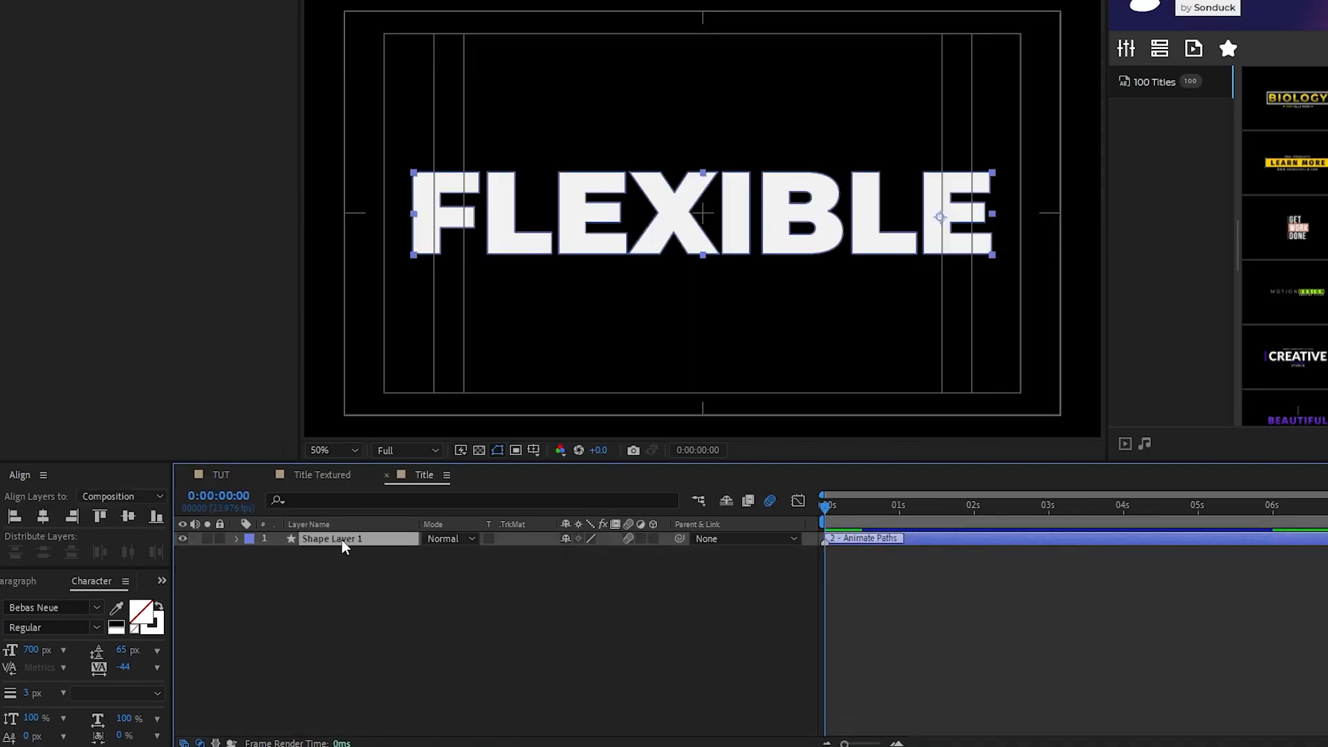
Reveal Shape Layer 1's path keyframes and add matching Fractal Noise Brightness keyframes
left_click(221, 475)
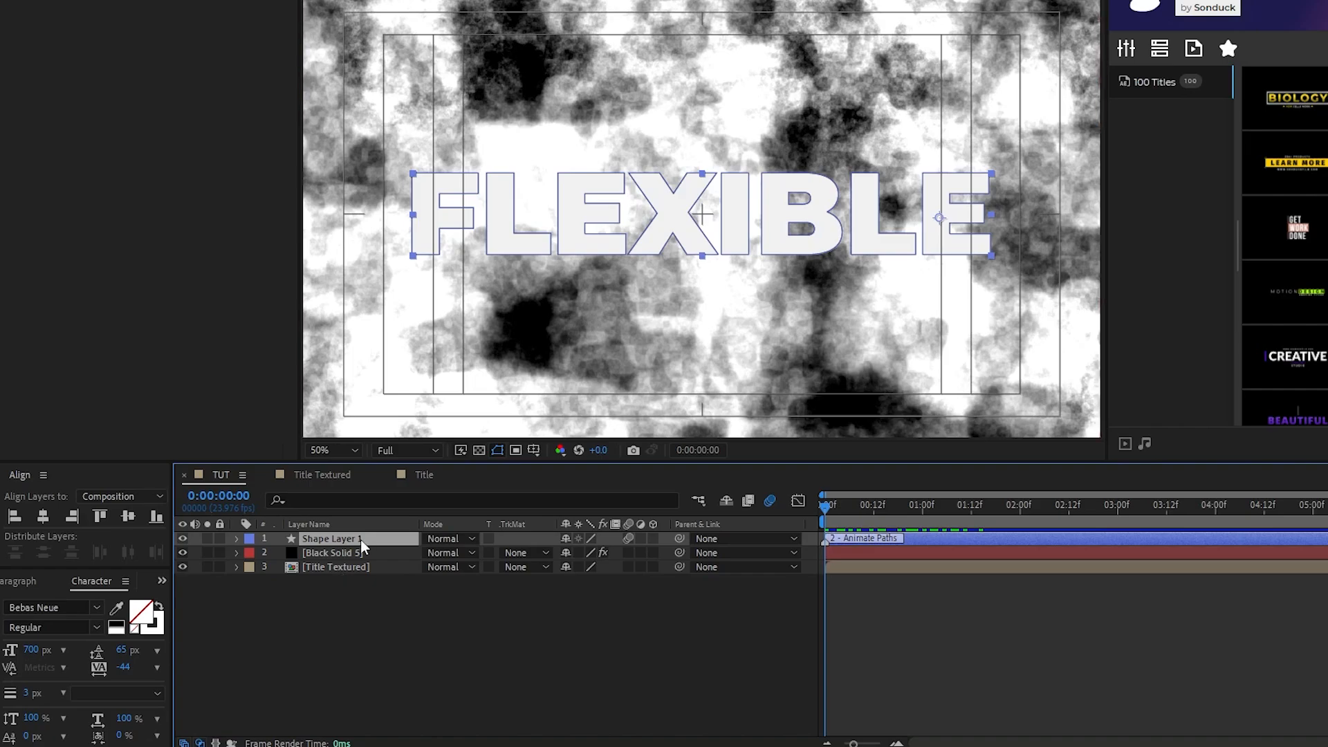
left_click(237, 539)
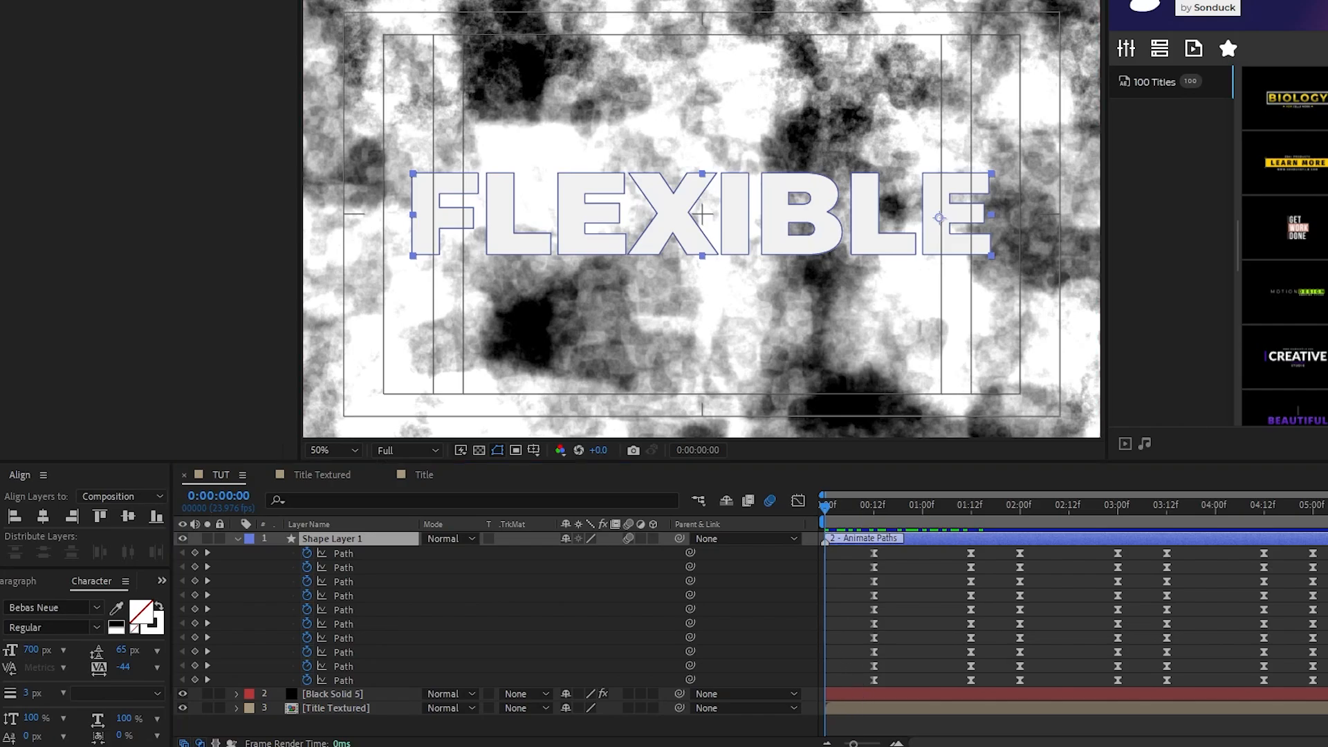
left_click(330, 694)
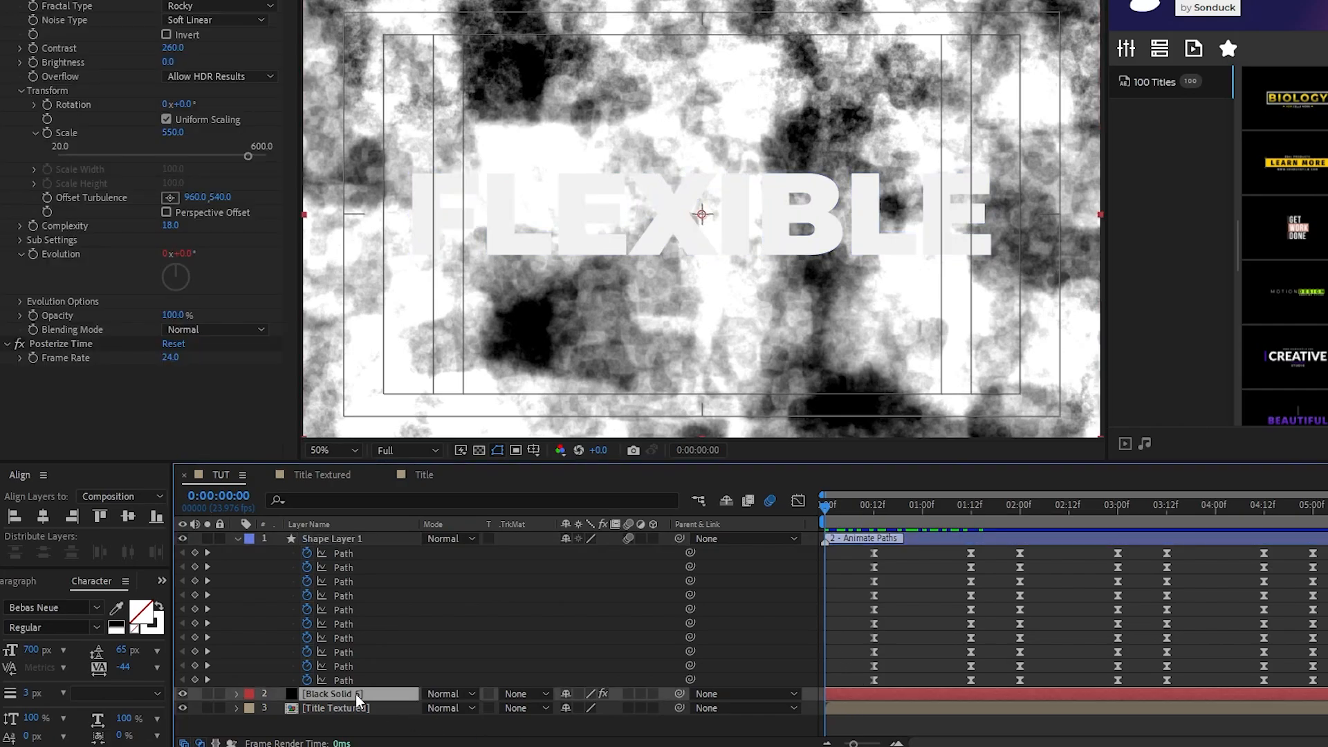
left_click(873, 505)
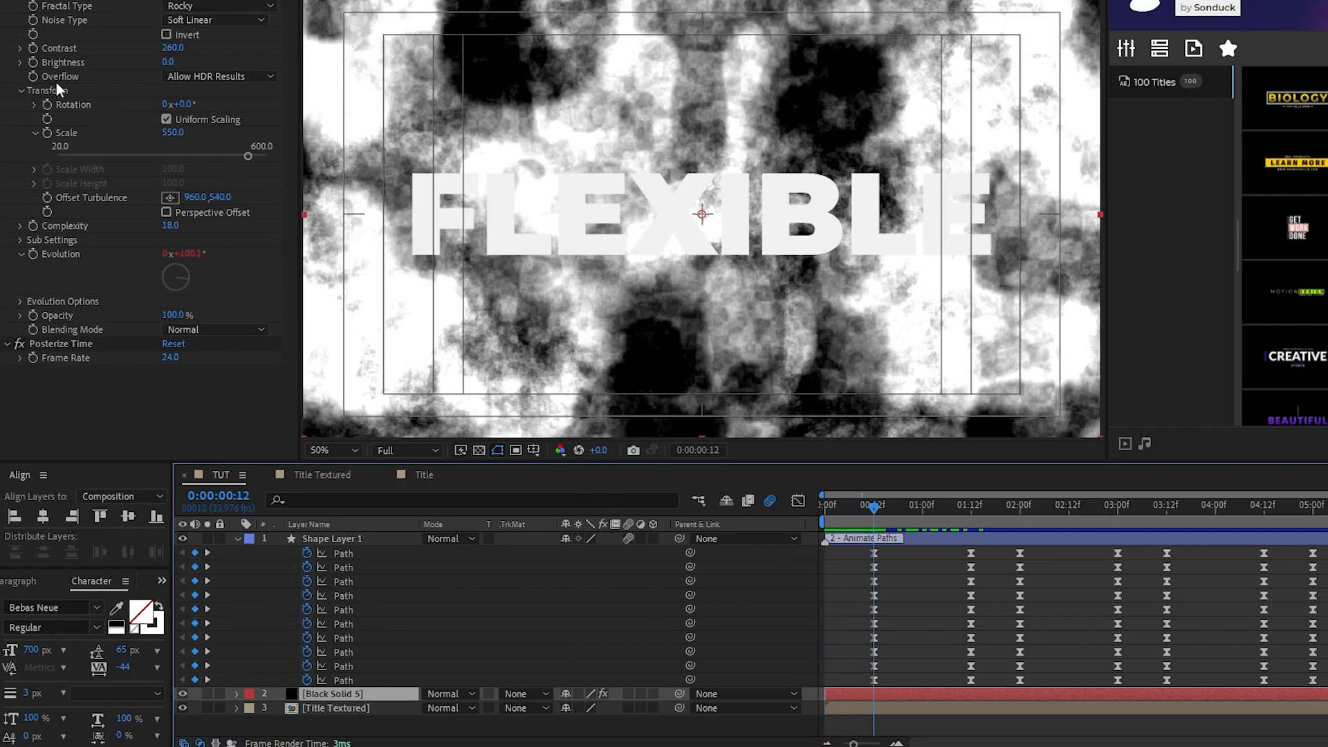
left_click(238, 694)
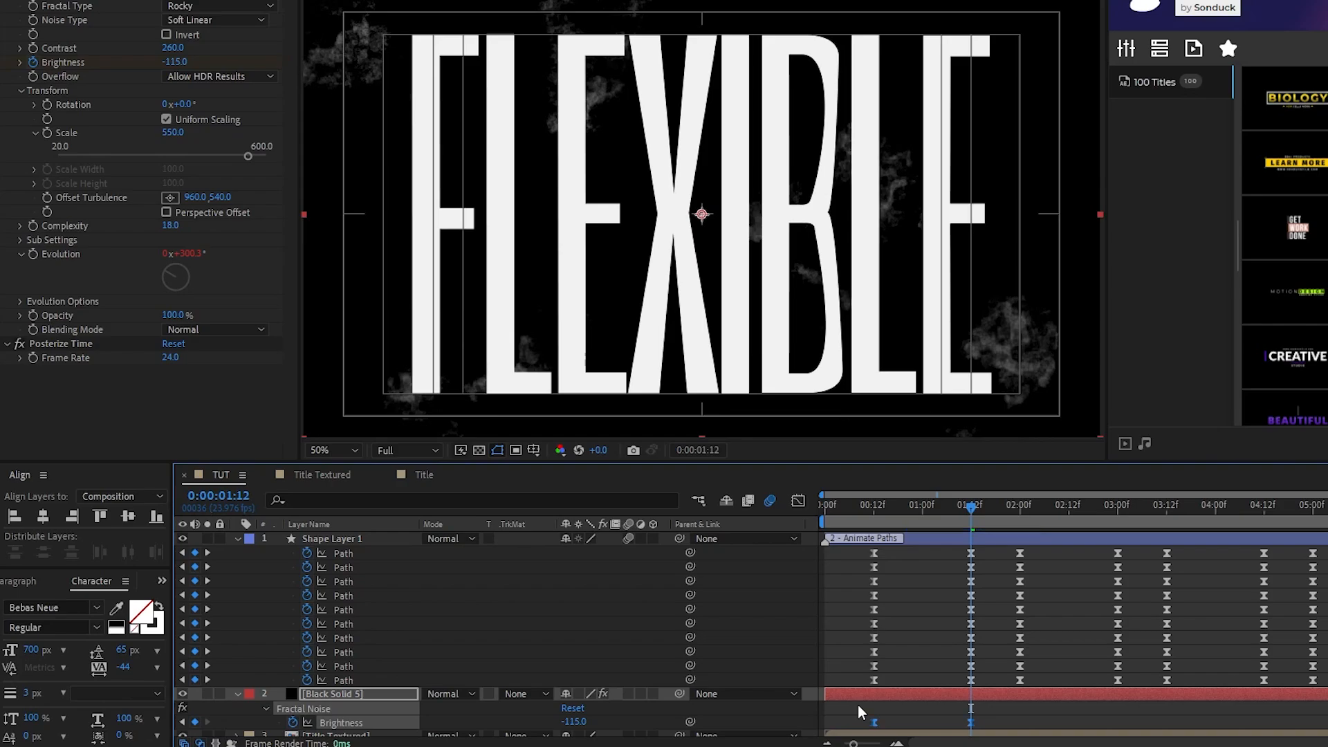
left_click(797, 501)
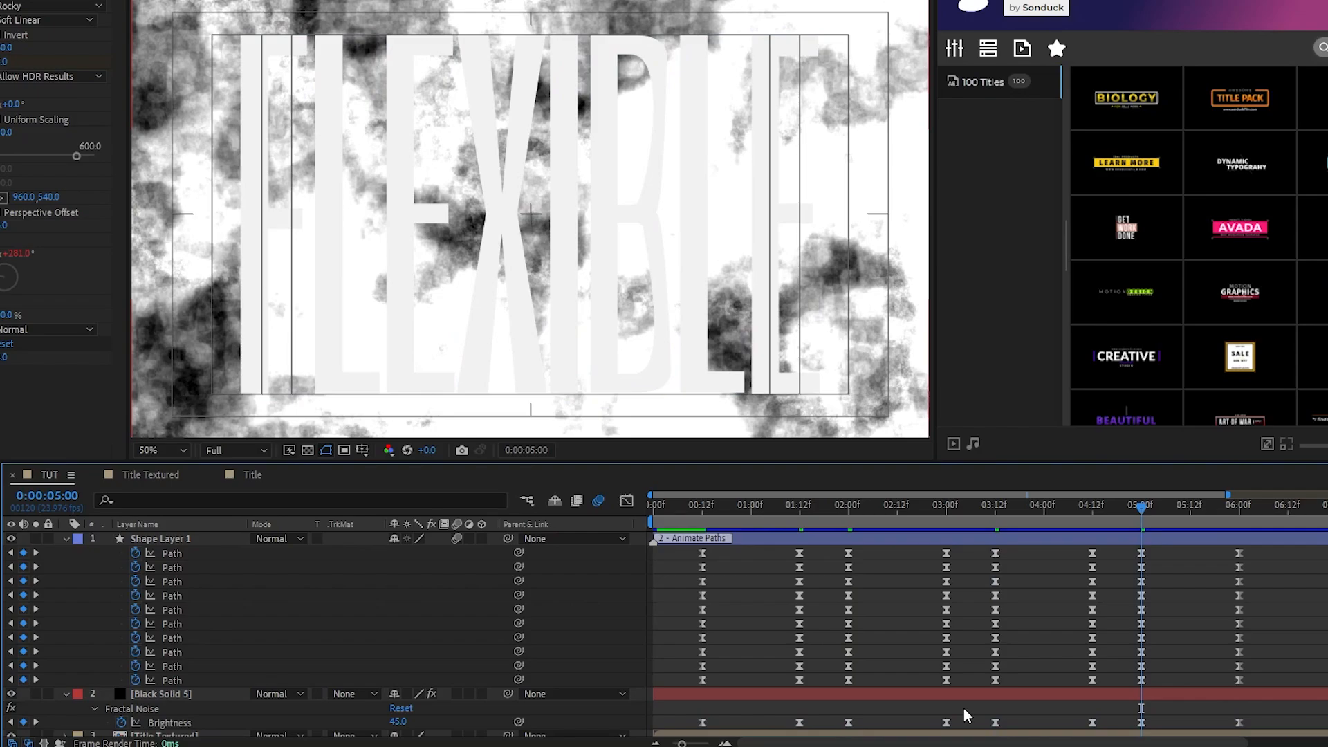
left_click(161, 694)
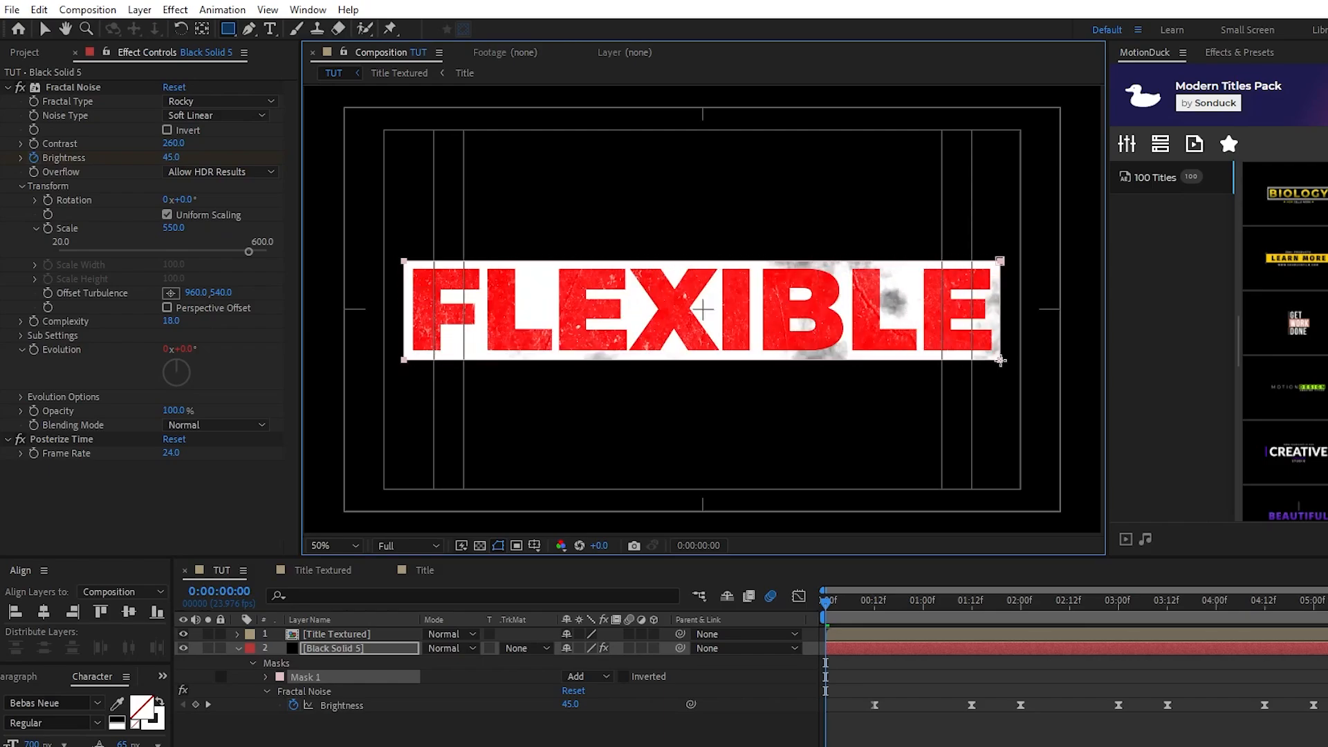
Draw a rectangle mask on the noise solid around the FLEXIBLE title
left_click(266, 676)
type("No")
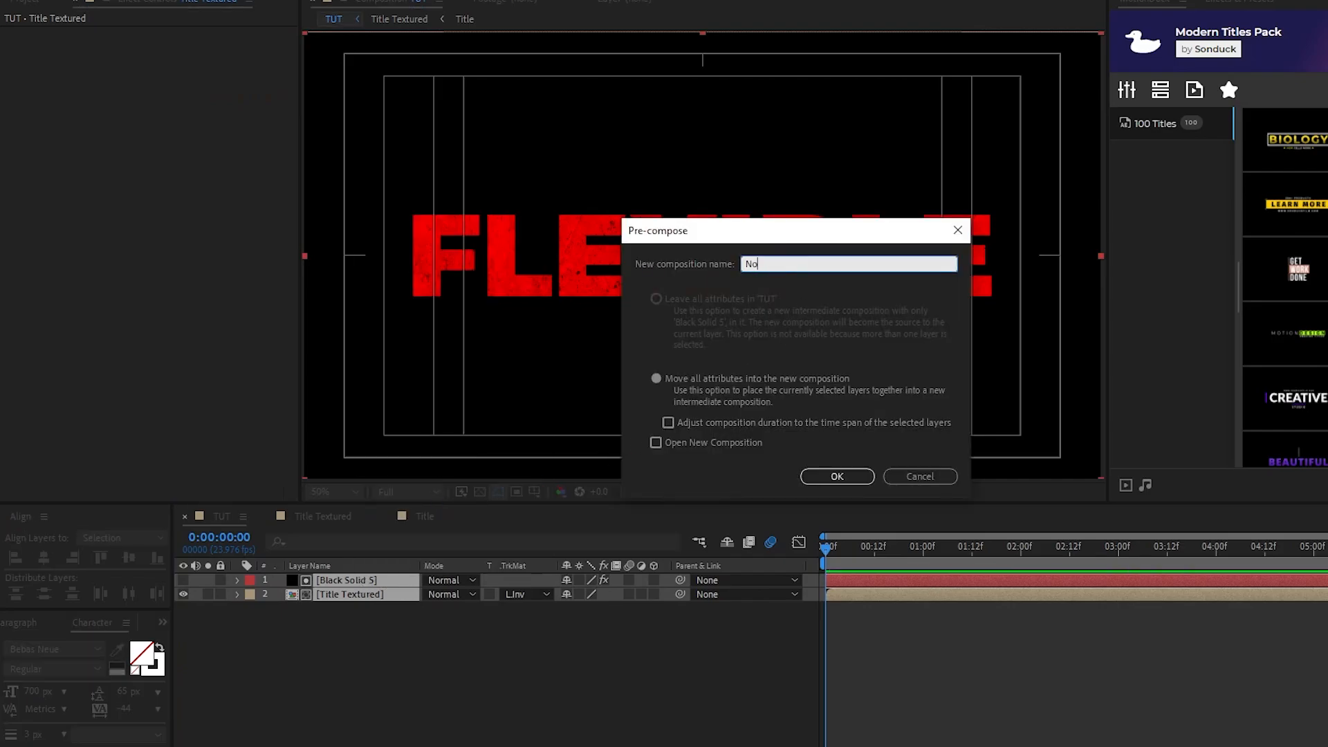
Pre-compose Black Solid 5 and Title Textured into a composition named Noise
left_click(835, 476)
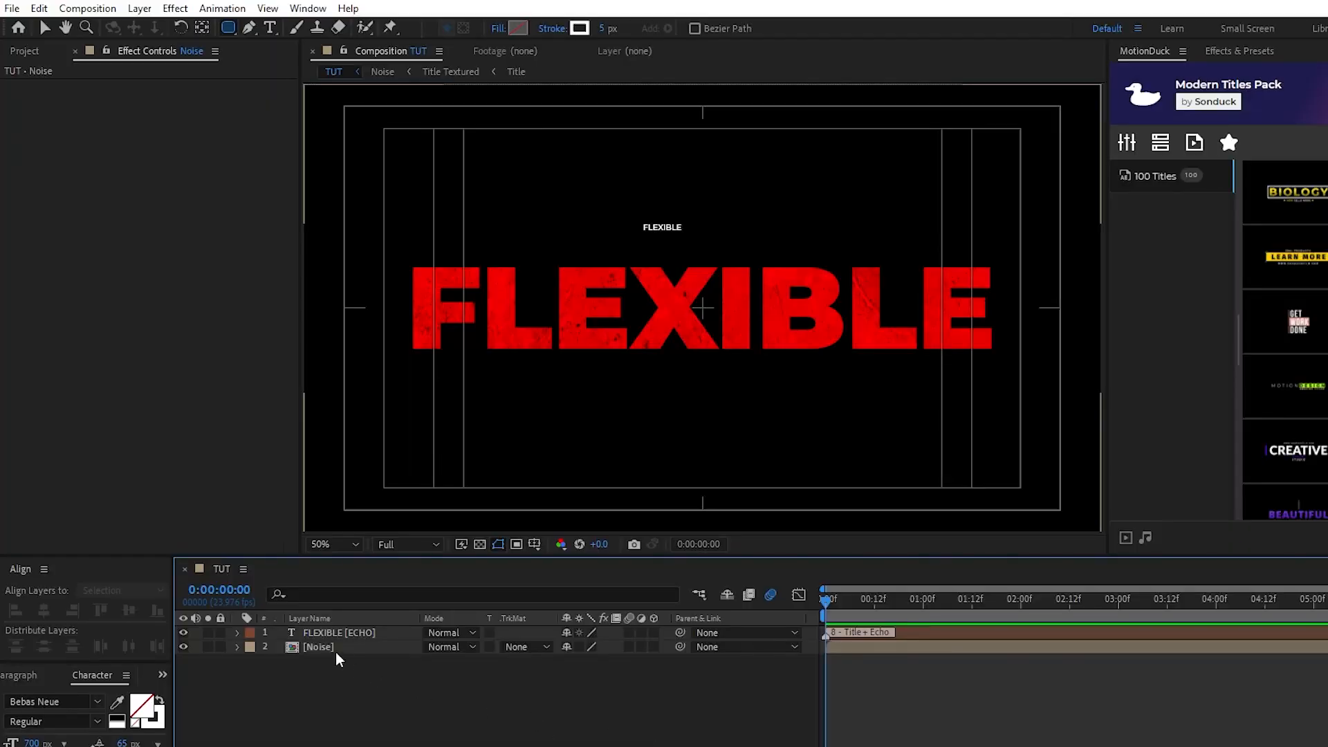
Apply Shift Channels to the Noise copies so each keeps a single channel, such as green or blue
left_click(318, 646)
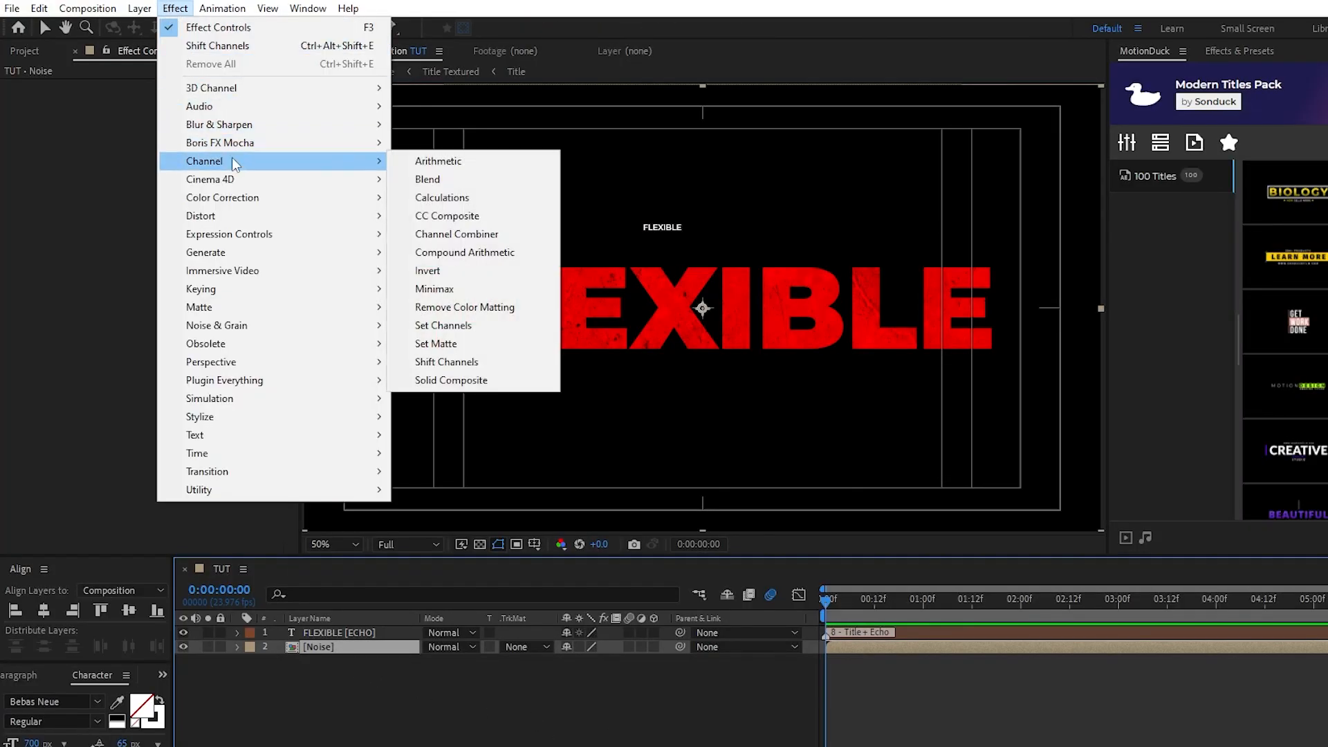
left_click(446, 362)
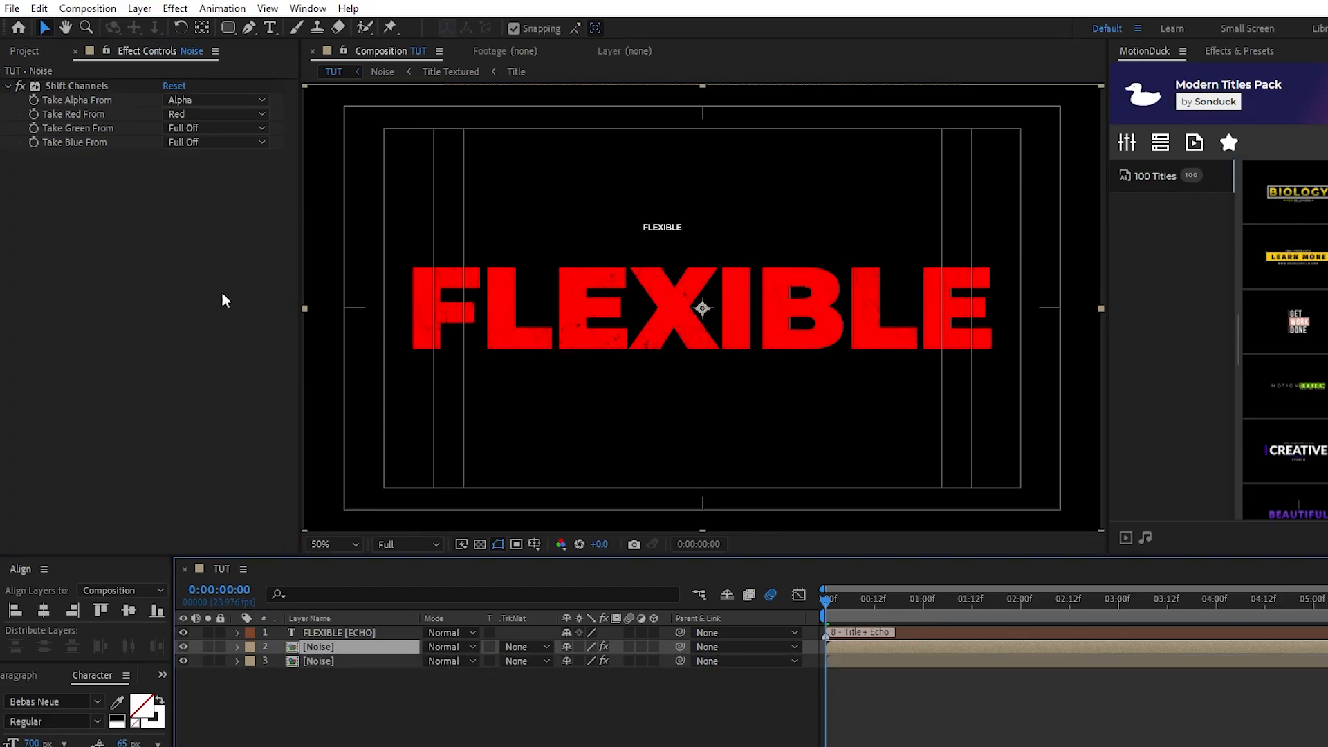
left_click(216, 113)
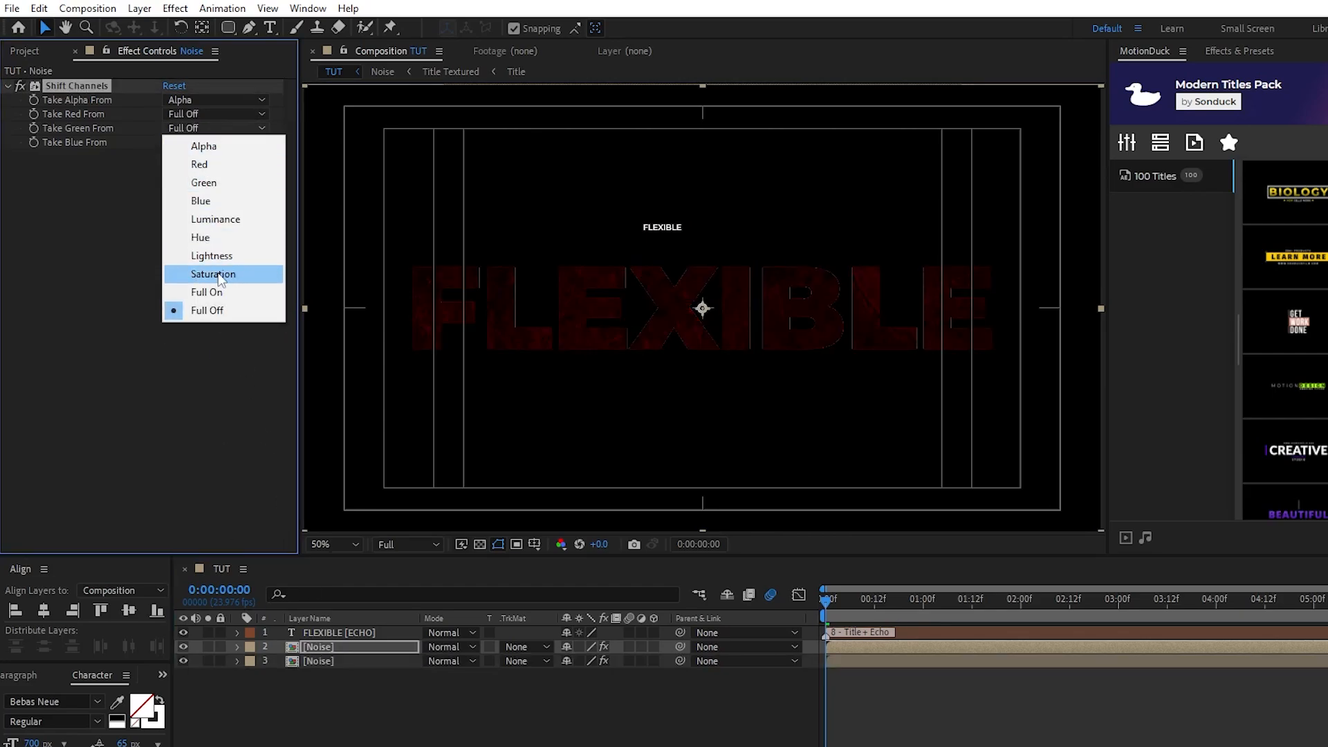
left_click(206, 292)
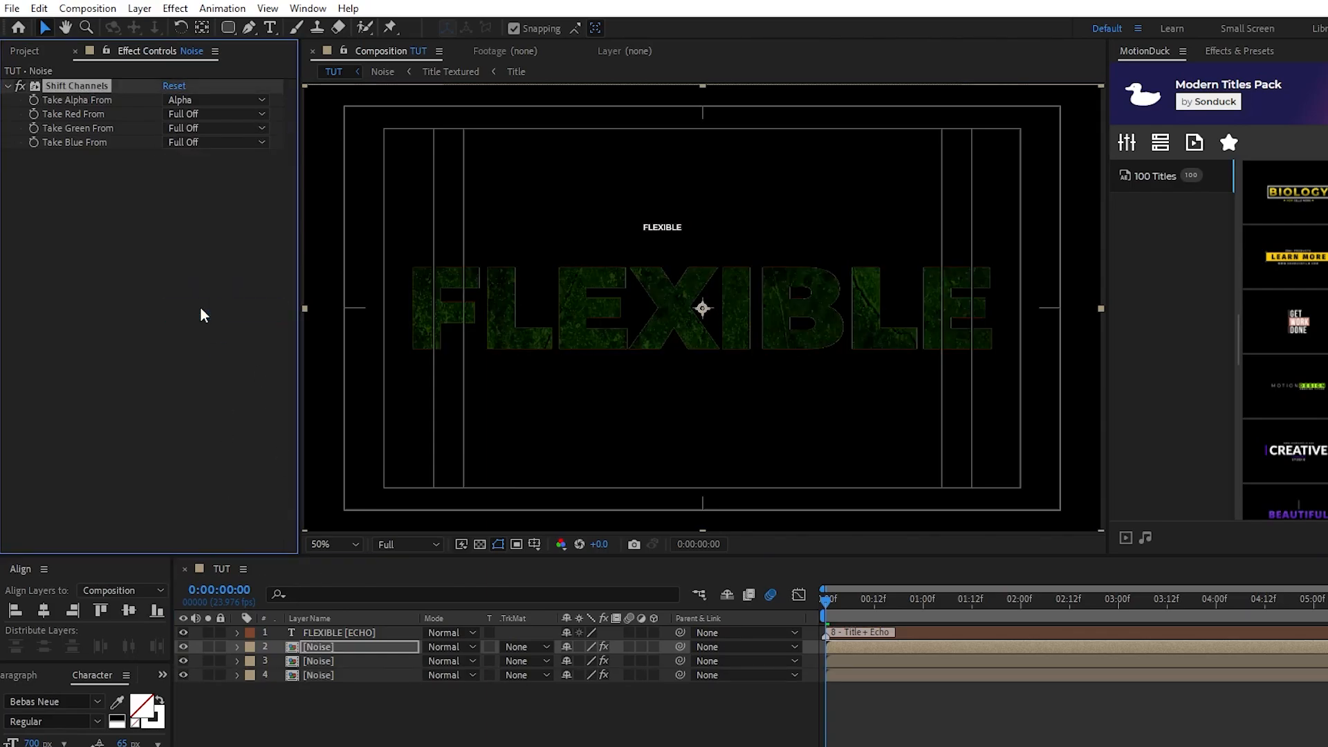
left_click(216, 141)
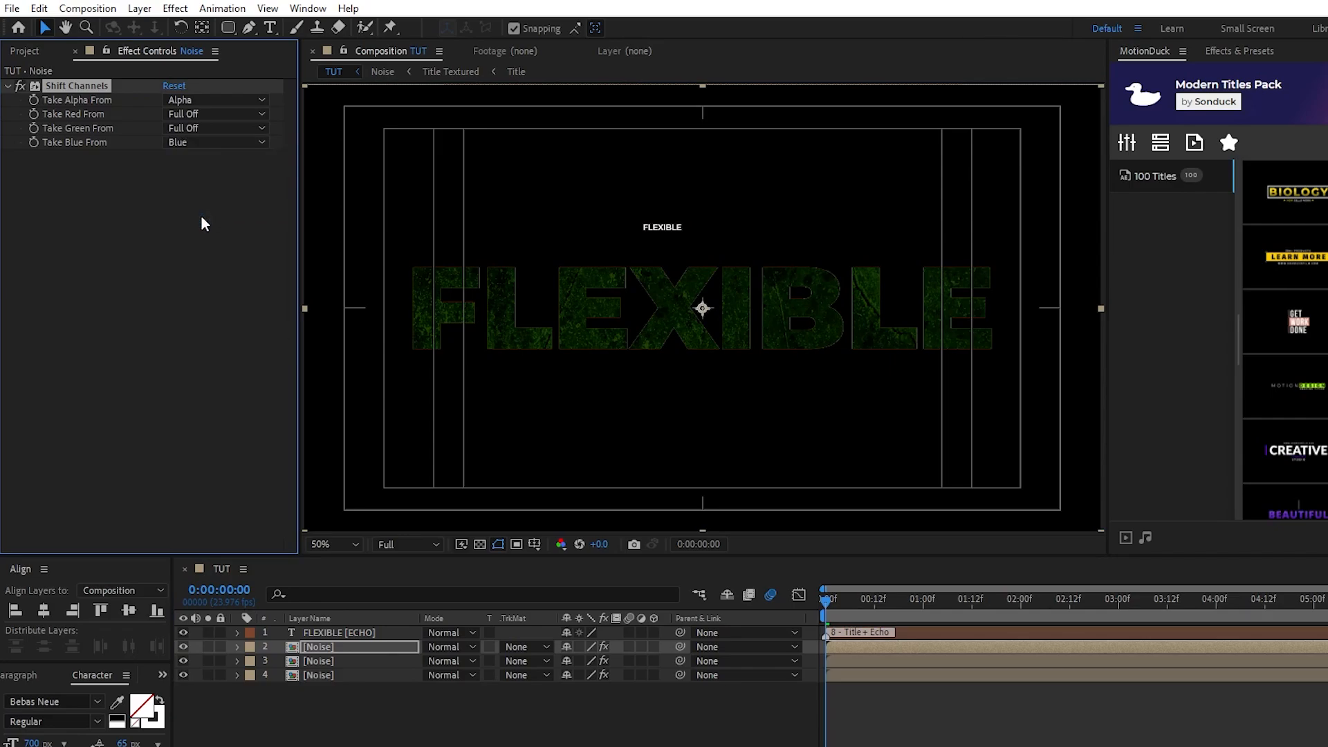
Set the upper Noise copies to Screen blending mode
left_click(320, 661)
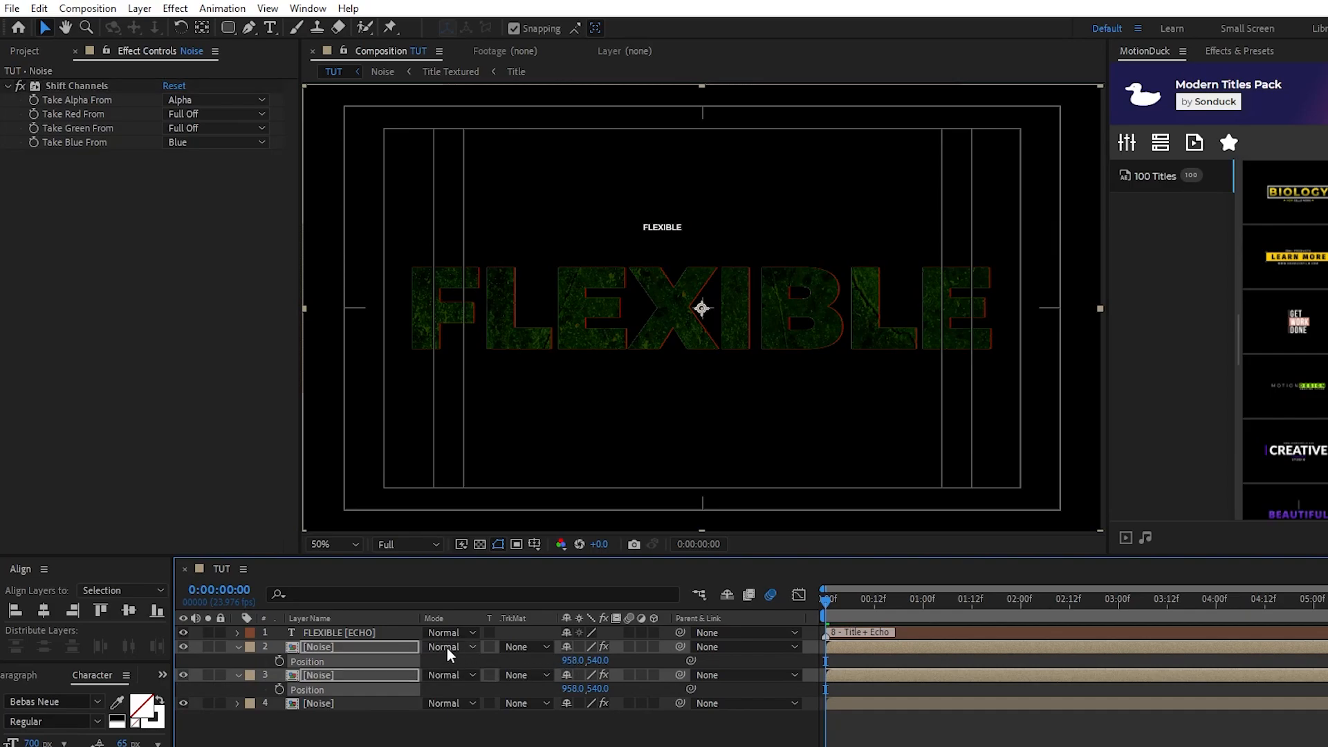
left_click(452, 646)
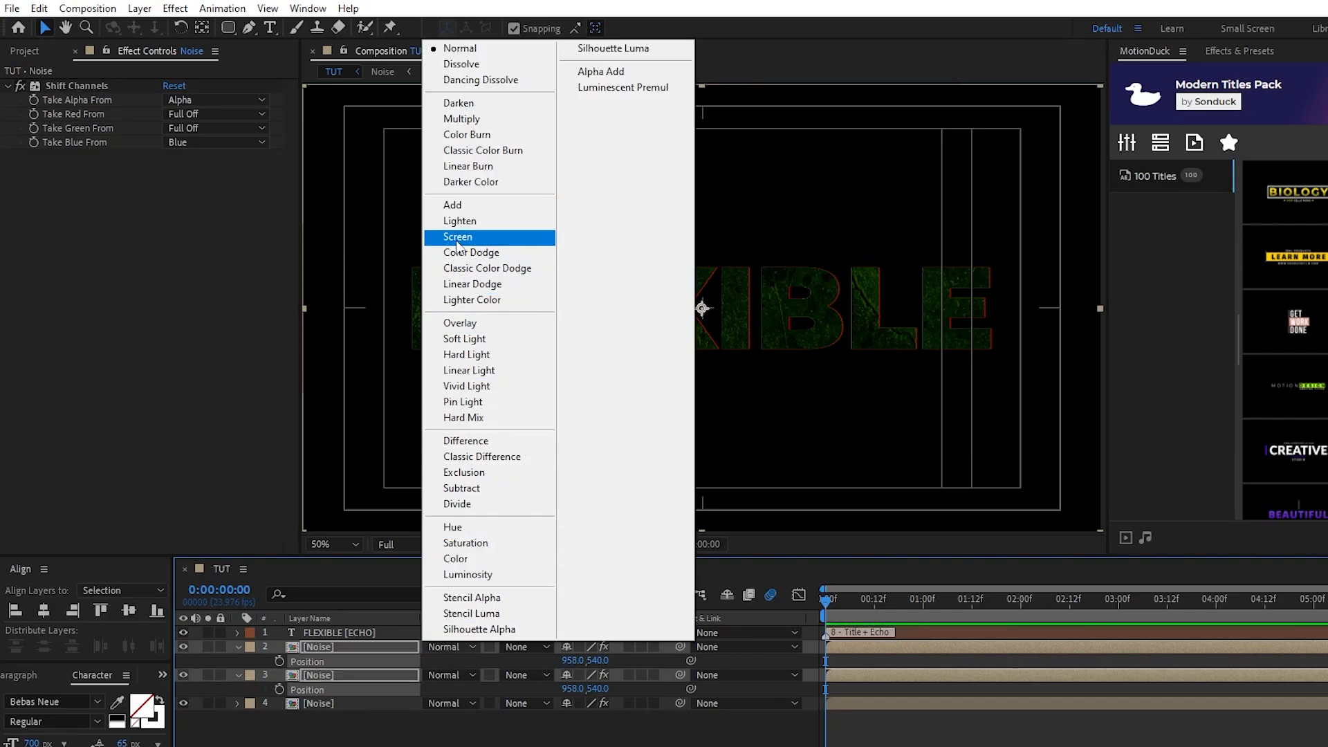
left_click(457, 237)
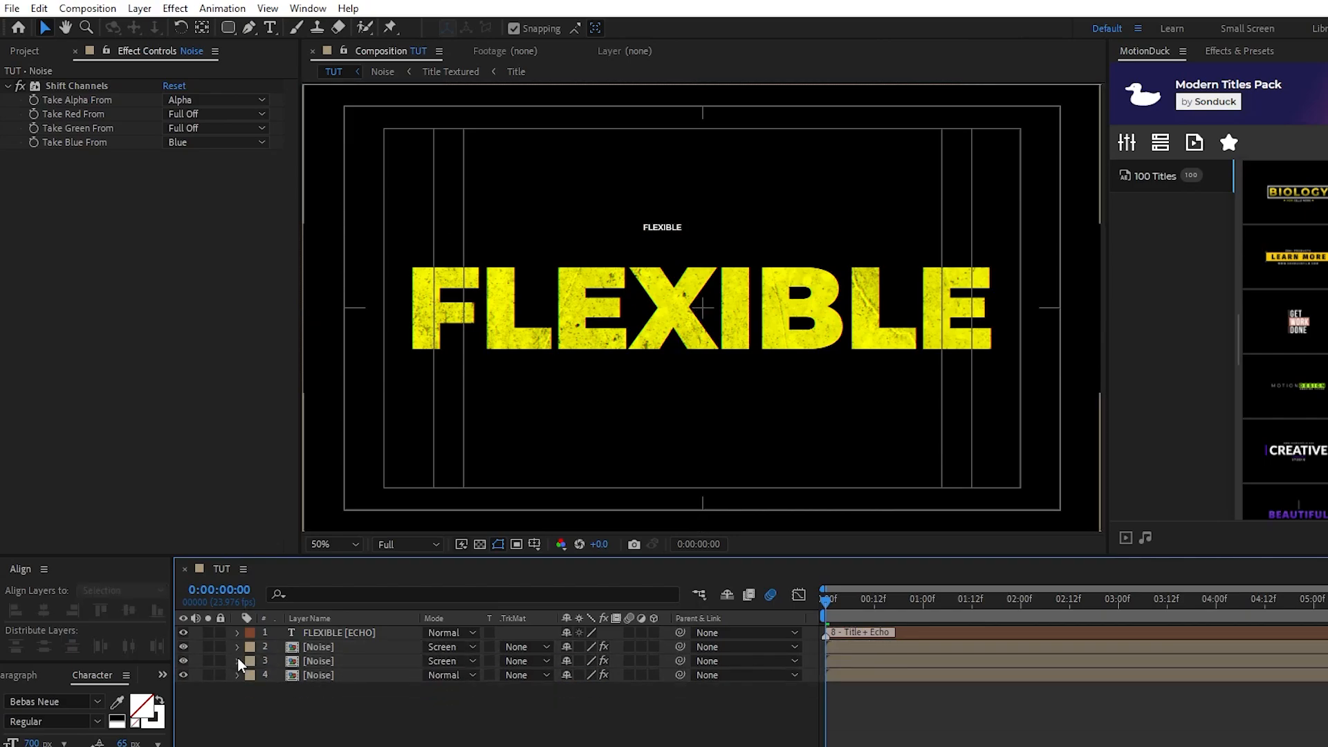
Put FLEXIBLE [ECHO] on a reversed rounded-rectangle mask path, with a time expression on First Margin
left_click(338, 633)
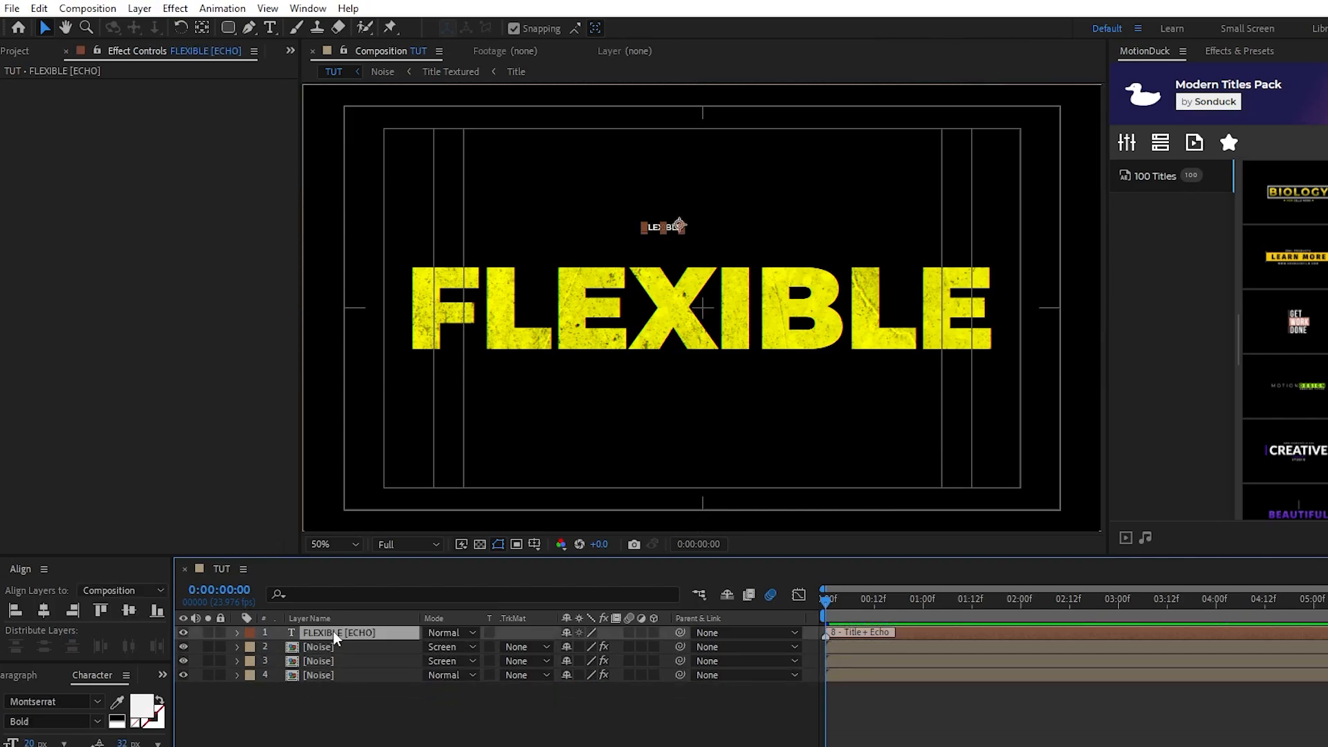
mouse_move(227, 28)
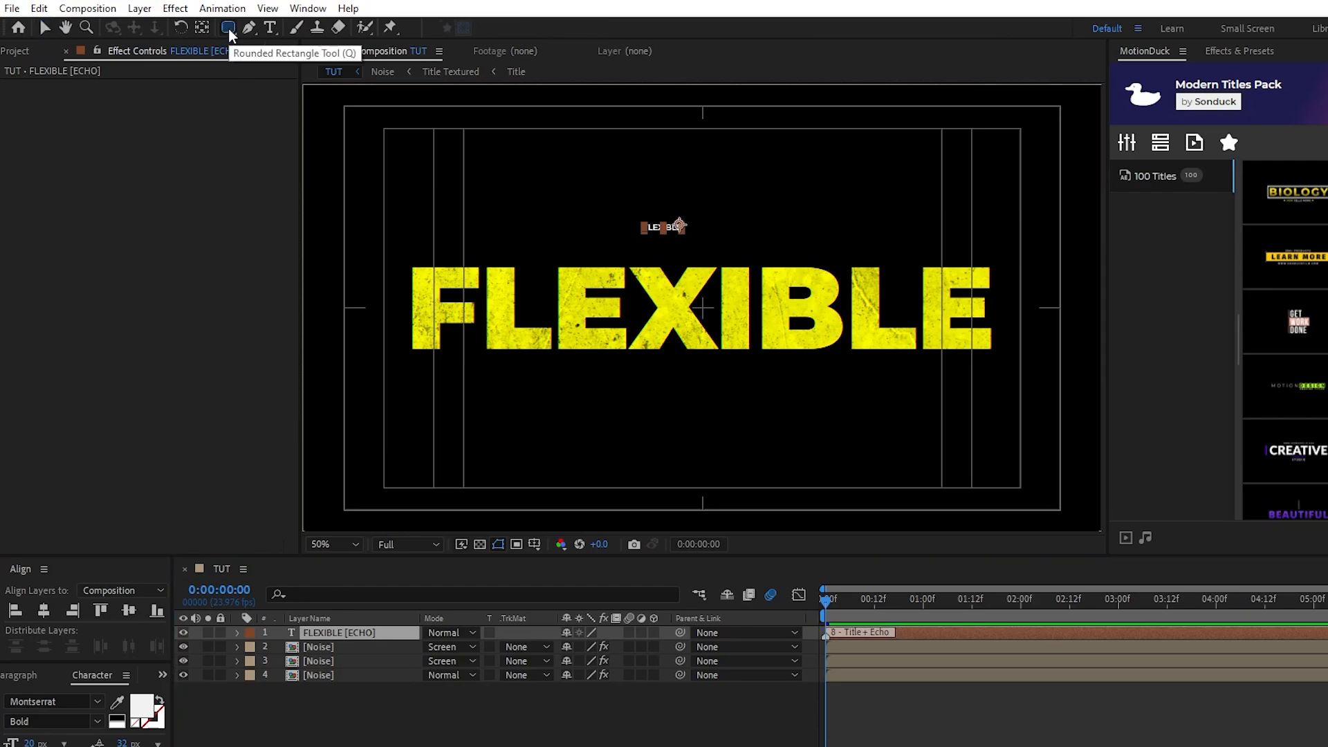
left_click_drag(335, 111, 474, 267)
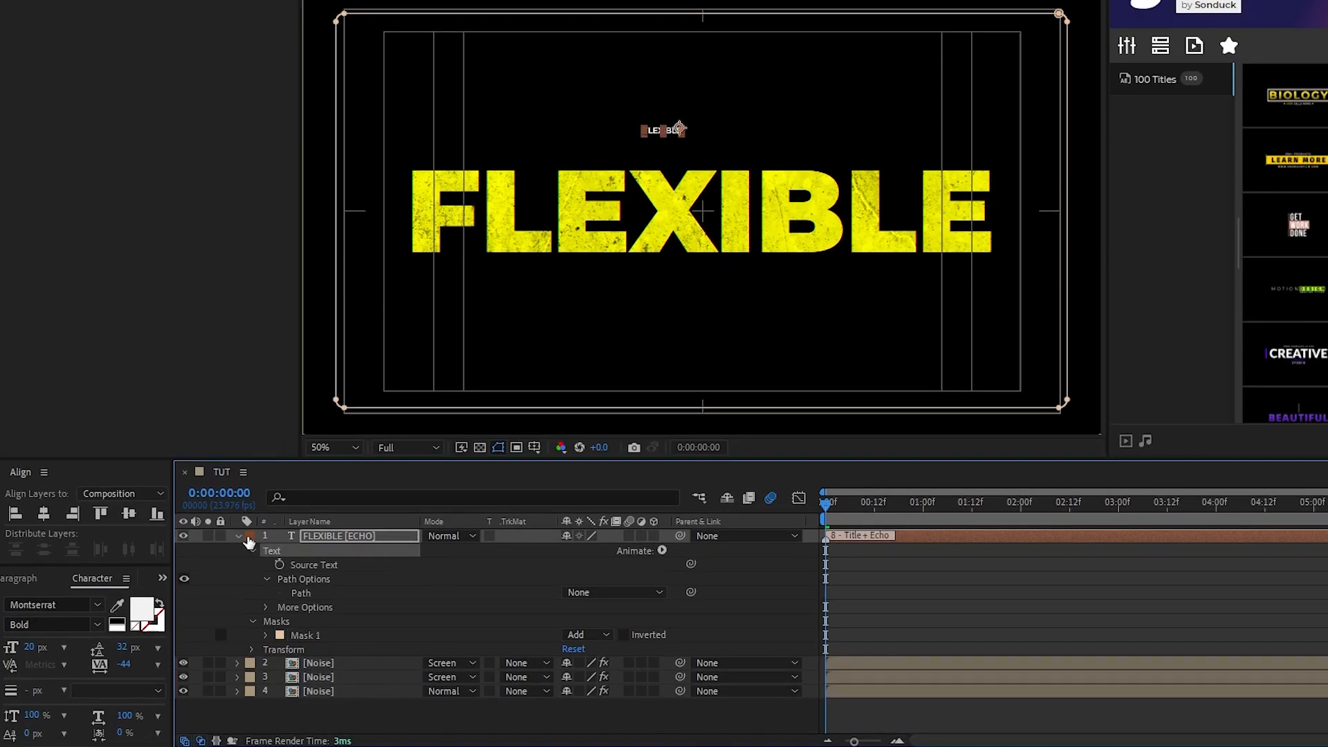
left_click(265, 536)
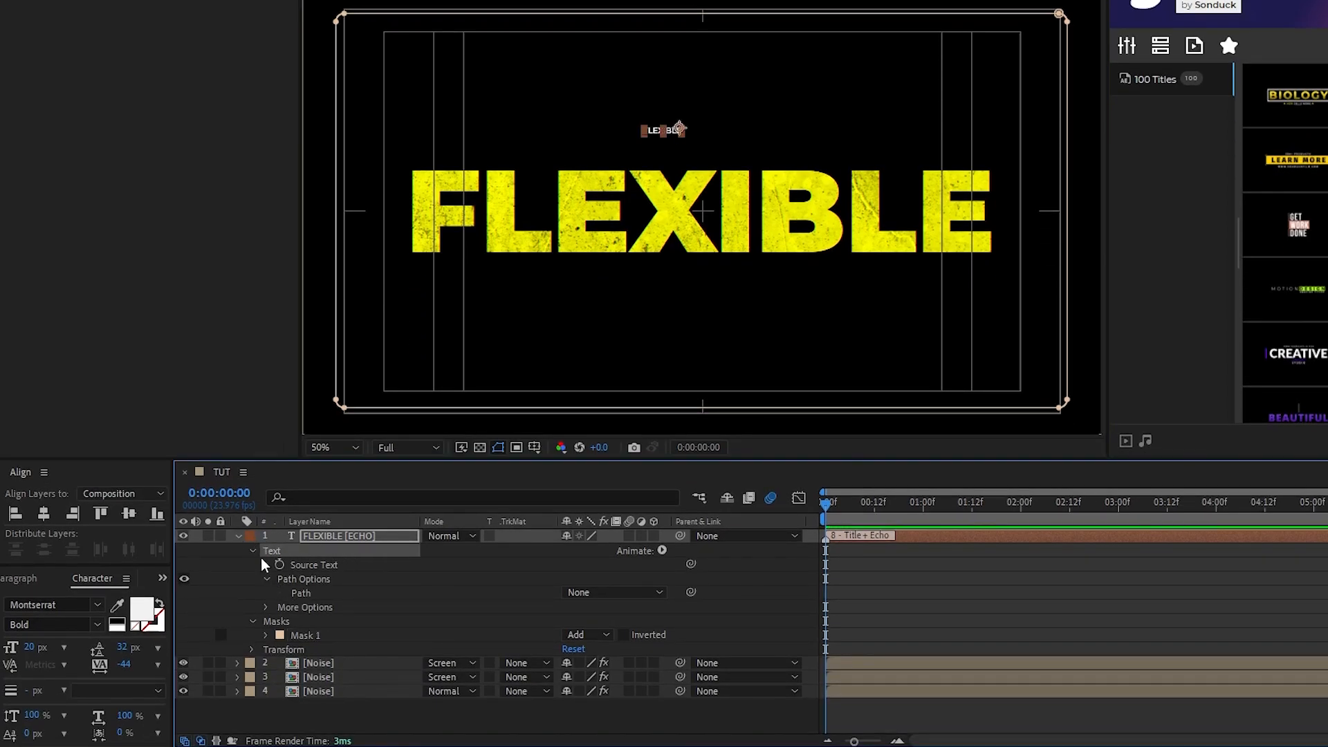
mouse_move(557, 593)
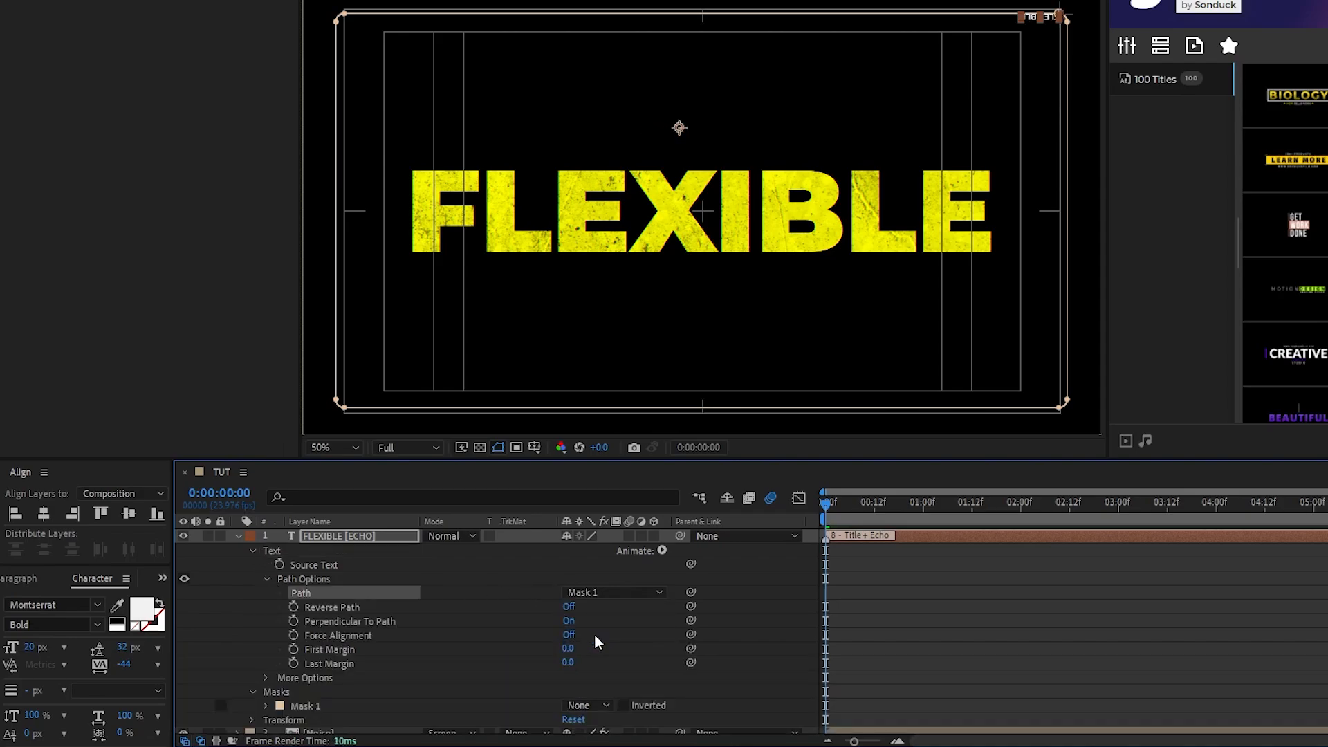
left_click(569, 607)
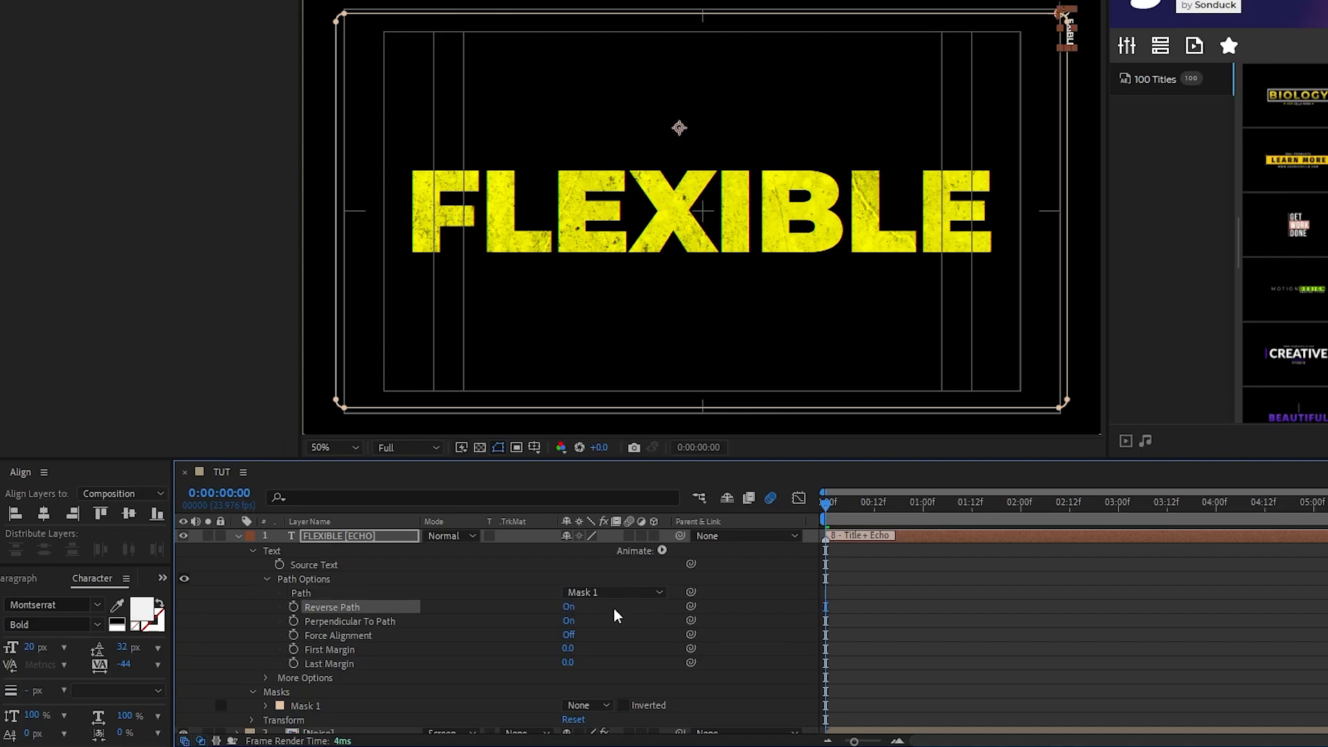
left_click(293, 649)
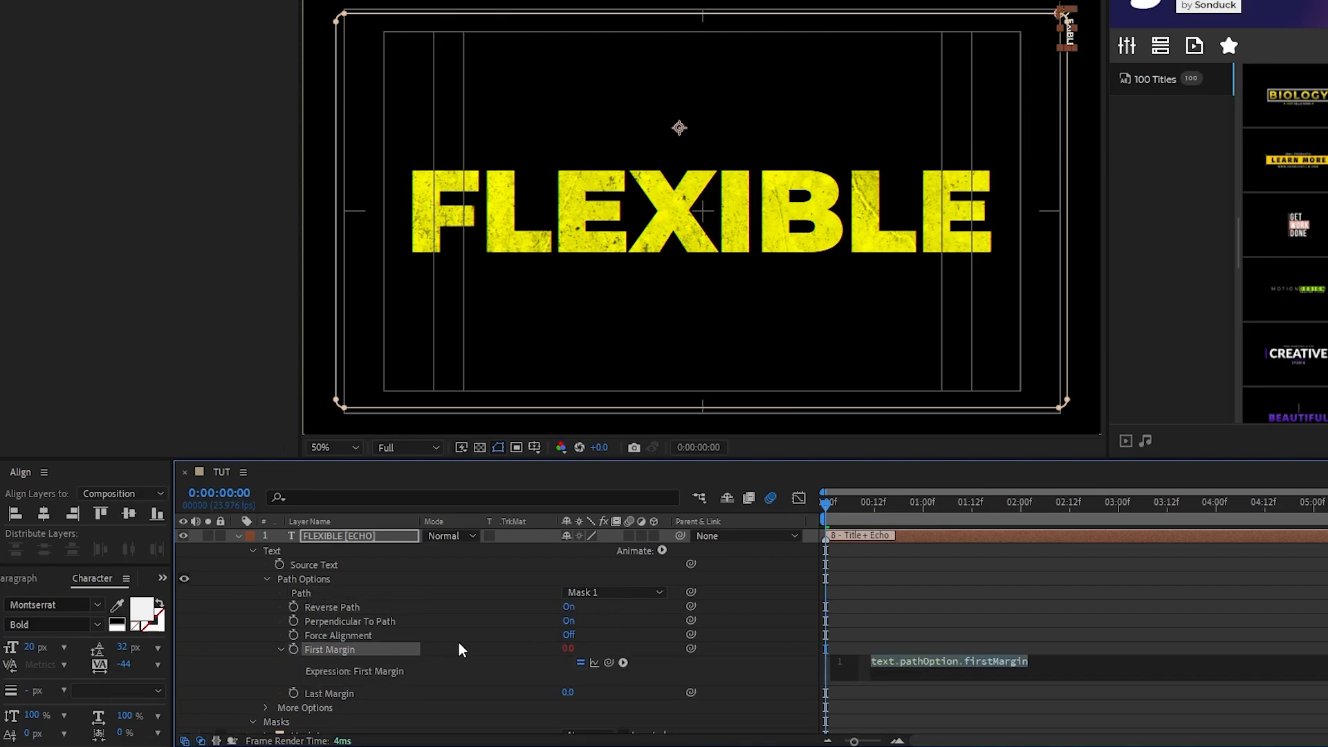
type("time")
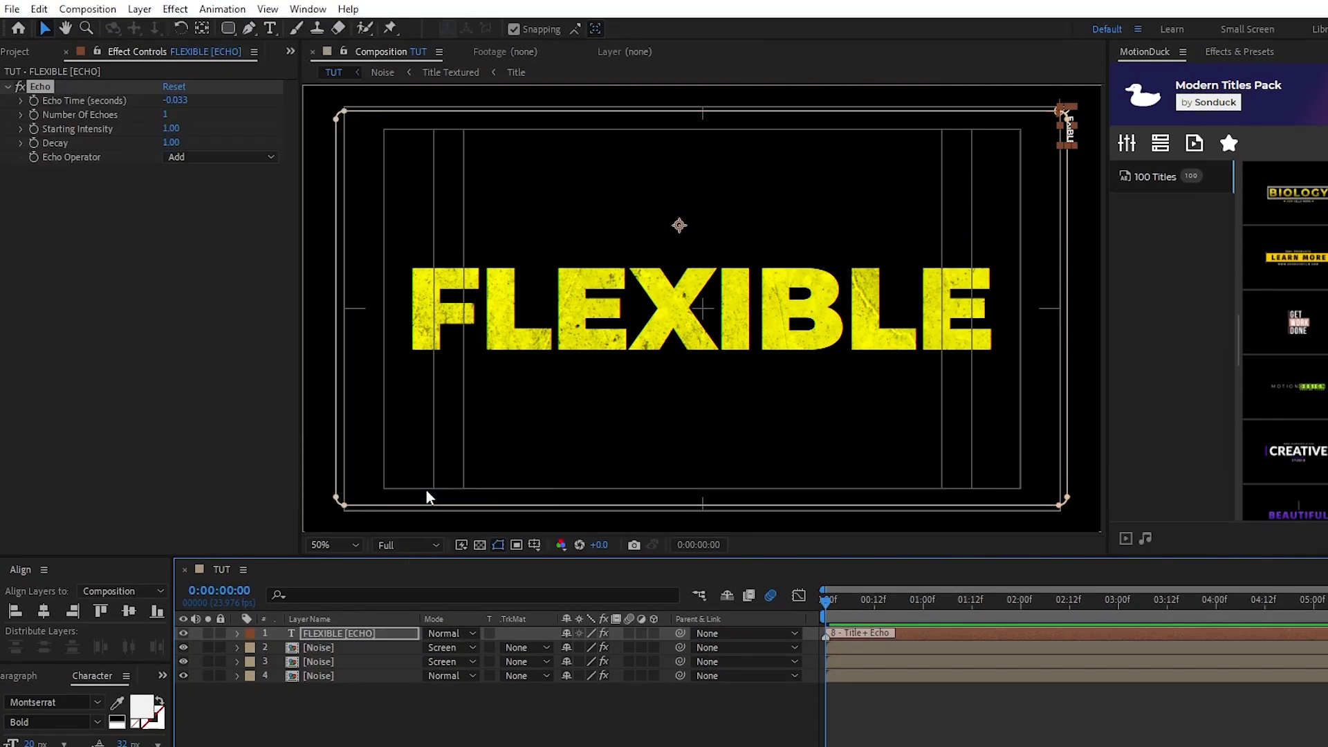
Add a red Fill to the echo text and set Echo Time -1.150 with 22 echoes
left_click(175, 9)
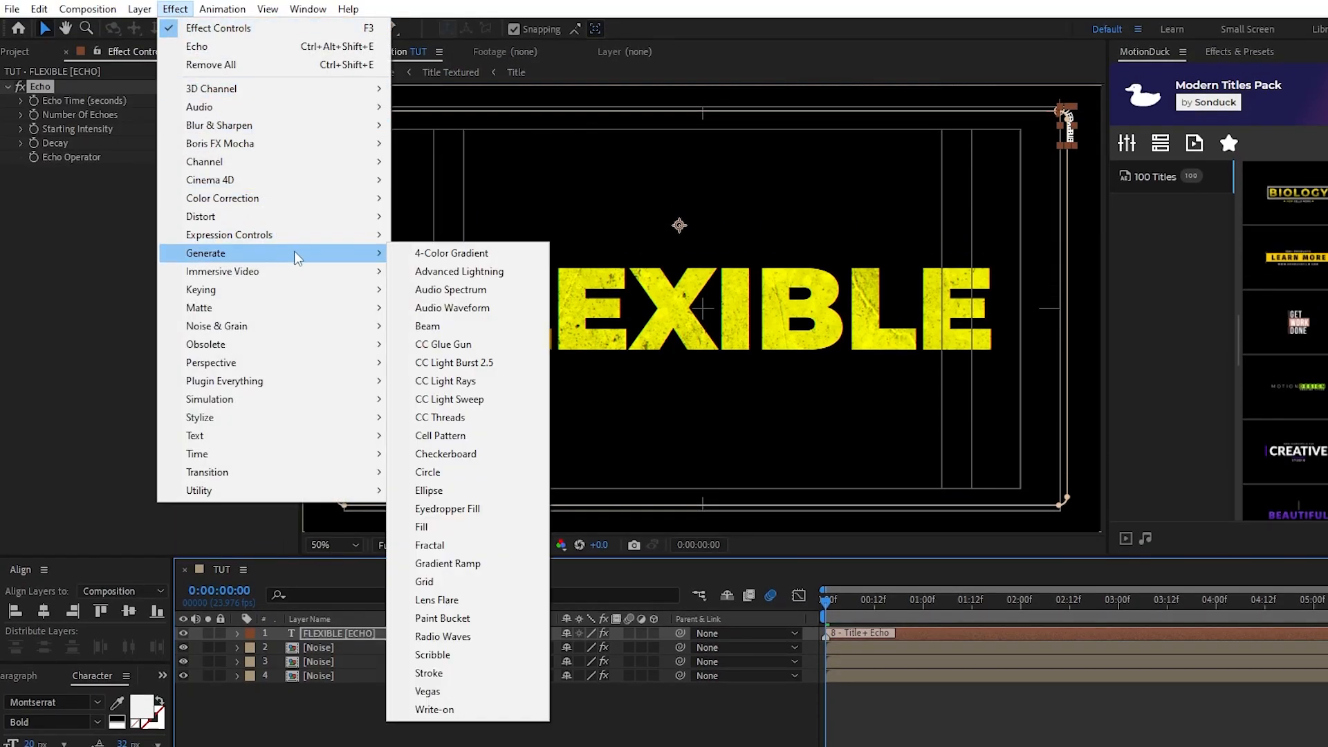
left_click(422, 526)
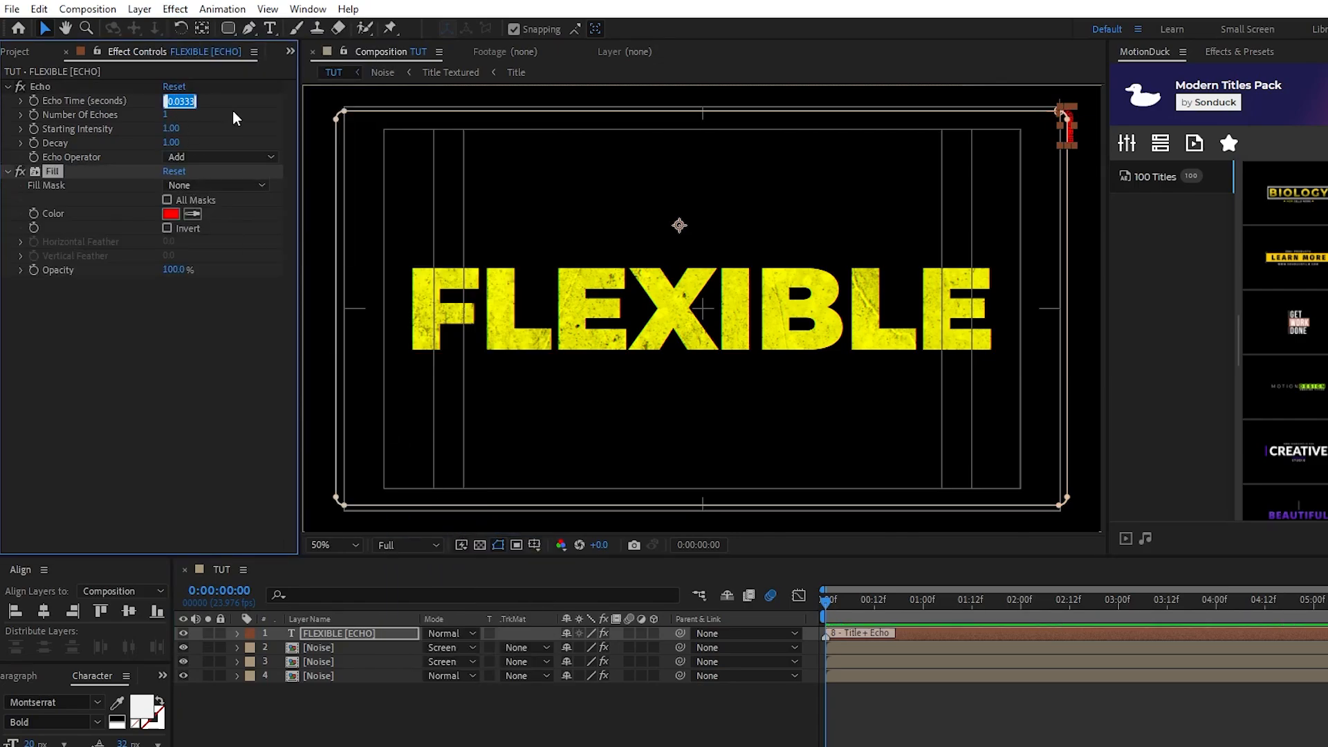
type("-1.150")
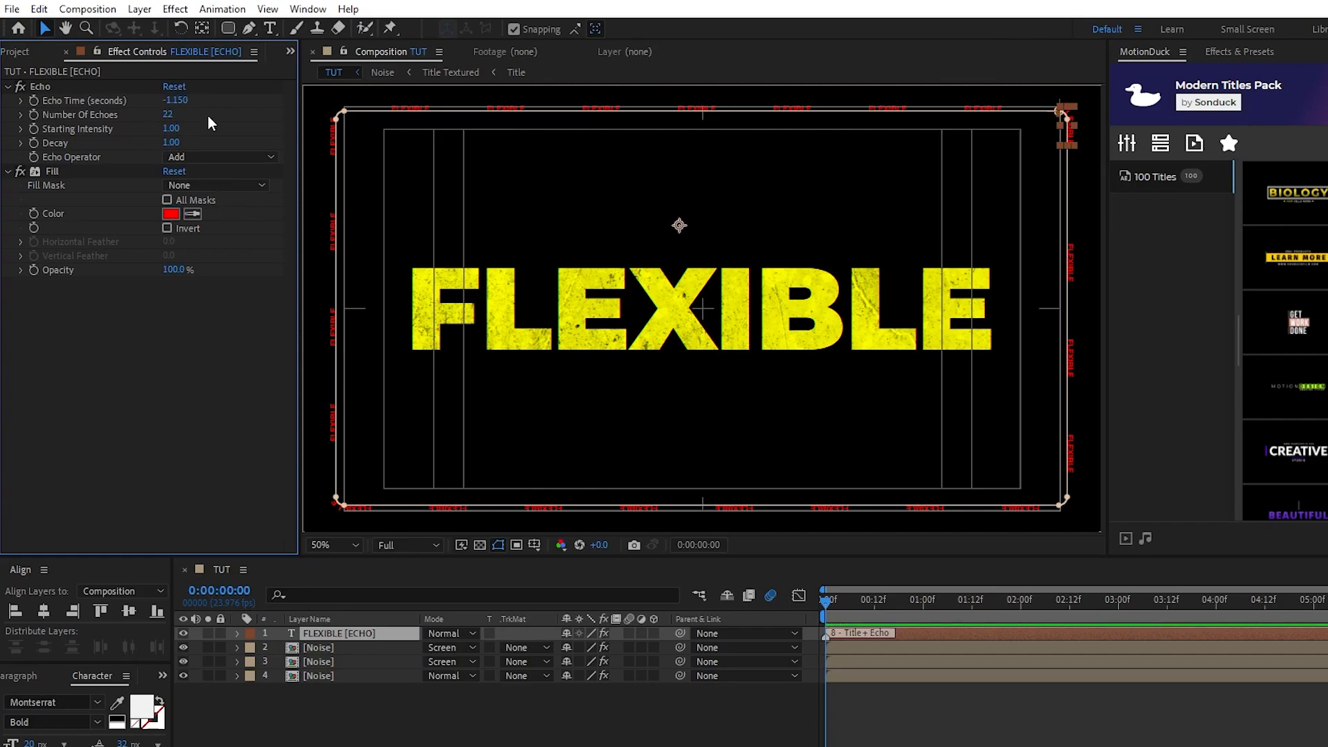
left_click(920, 600)
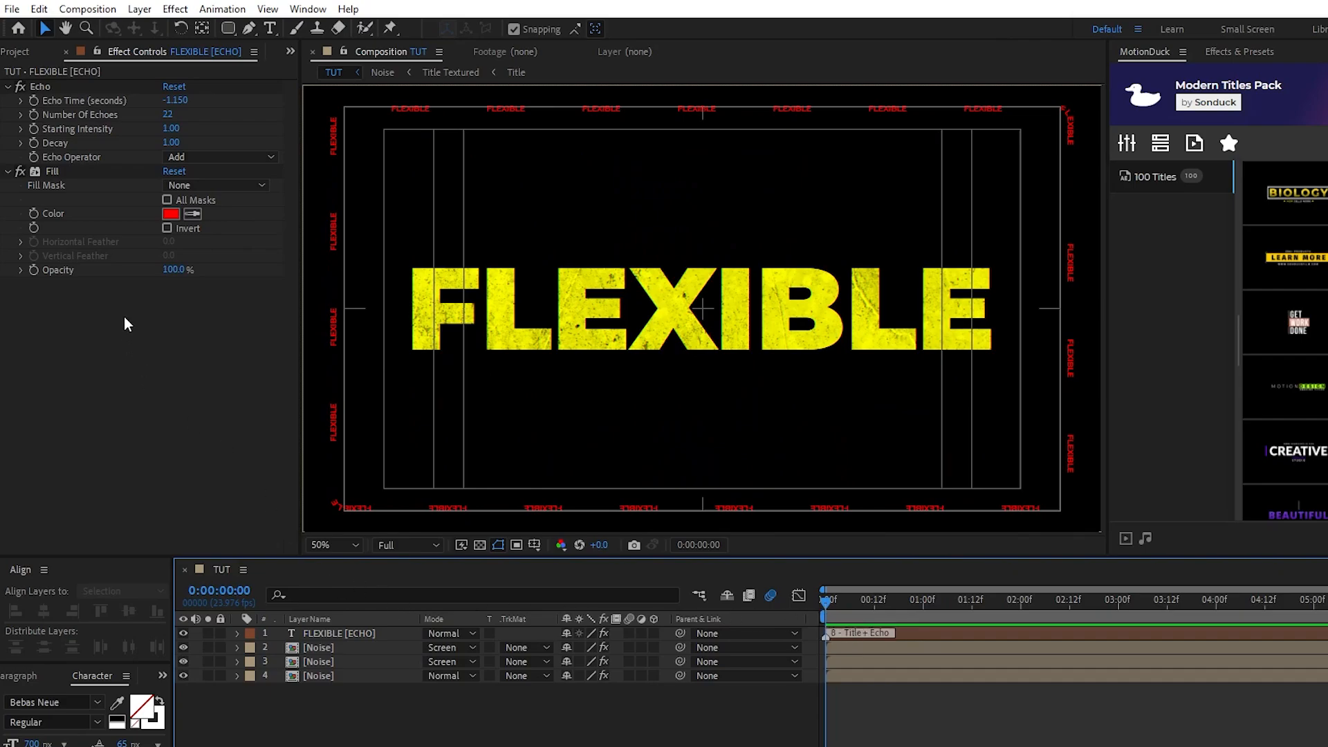
left_click(24, 51)
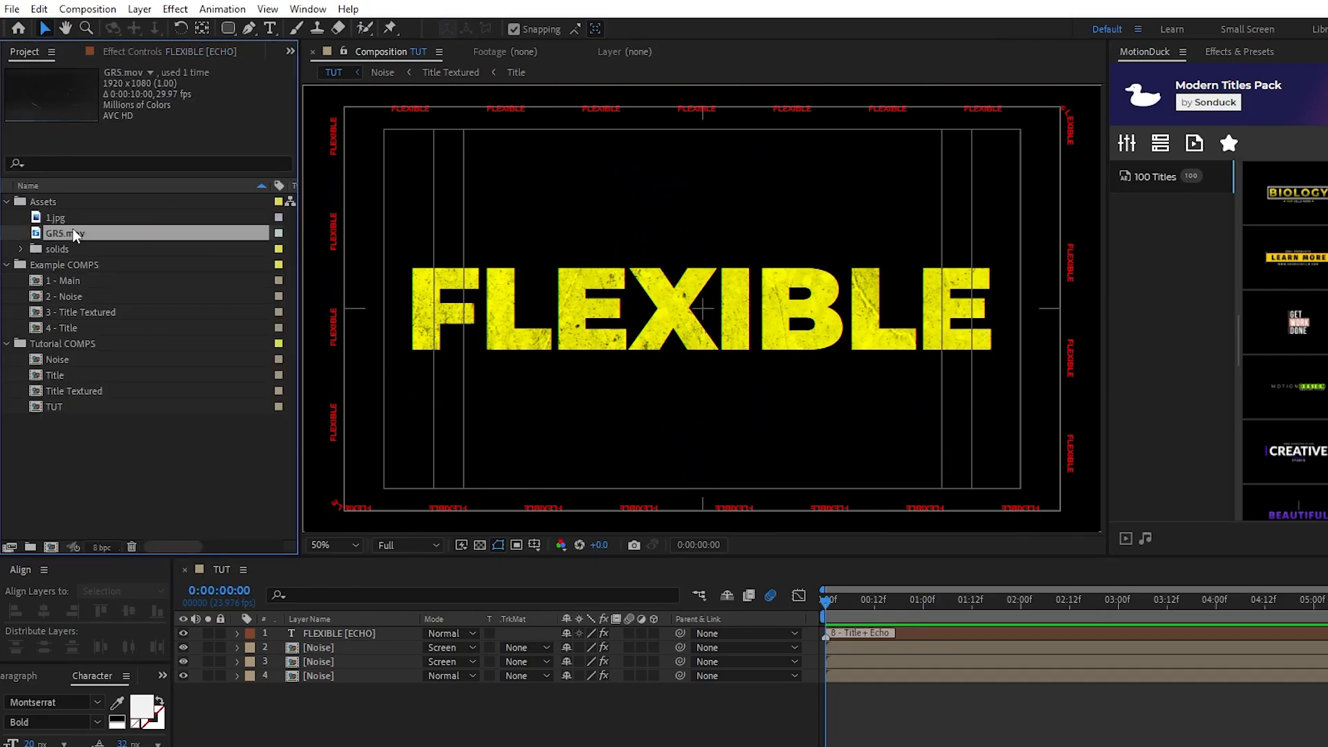